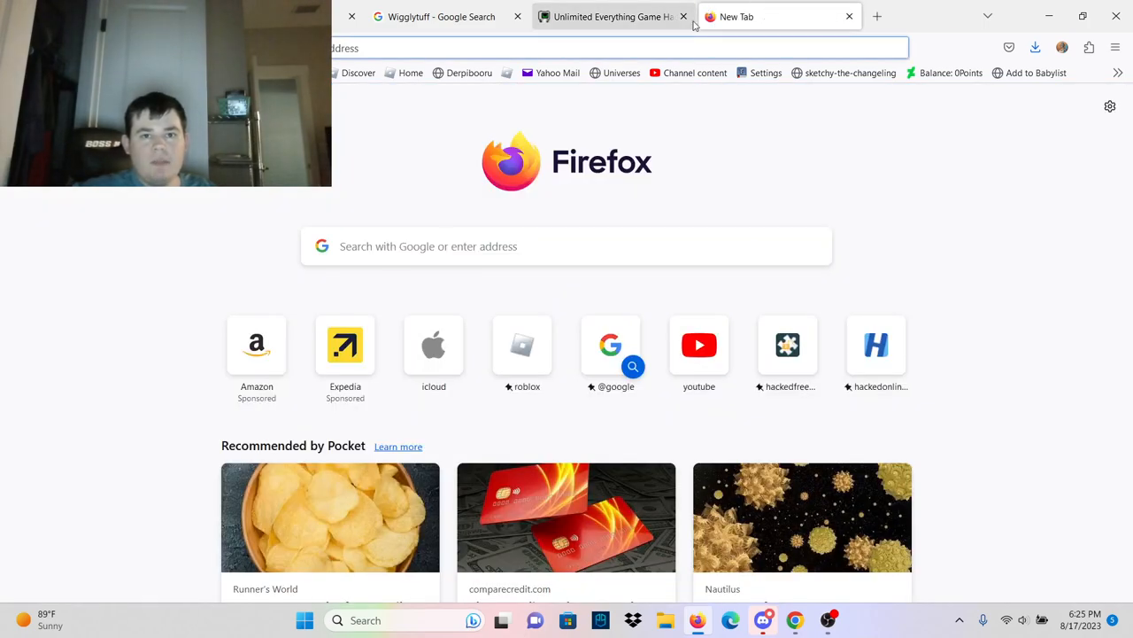
{"action": "mouse_move", "coordinate": [644, 195]}
{"action": "type", "text": "coin"}
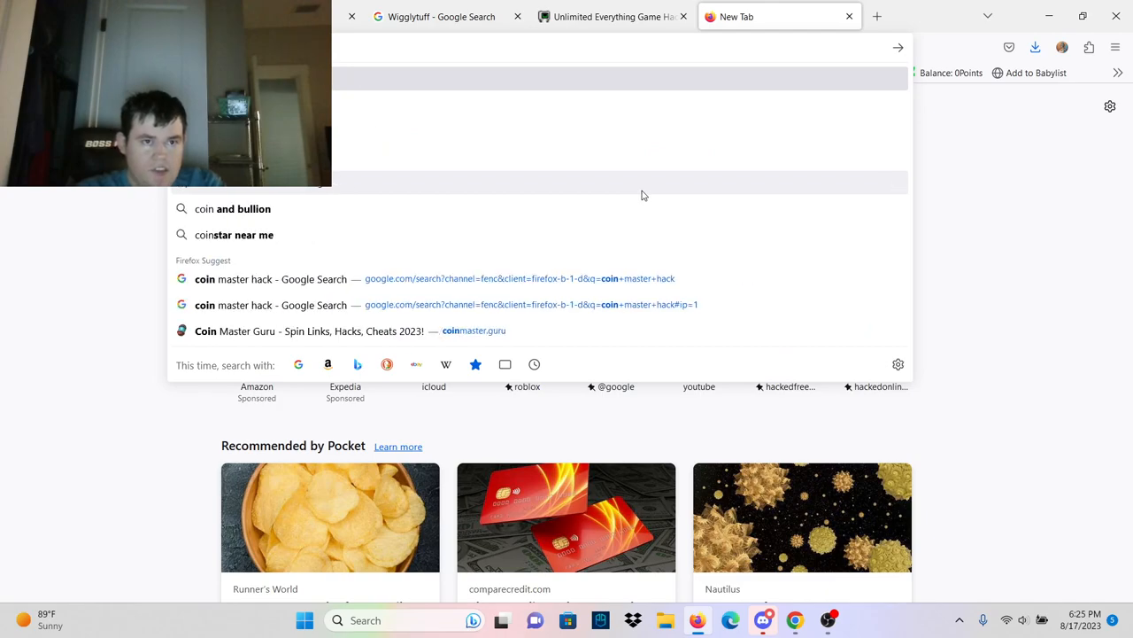
- Search 'coin master hack' and open the Outlook India Coin Master free spins article
{"action": "left_click", "coordinate": [270, 278]}
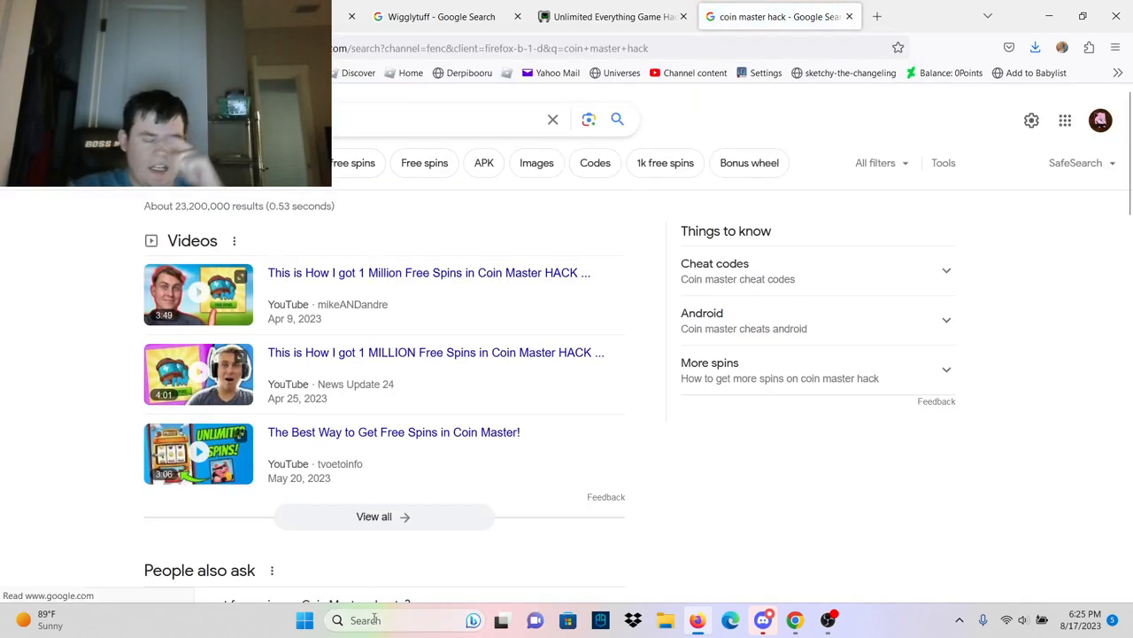
{"action": "scroll", "scroll_direction": "down", "scroll_amount": 3}
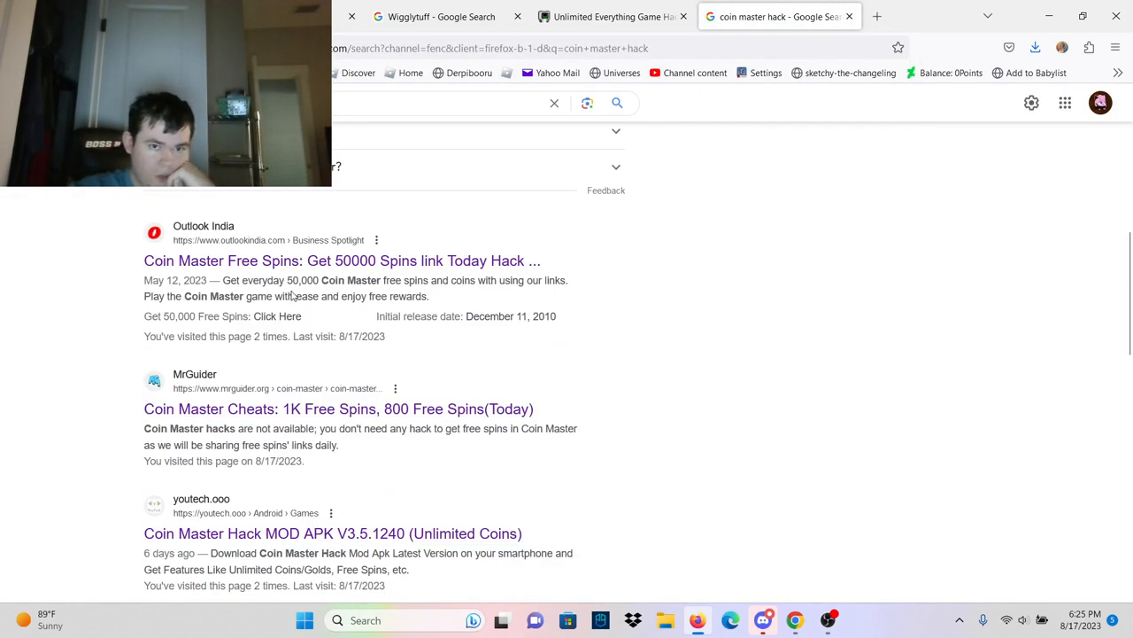
{"action": "left_click", "coordinate": [341, 261]}
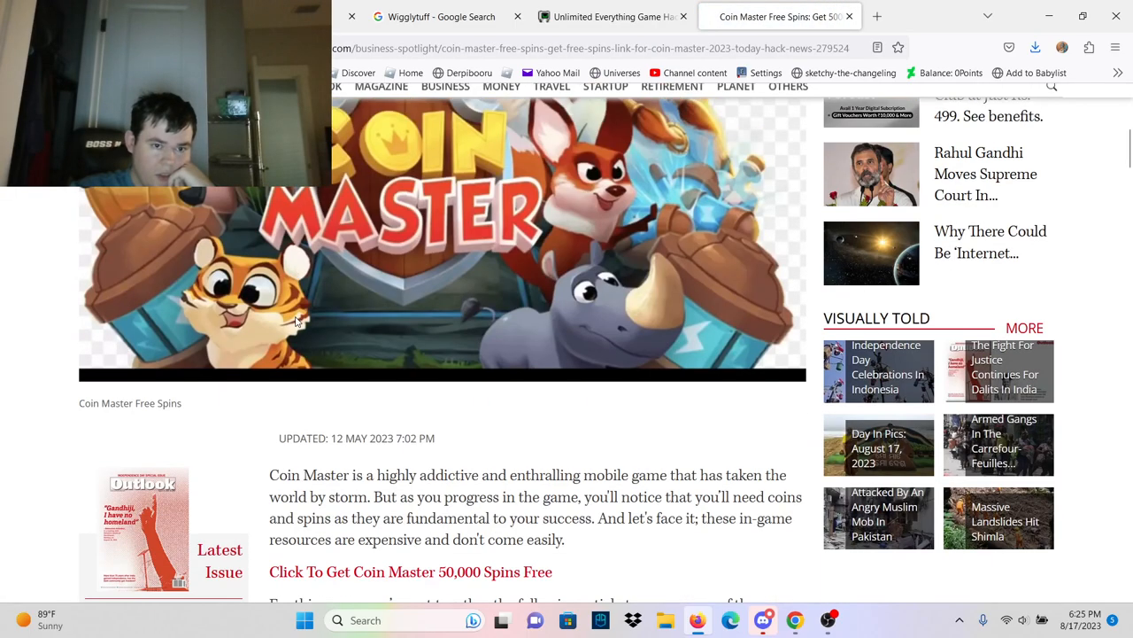
{"action": "scroll", "scroll_direction": "down", "scroll_amount": 3}
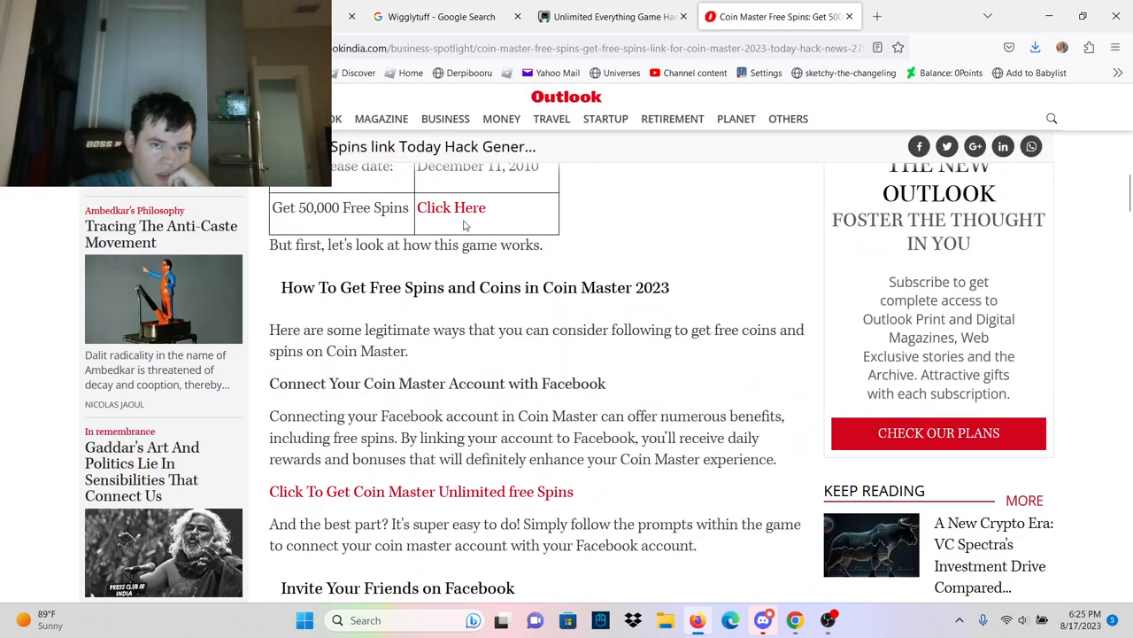
- Submit username 'fdsadsadasdasdada' on Windows and request 9999 spins in the generator
{"action": "left_click", "coordinate": [451, 208]}
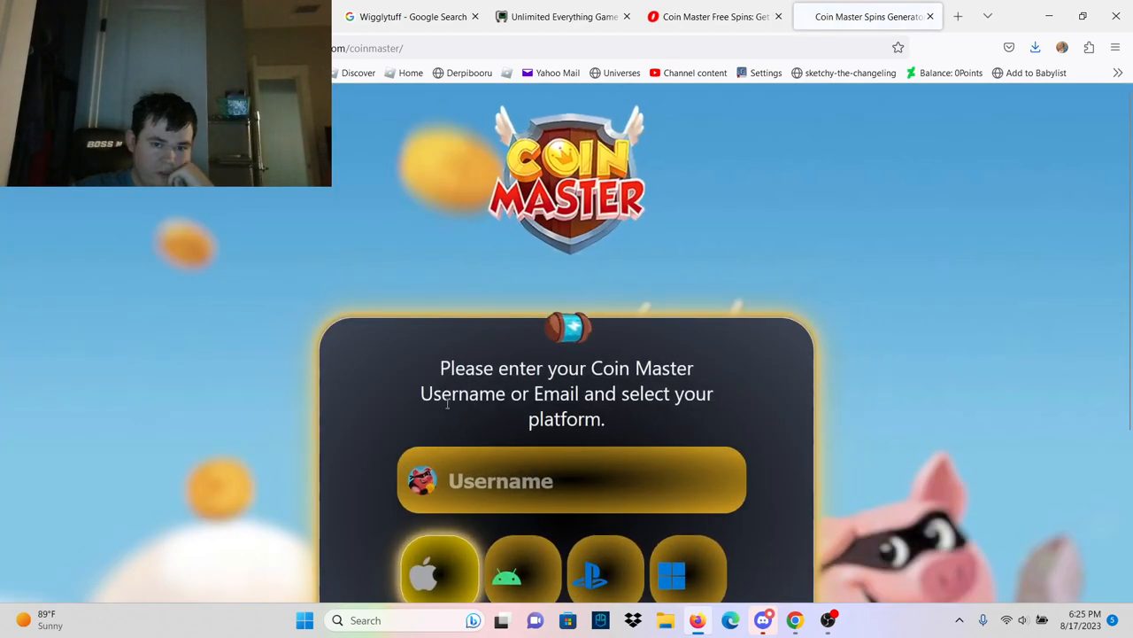
{"action": "scroll", "scroll_direction": "down", "scroll_amount": 3}
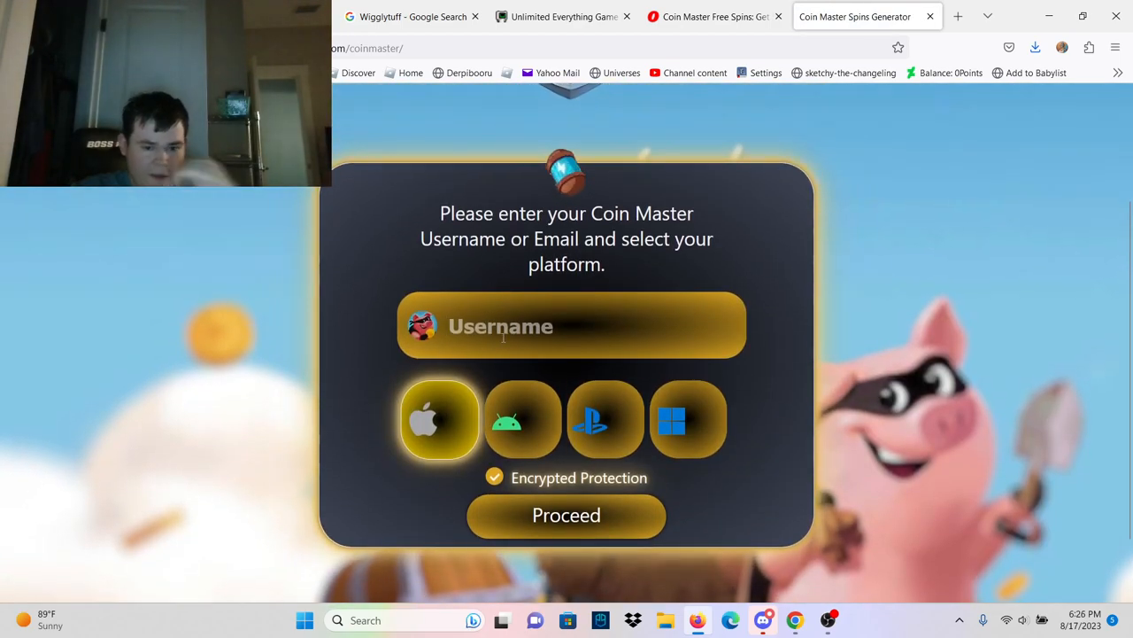
{"action": "type", "text": "fdsadsadasdasdada"}
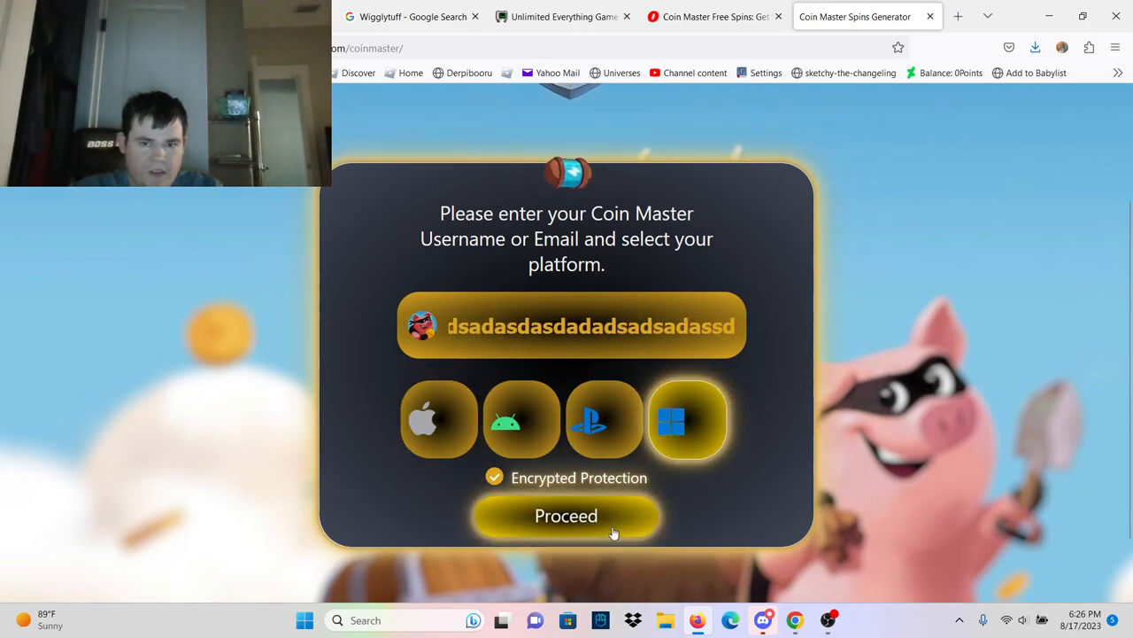
{"action": "left_click", "coordinate": [566, 516]}
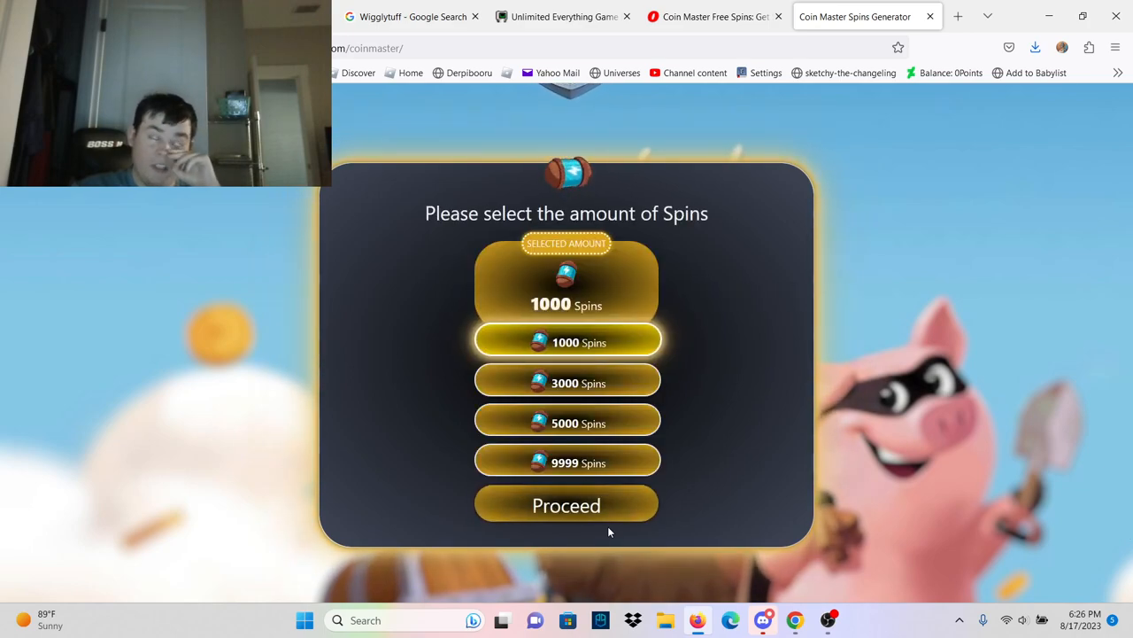
{"action": "left_click", "coordinate": [567, 462]}
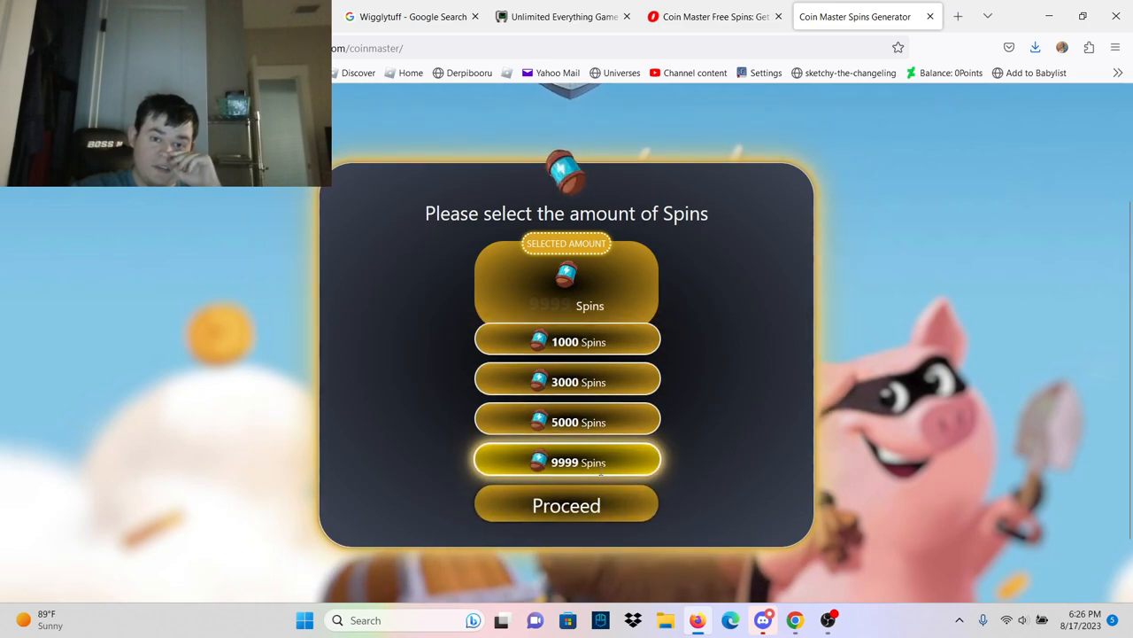
{"action": "left_click", "coordinate": [566, 505]}
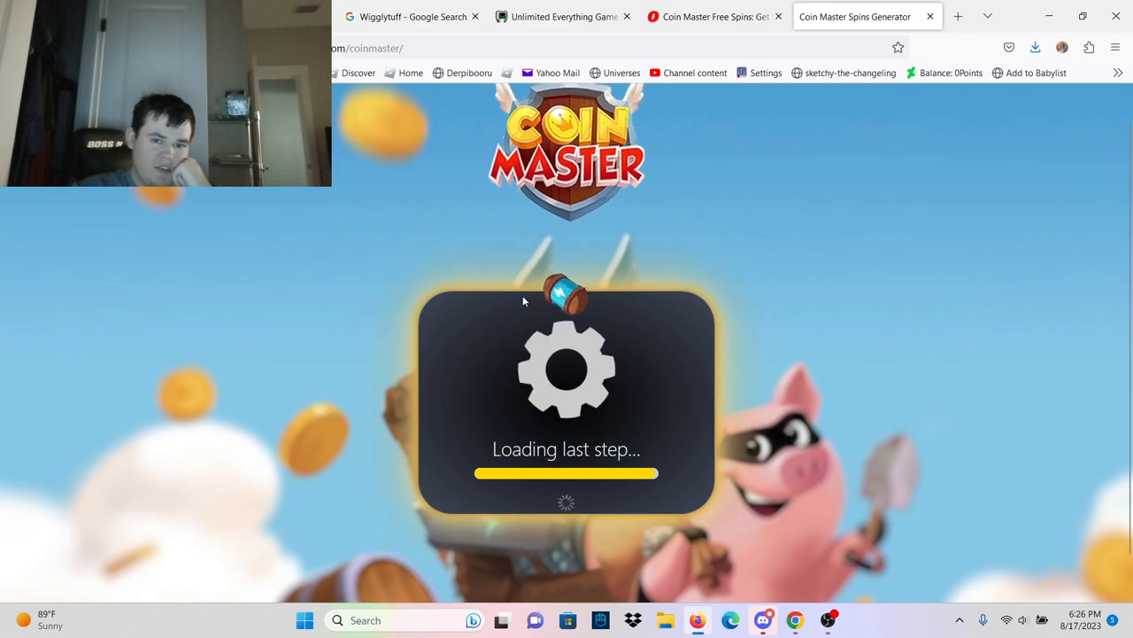
{"action": "mouse_move", "coordinate": [680, 423]}
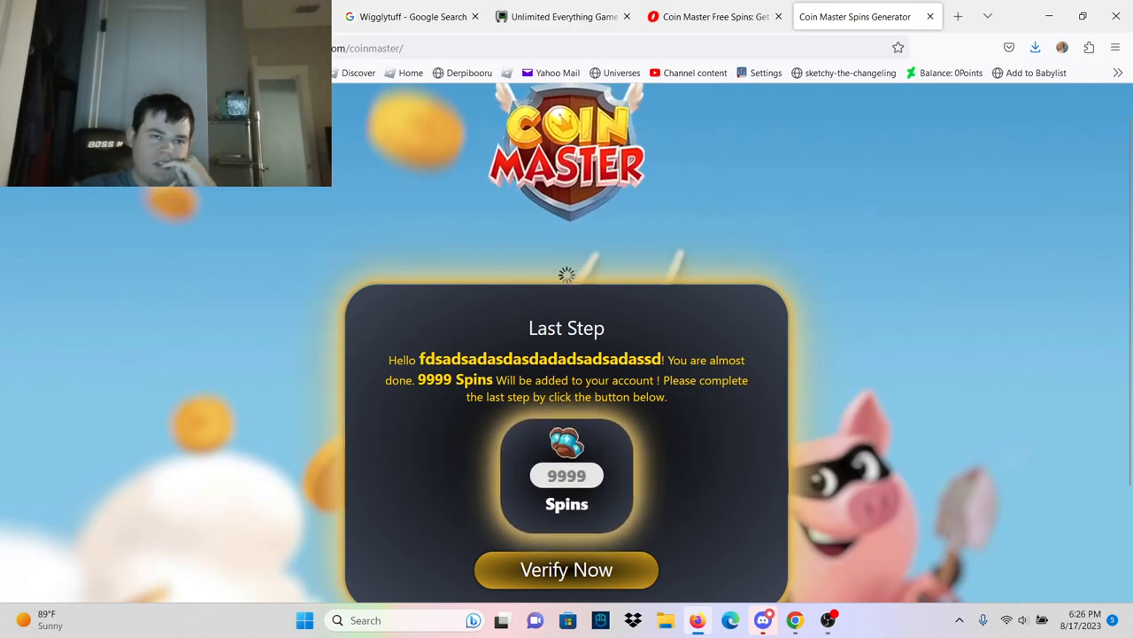
- Return to results, read the MrGuider Coin Master cheats FAQ, then close that tab
{"action": "left_click", "coordinate": [929, 16]}
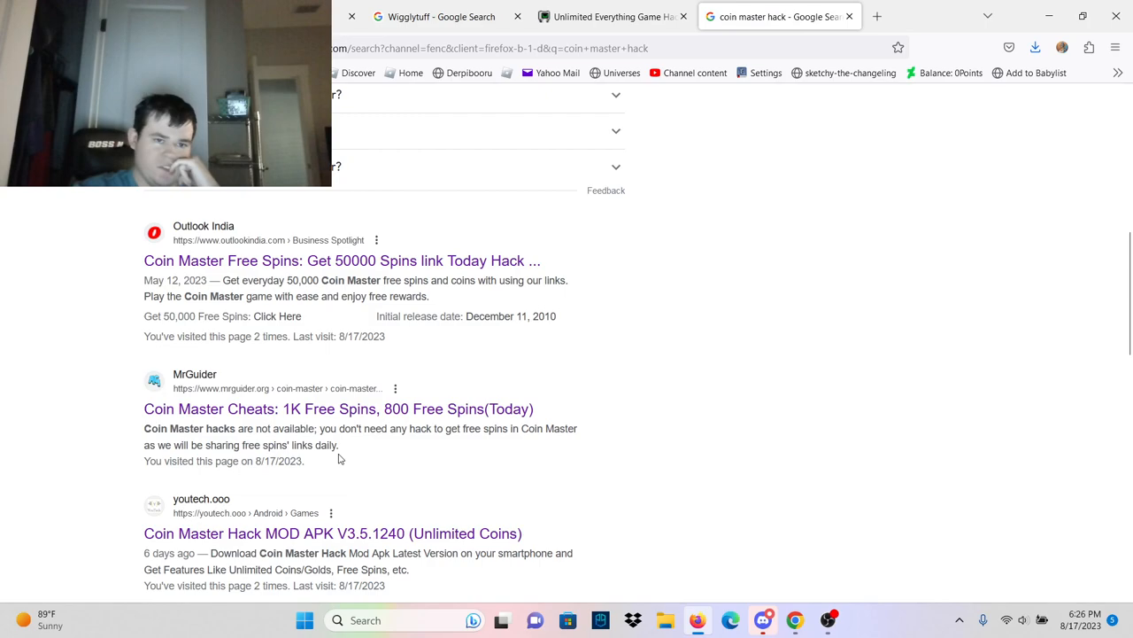
{"action": "scroll", "scroll_direction": "down", "scroll_amount": 3}
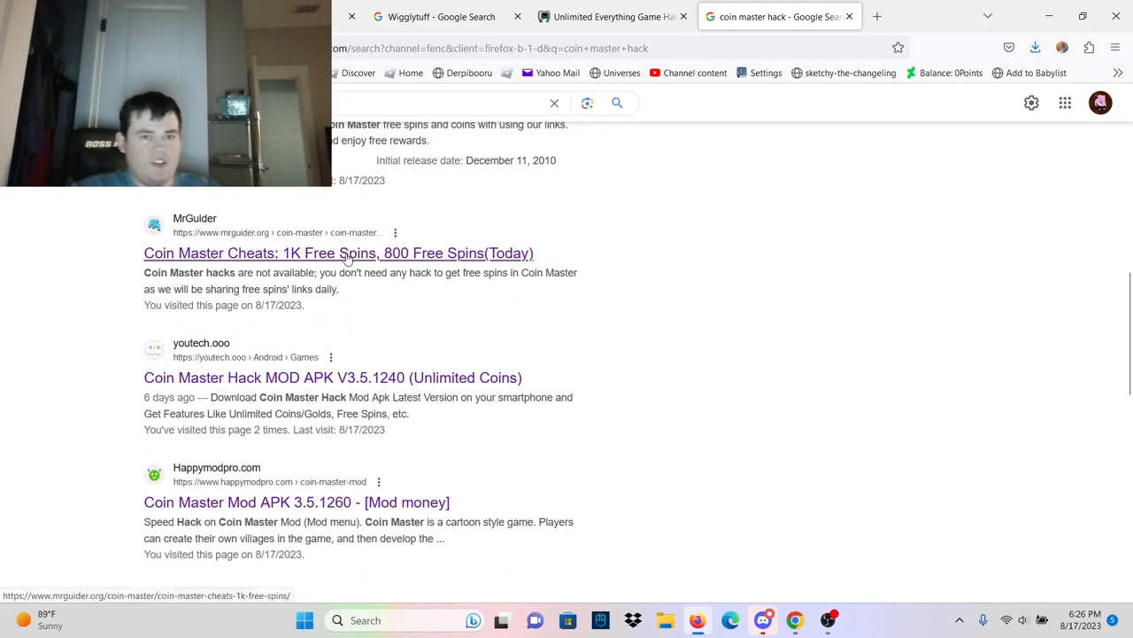
{"action": "left_click", "coordinate": [339, 252]}
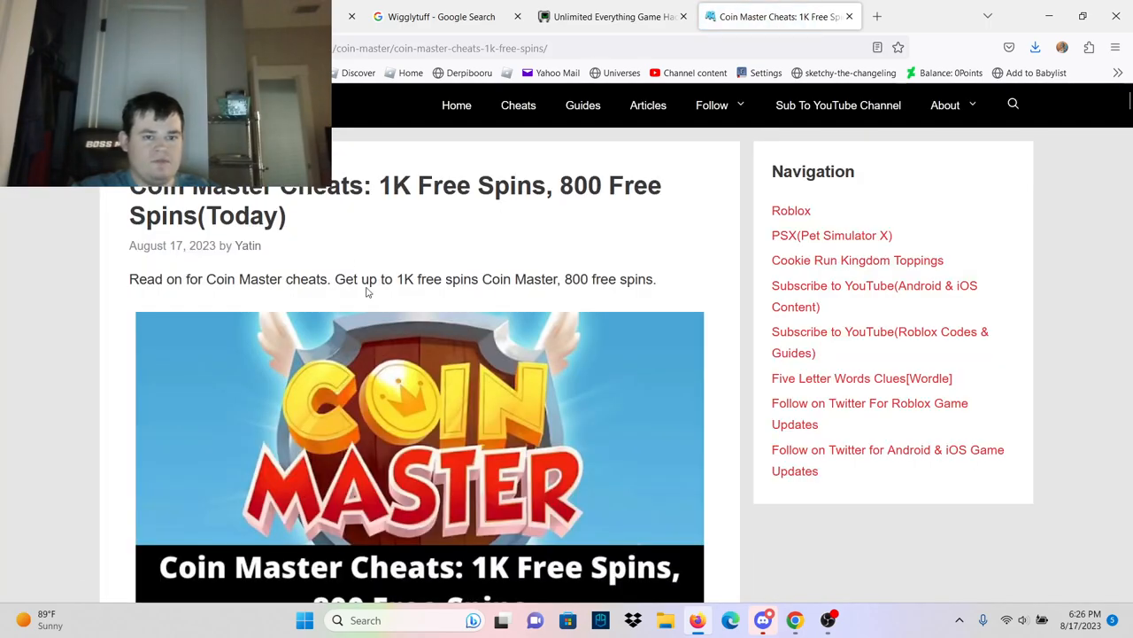
{"action": "scroll", "scroll_direction": "down", "scroll_amount": 3}
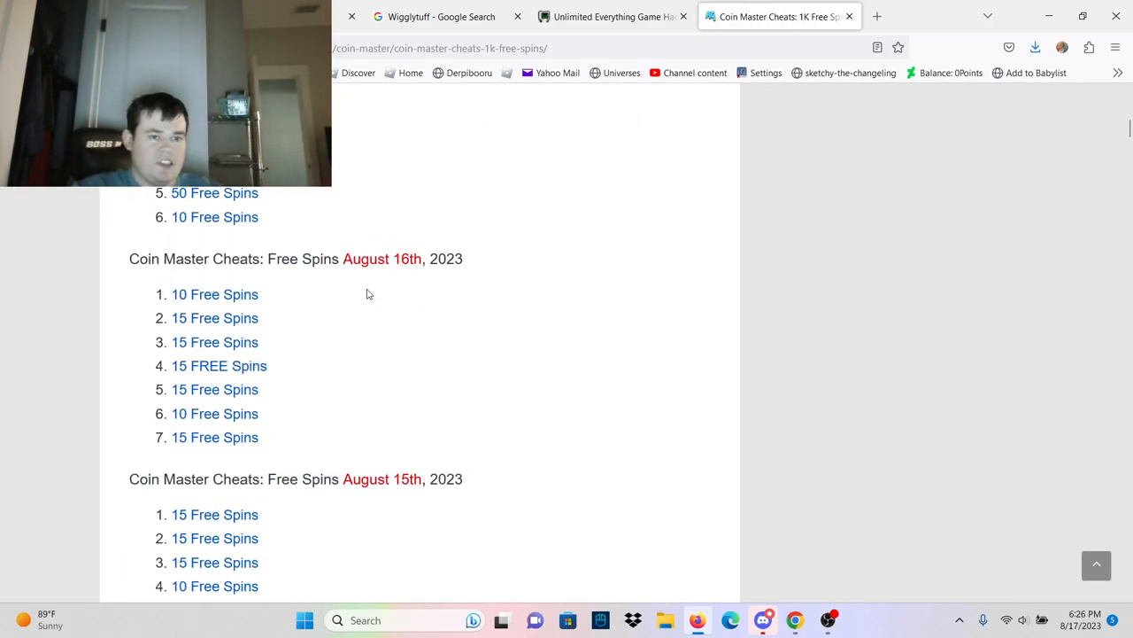
{"action": "scroll", "scroll_direction": "down", "scroll_amount": 3}
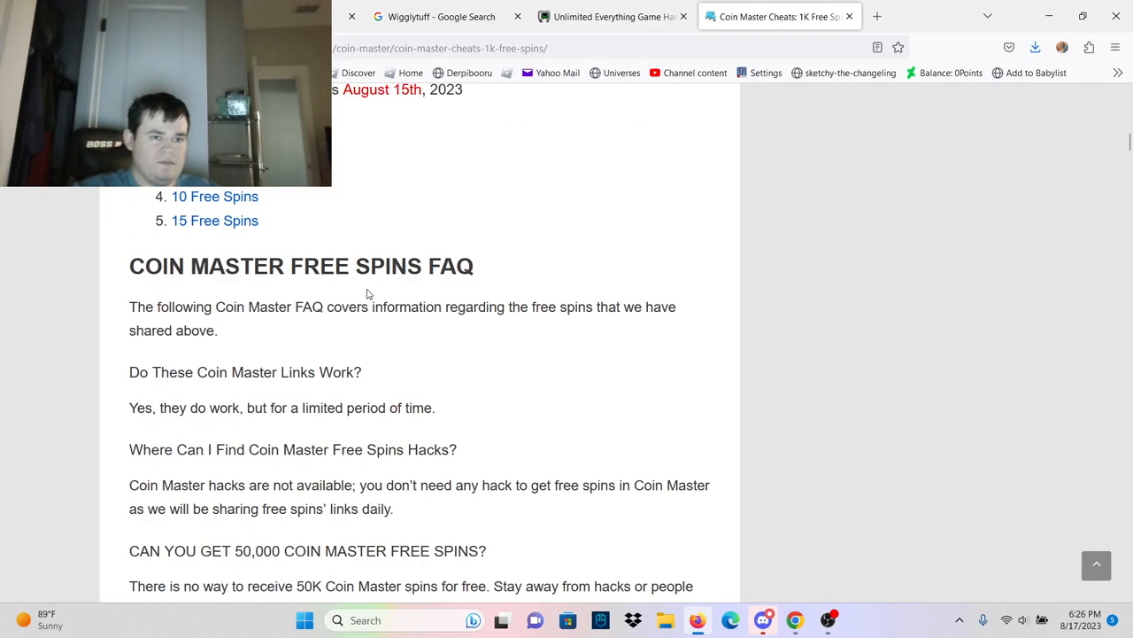
{"action": "left_click", "coordinate": [863, 16]}
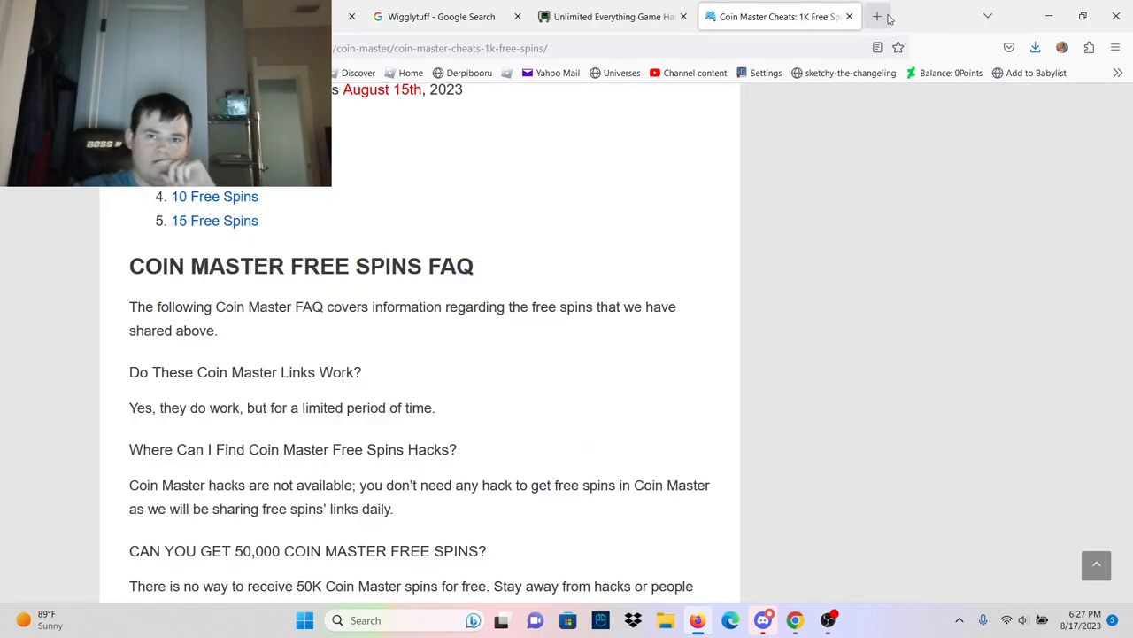
{"action": "mouse_move", "coordinate": [850, 15]}
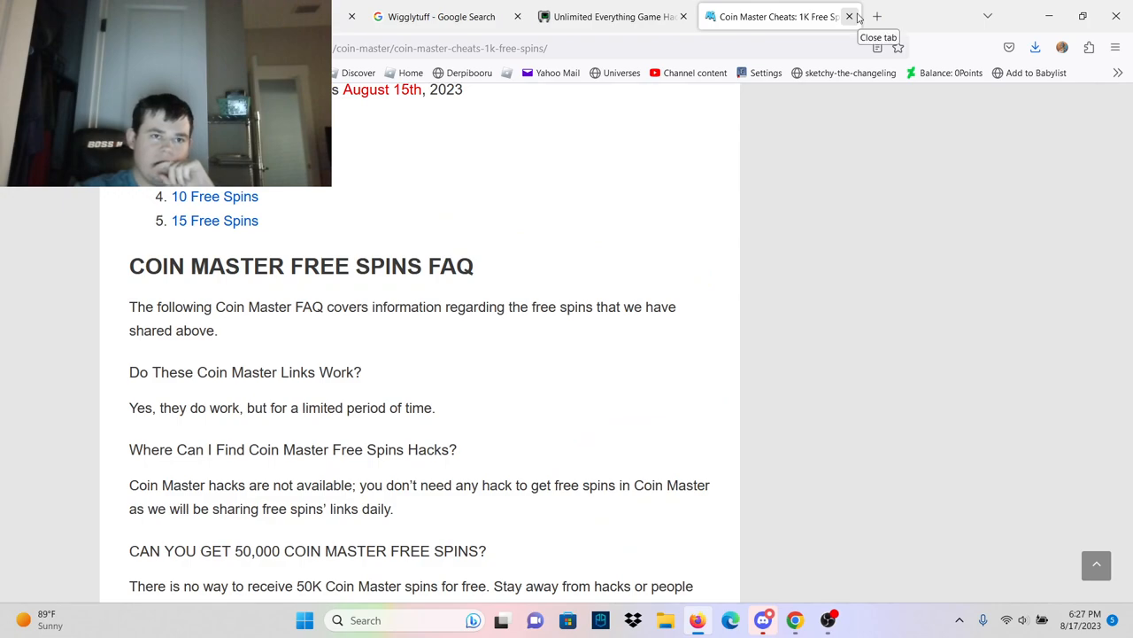
{"action": "left_click", "coordinate": [848, 16]}
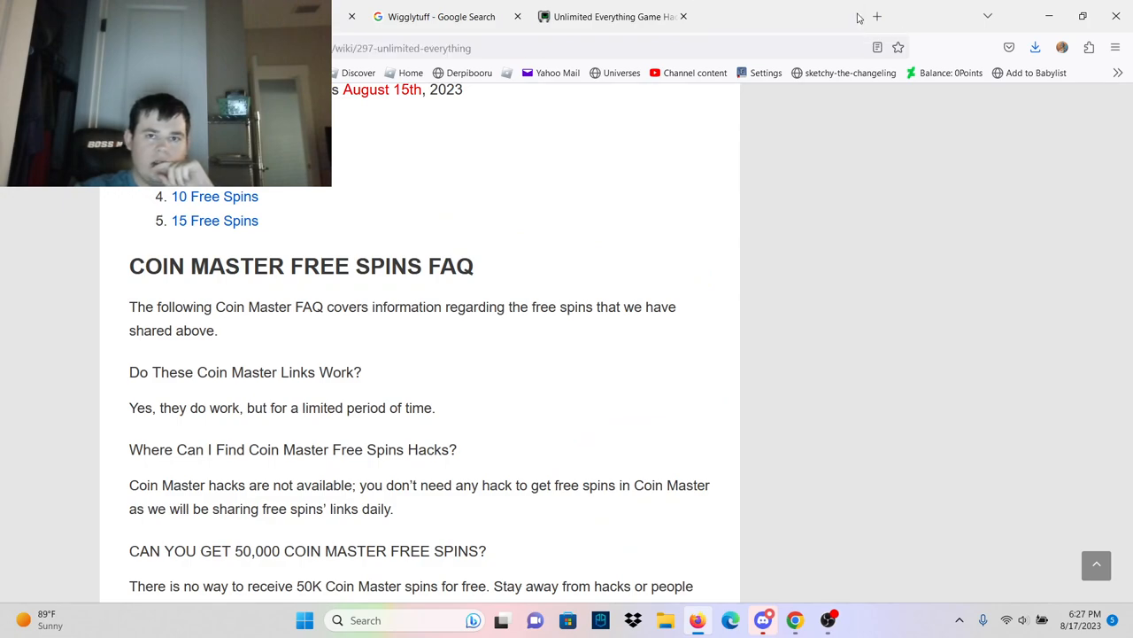
- Open a new tab and search for 'robux hack'
{"action": "left_click", "coordinate": [876, 16]}
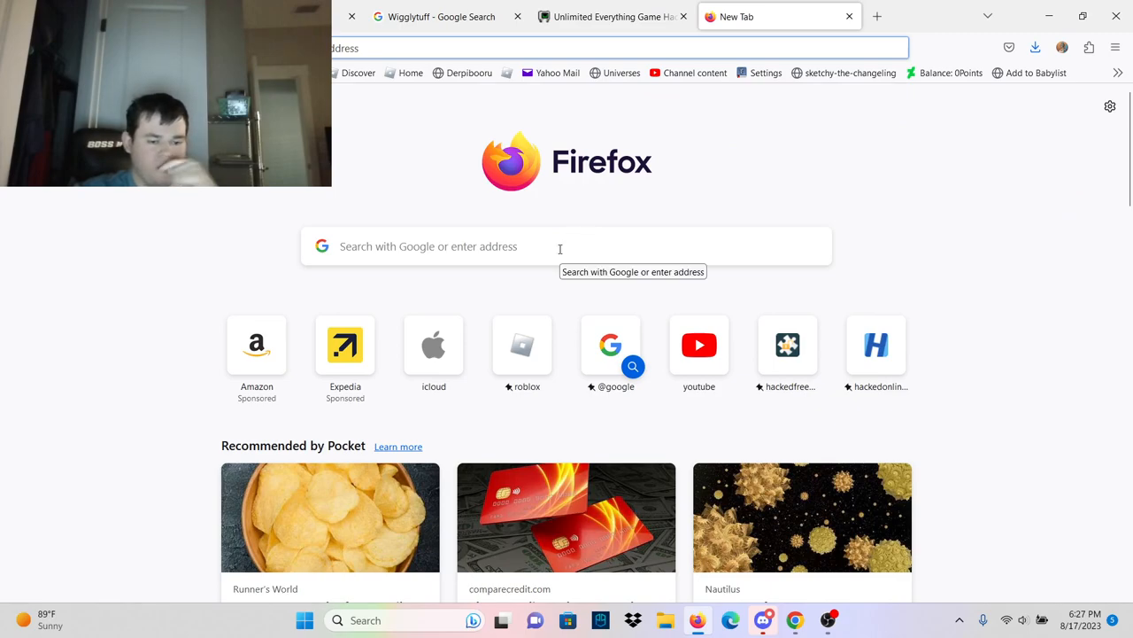
{"action": "mouse_move", "coordinate": [545, 221]}
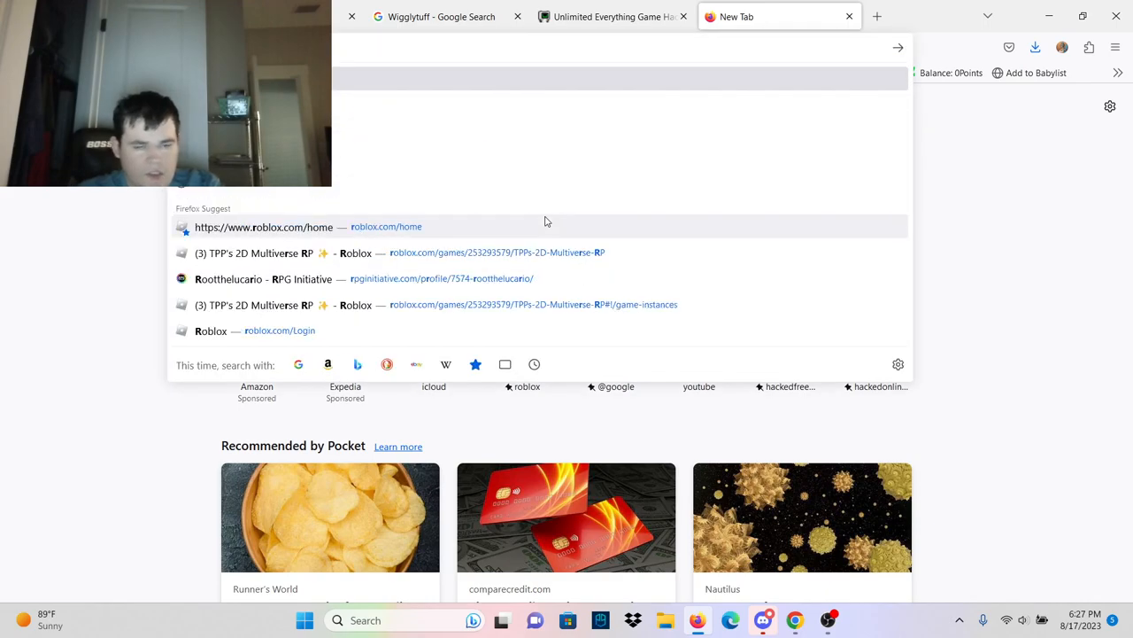
{"action": "type", "text": "robux hack"}
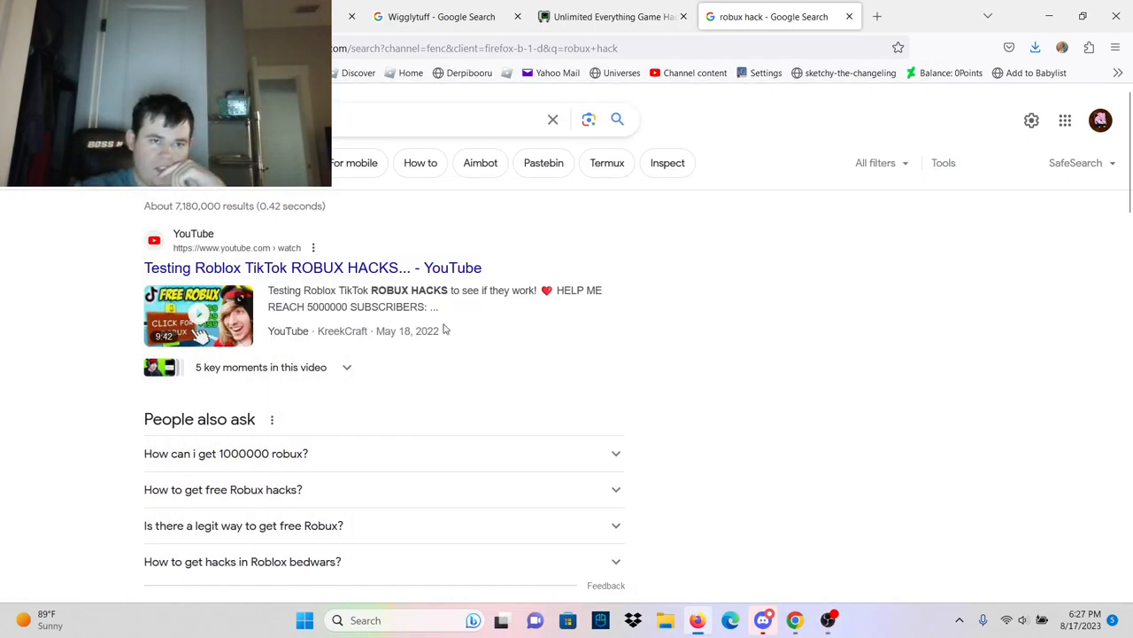
{"action": "scroll", "scroll_direction": "down", "scroll_amount": 3}
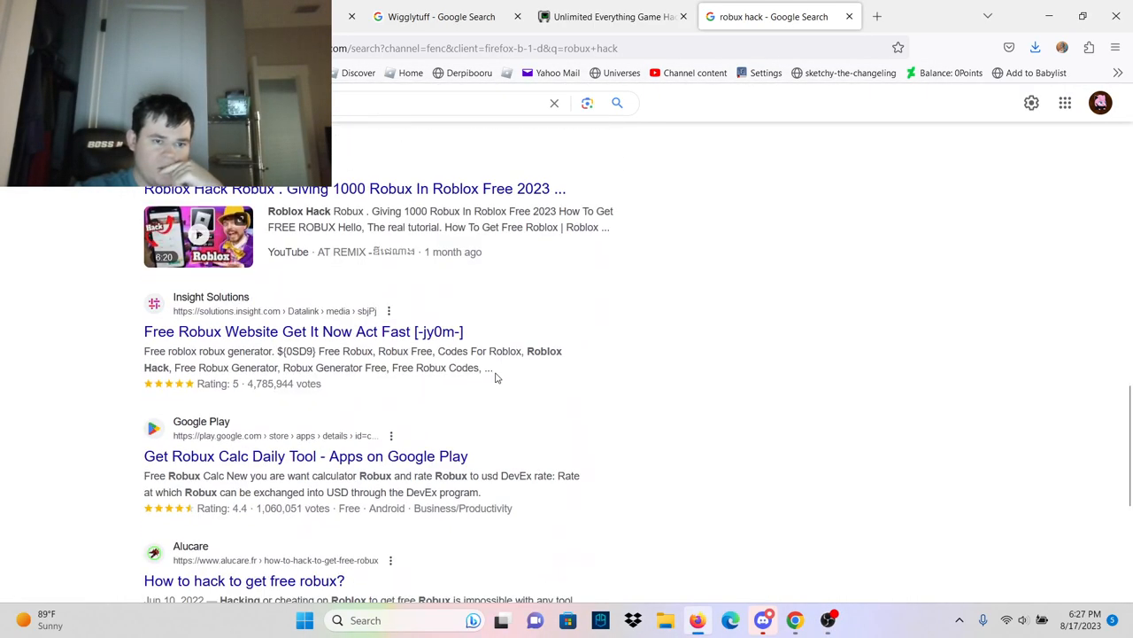
{"action": "scroll", "scroll_direction": "down", "scroll_amount": 3}
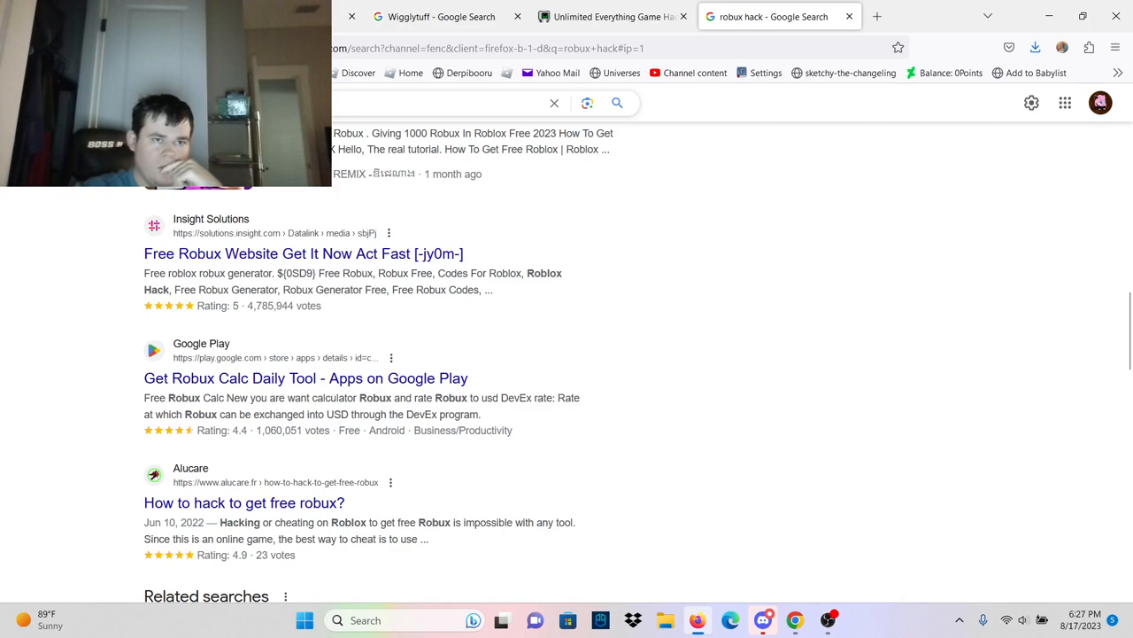
- Run the roblox hack search and scroll down to 'Unlimited Robux for free!!'
{"action": "left_click", "coordinate": [434, 103]}
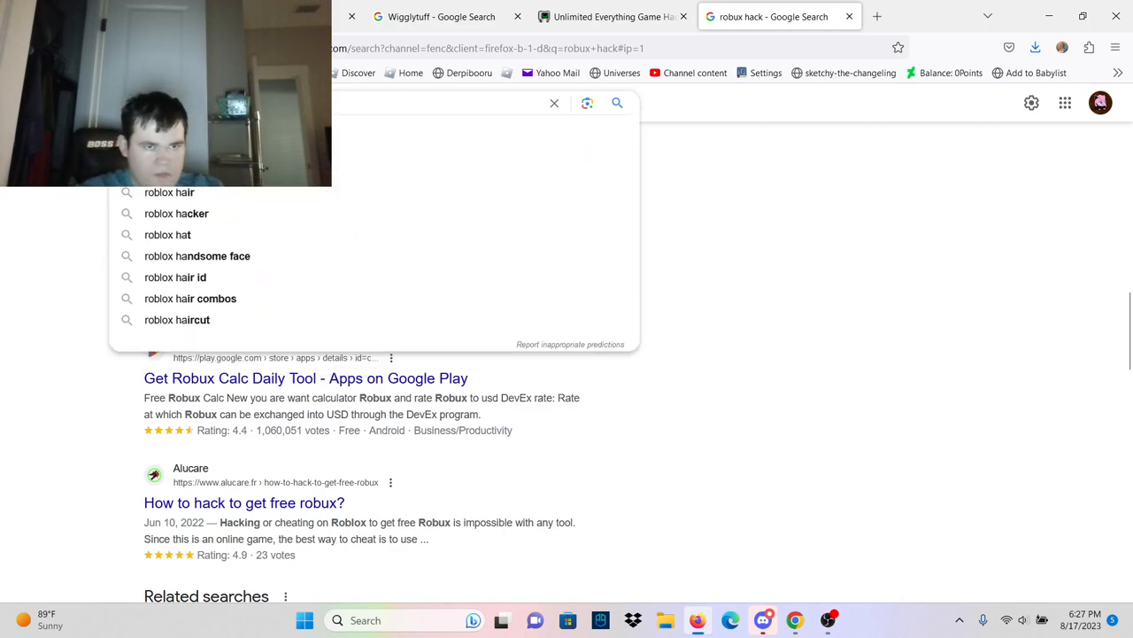
{"action": "key", "text": "Return"}
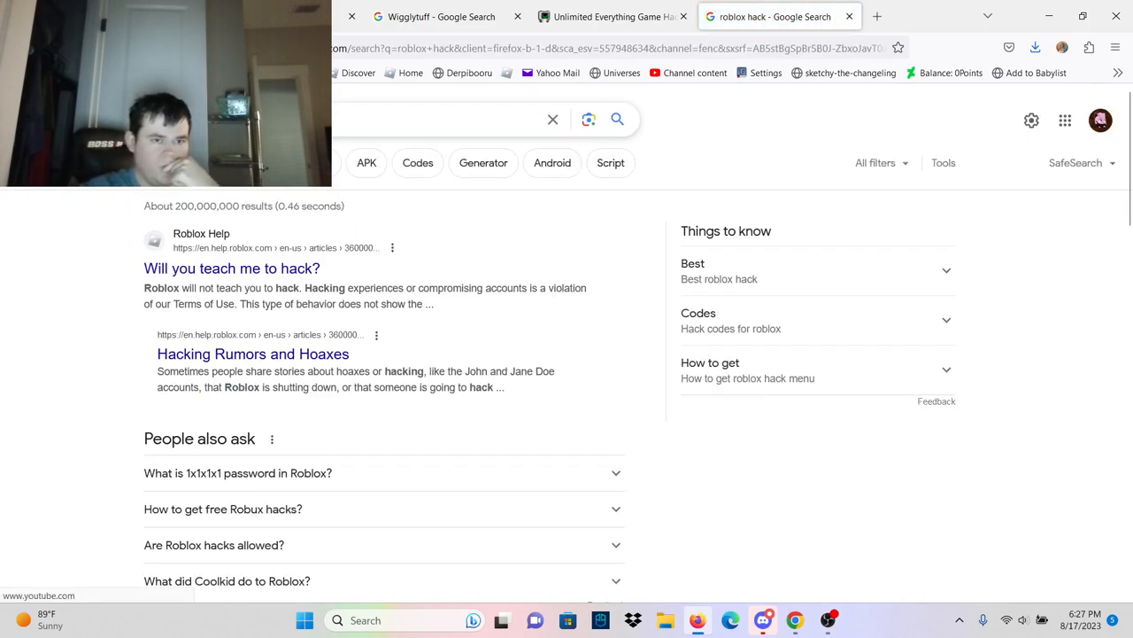
{"action": "scroll", "scroll_direction": "down", "scroll_amount": 3}
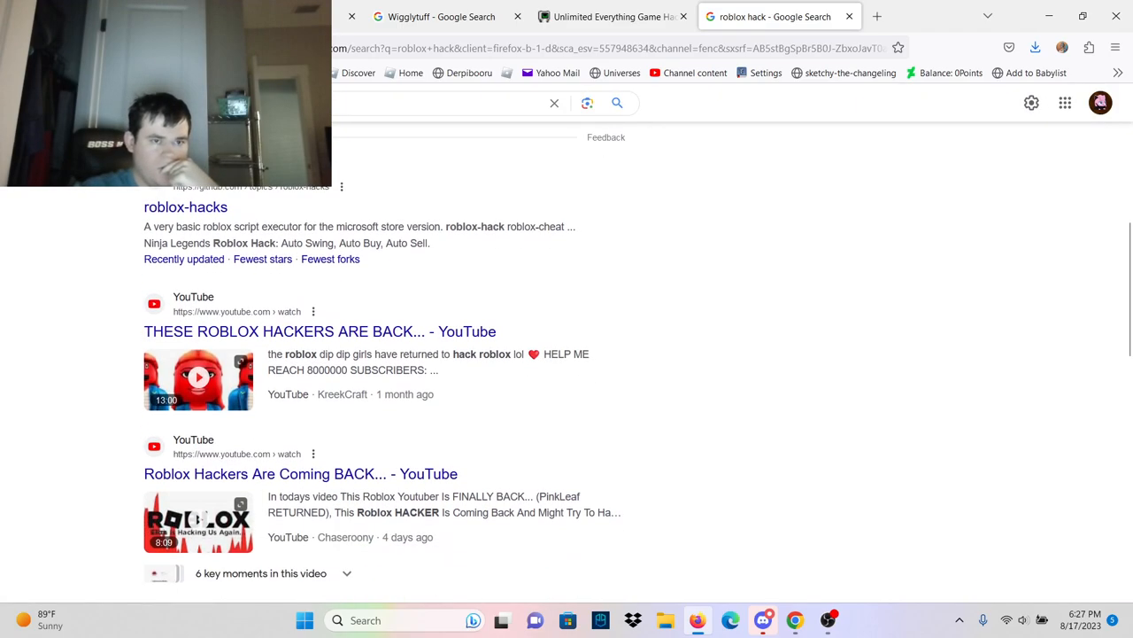
{"action": "scroll", "scroll_direction": "down", "scroll_amount": 3}
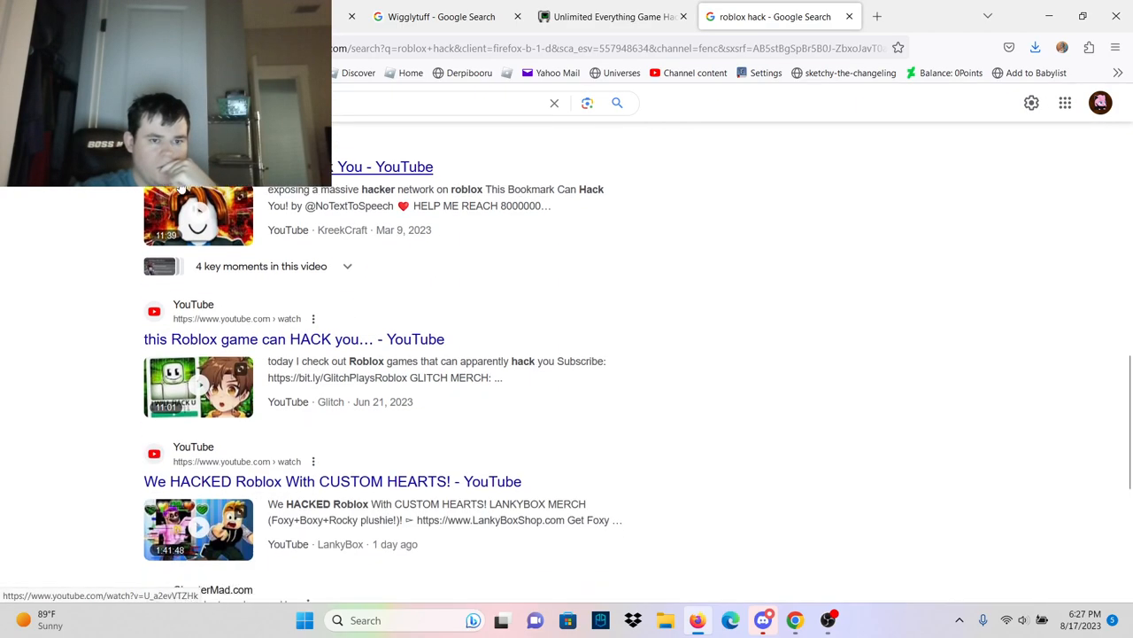
{"action": "scroll", "scroll_direction": "up", "scroll_amount": 3}
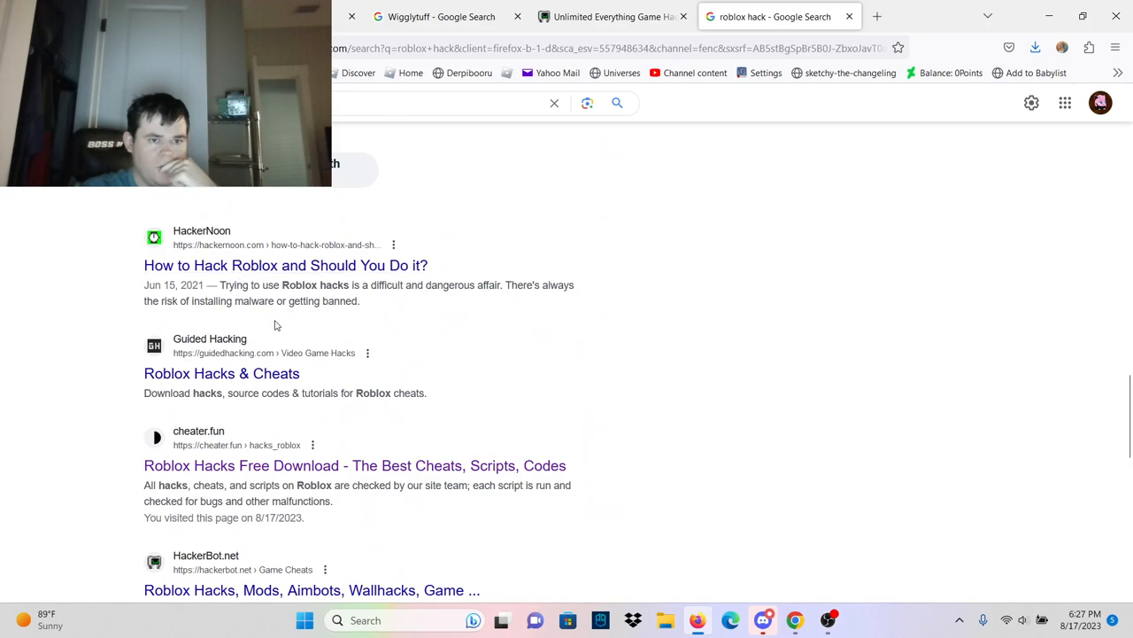
{"action": "scroll", "scroll_direction": "down", "scroll_amount": 3}
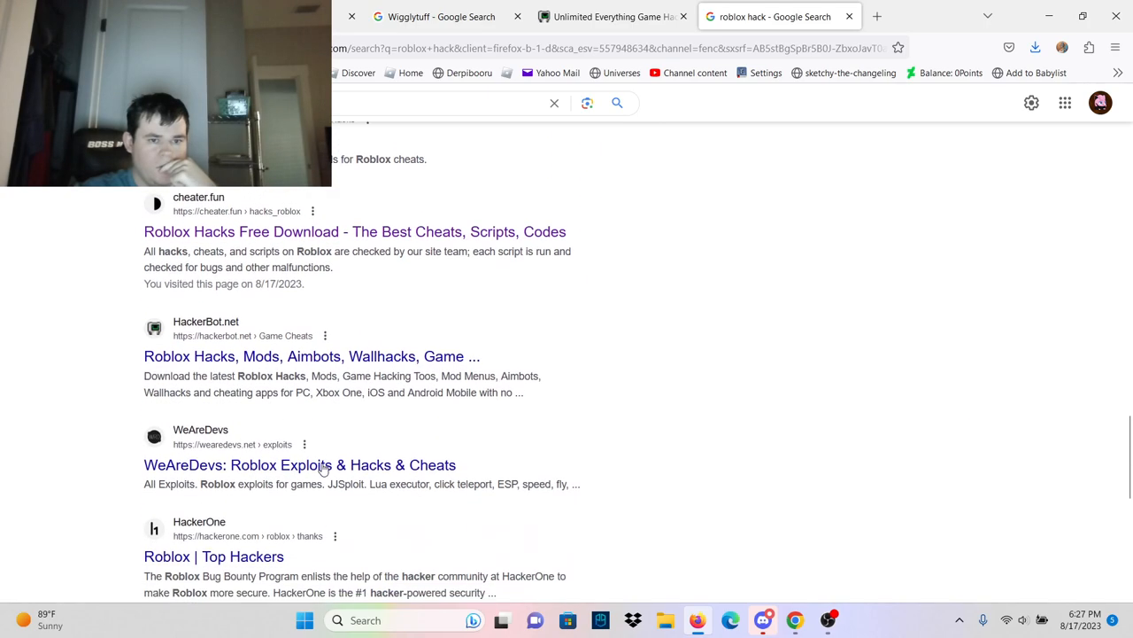
{"action": "scroll", "scroll_direction": "down", "scroll_amount": 3}
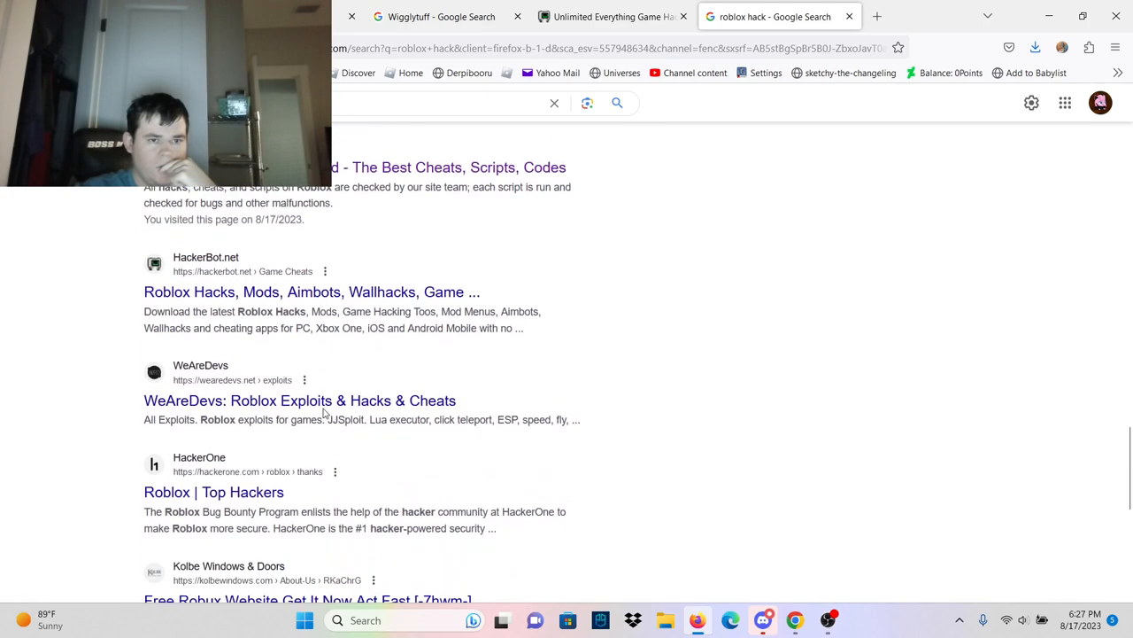
{"action": "scroll", "scroll_direction": "down", "scroll_amount": 3}
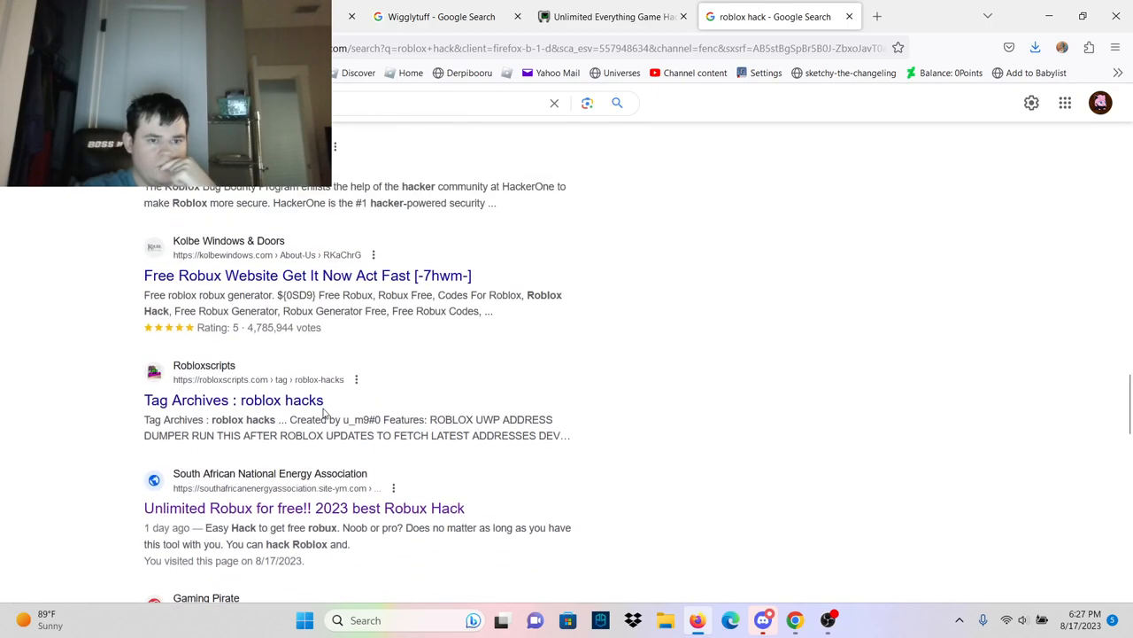
{"action": "scroll", "scroll_direction": "down", "scroll_amount": 3}
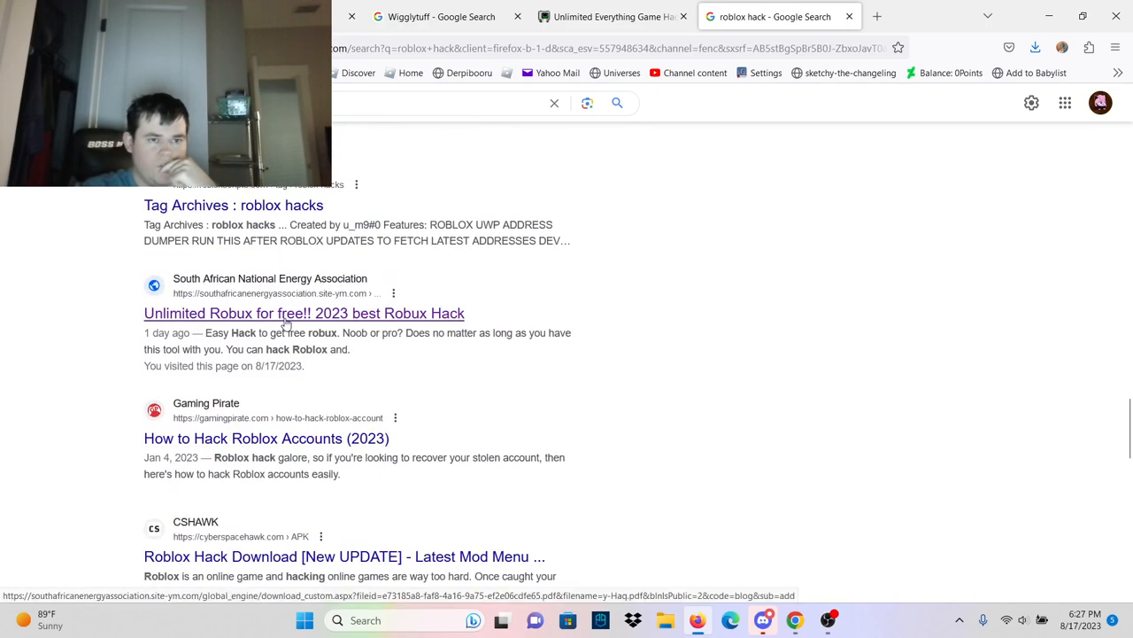
- Open the 'Unlimited Robux for free!!' PDF and follow its CLICK HERE banner
{"action": "left_click", "coordinate": [304, 313]}
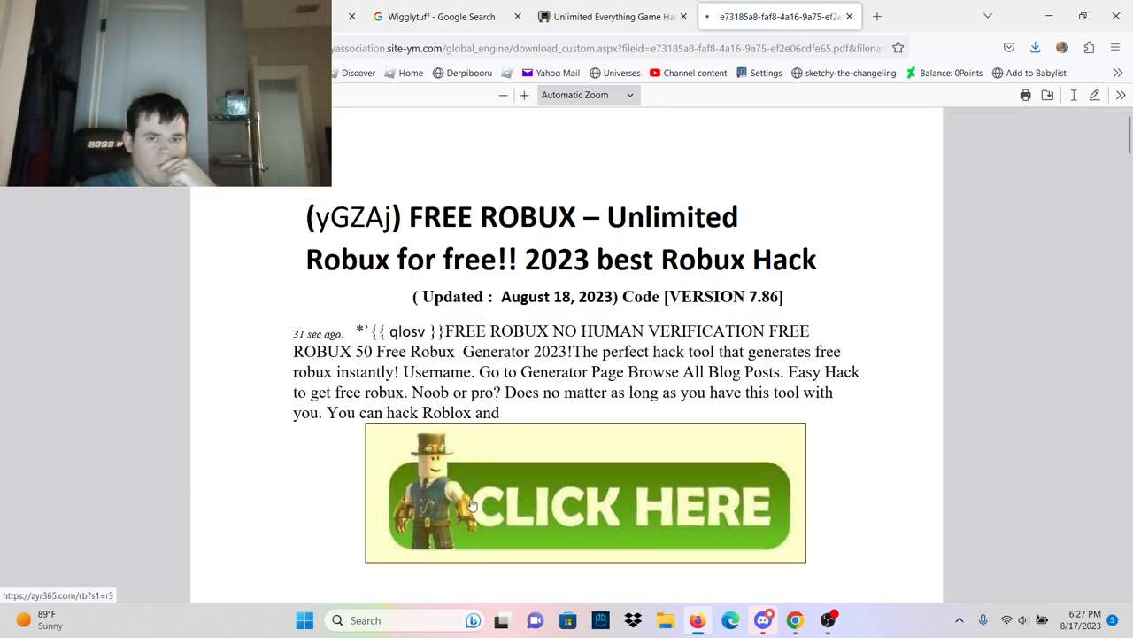
{"action": "left_click", "coordinate": [584, 496]}
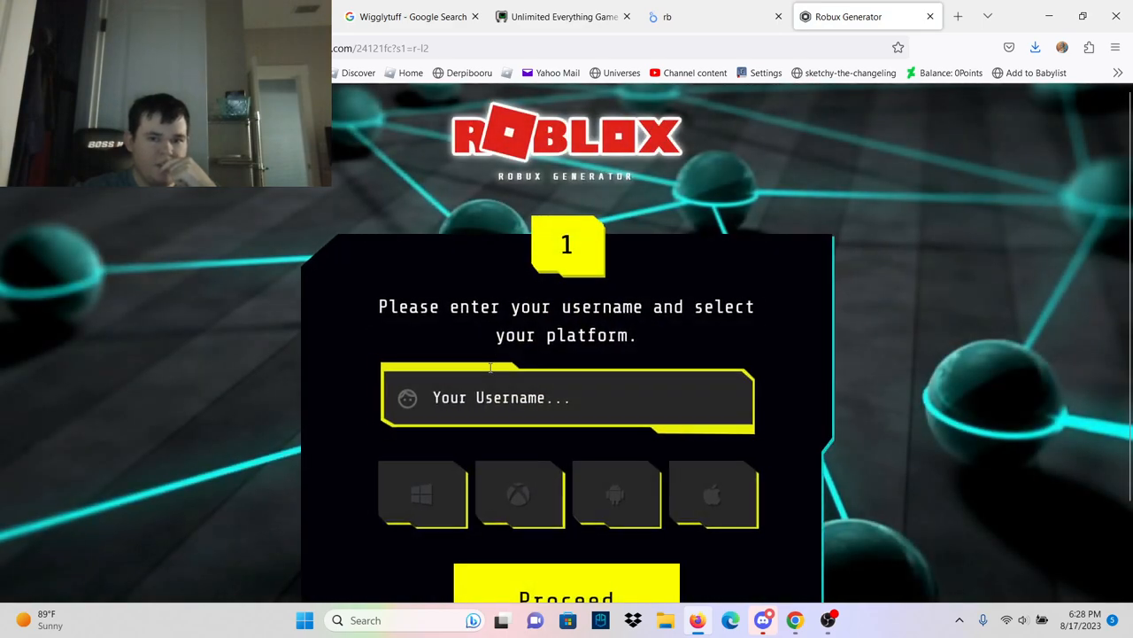
- Enter a junk username, choose Windows, and request the 9999 Robux package
{"action": "type", "text": "sfsdfasfasdafs"}
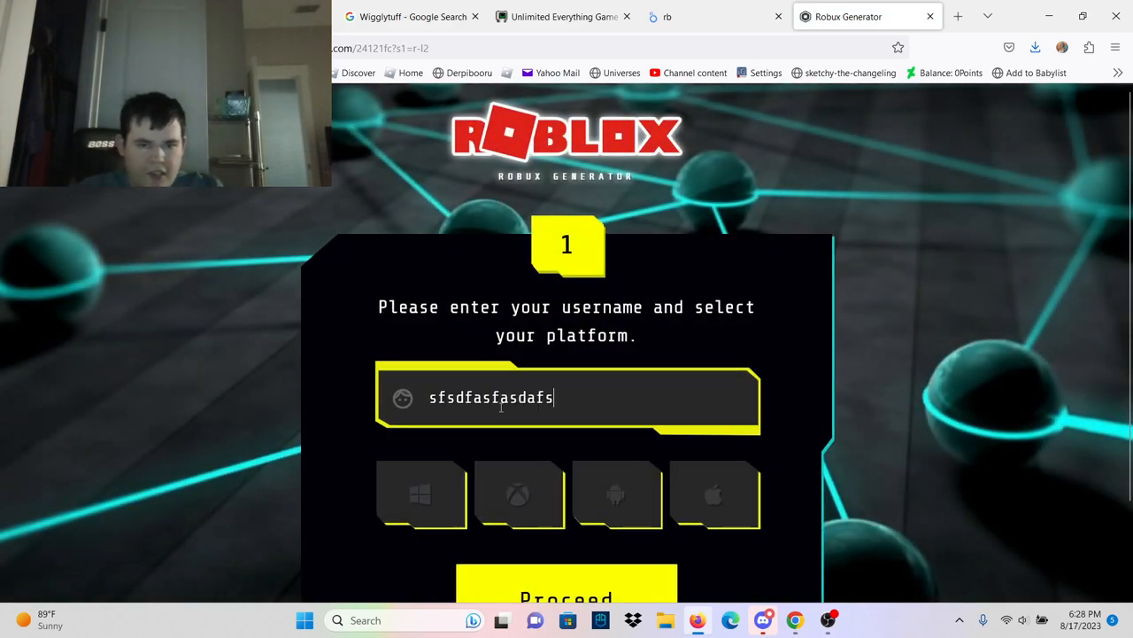
{"action": "type", "text": "fasfasfas"}
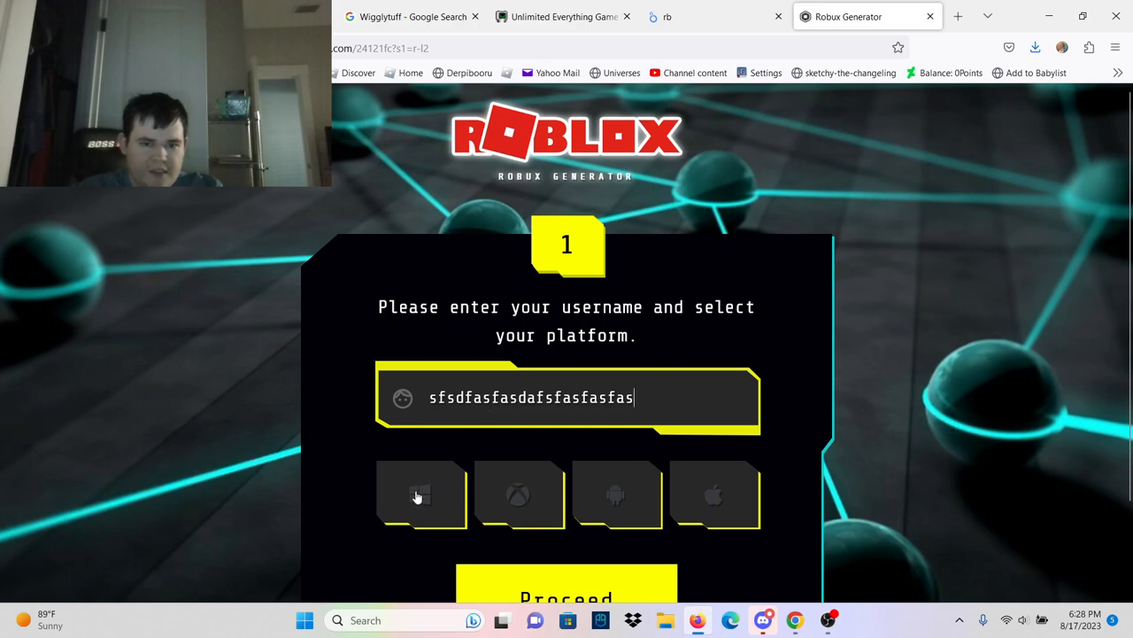
{"action": "type", "text": "asdsdasdasadsd"}
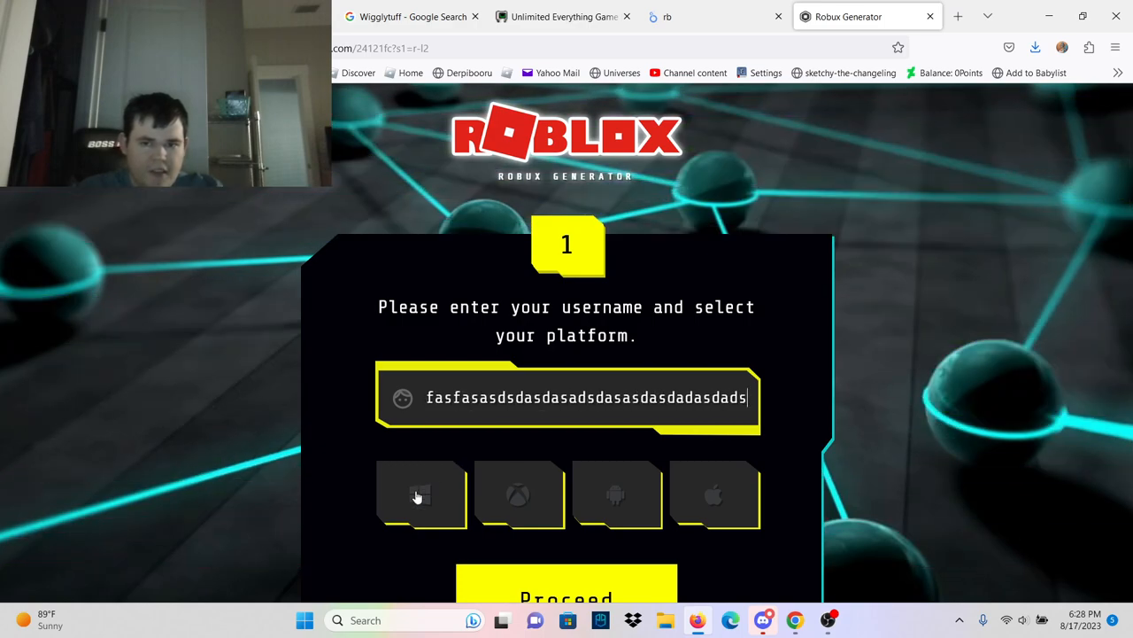
{"action": "type", "text": "dsdasasdasdadasdadsdasdaddsdsadsadad"}
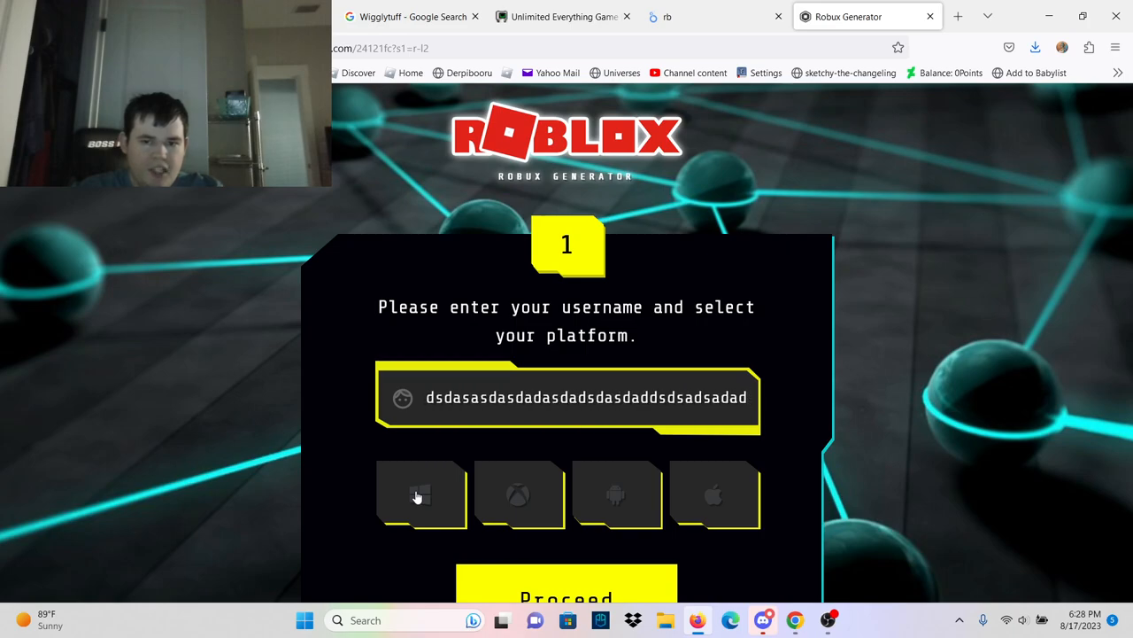
{"action": "left_click", "coordinate": [421, 494]}
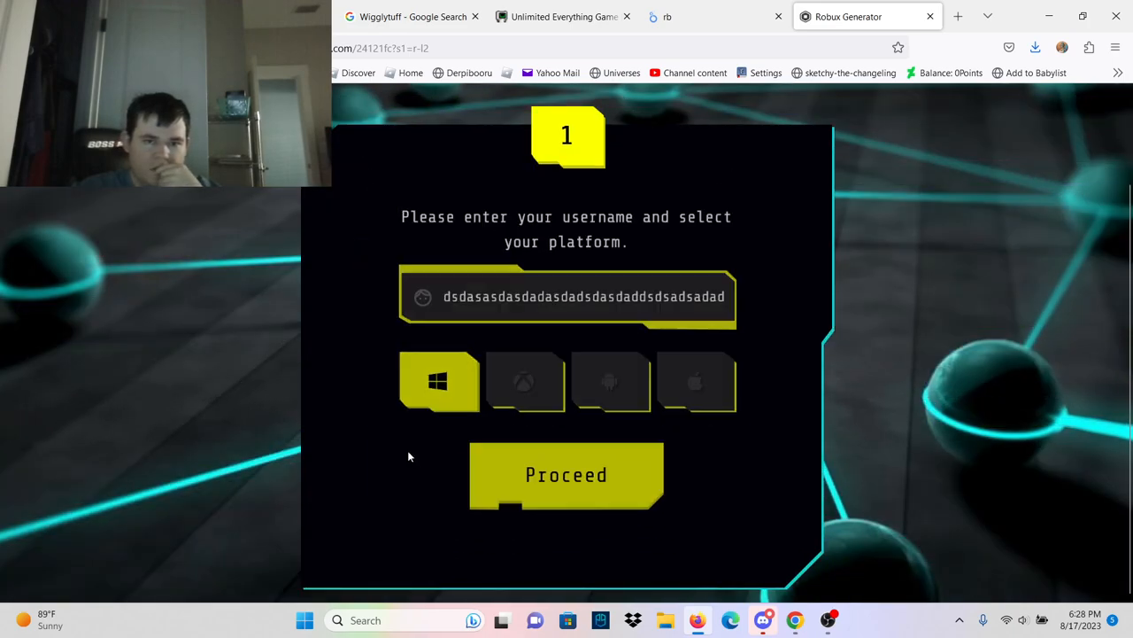
{"action": "left_click", "coordinate": [566, 475]}
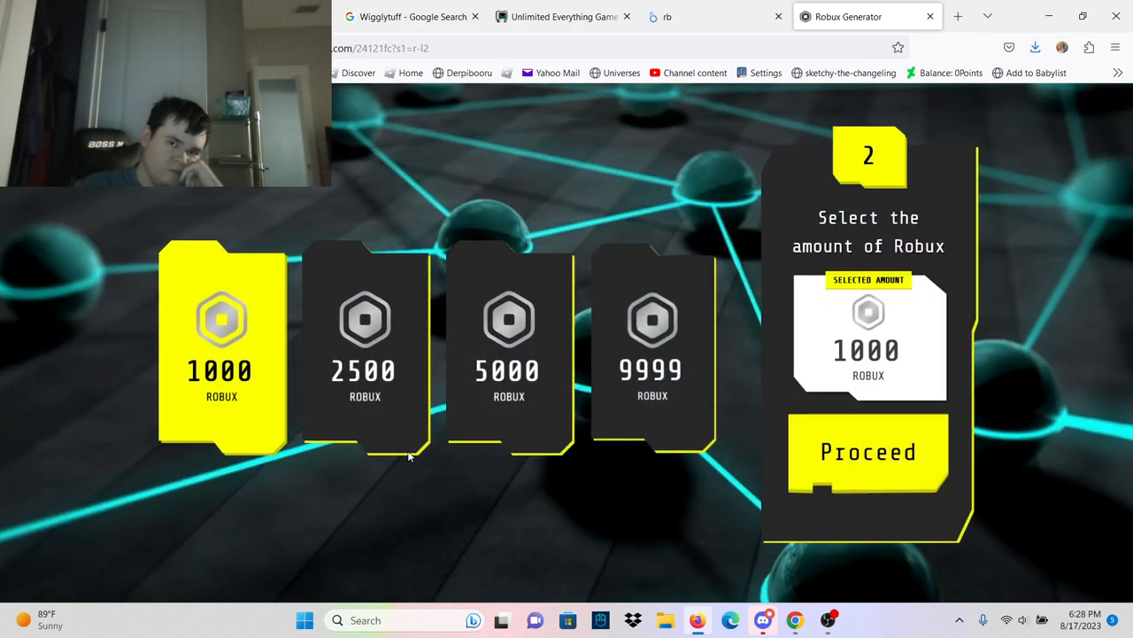
{"action": "left_click", "coordinate": [653, 345]}
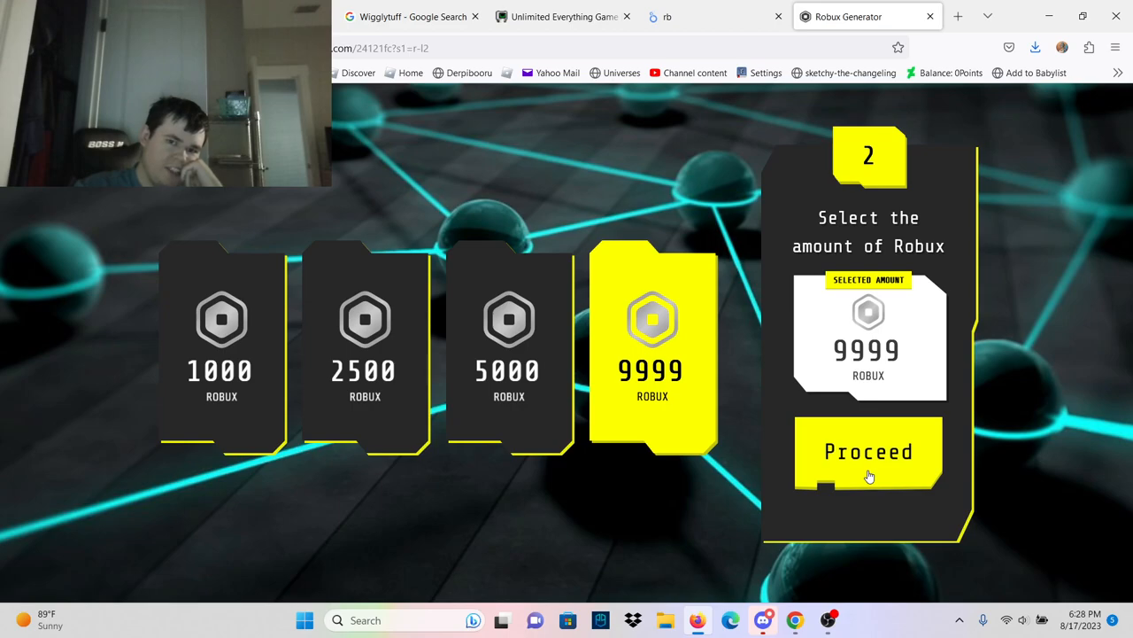
{"action": "left_click", "coordinate": [868, 452]}
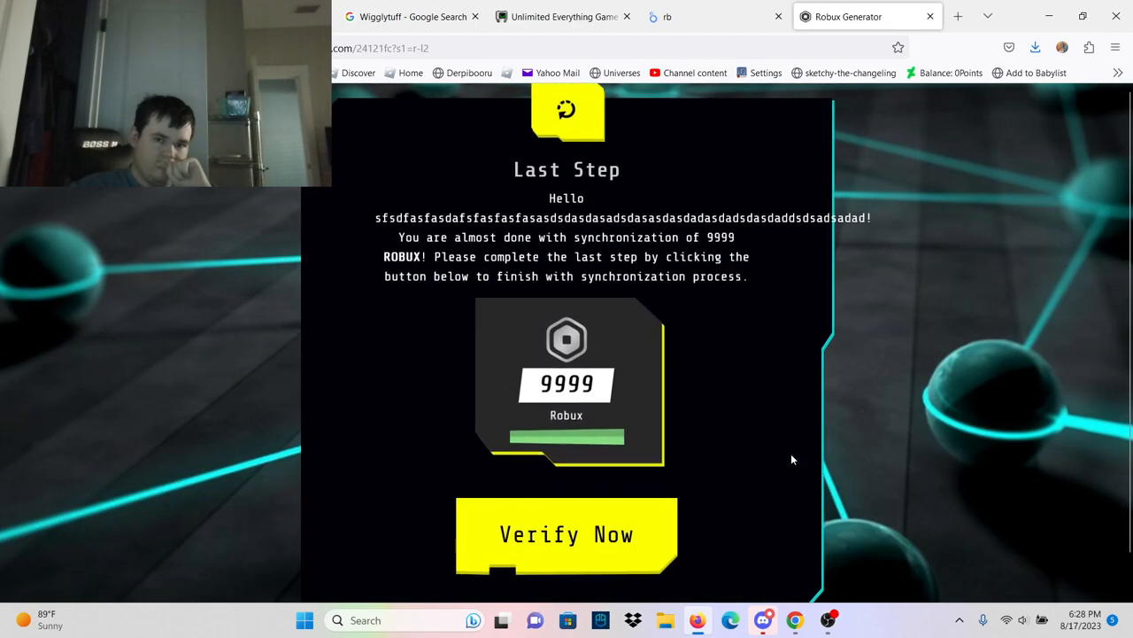
- Start verification to reveal the Human Verification popup demanding a completed offer
{"action": "left_click", "coordinate": [567, 534]}
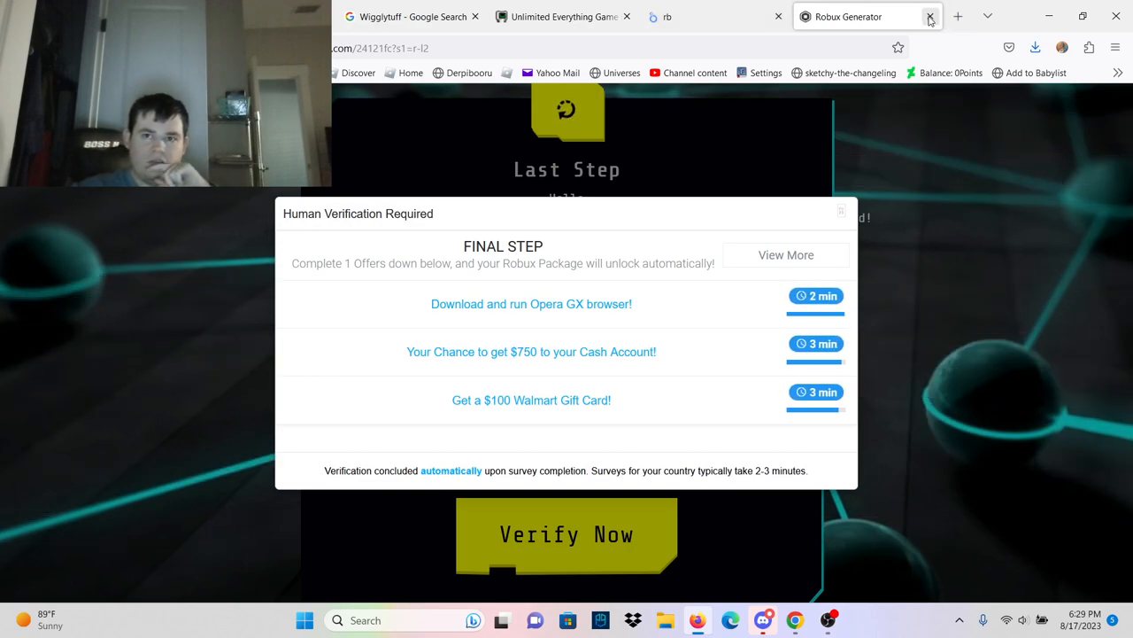
{"action": "mouse_move", "coordinate": [938, 36]}
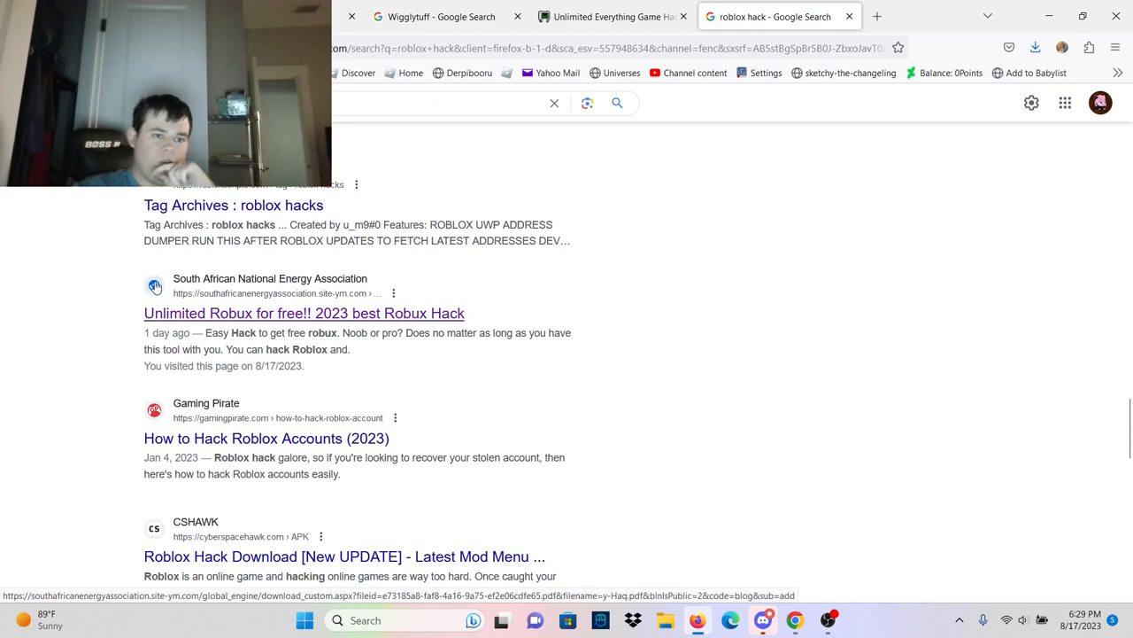
- Scroll through the roblox hack results past mod APK and exploit sites
{"action": "scroll", "scroll_direction": "down", "scroll_amount": 3}
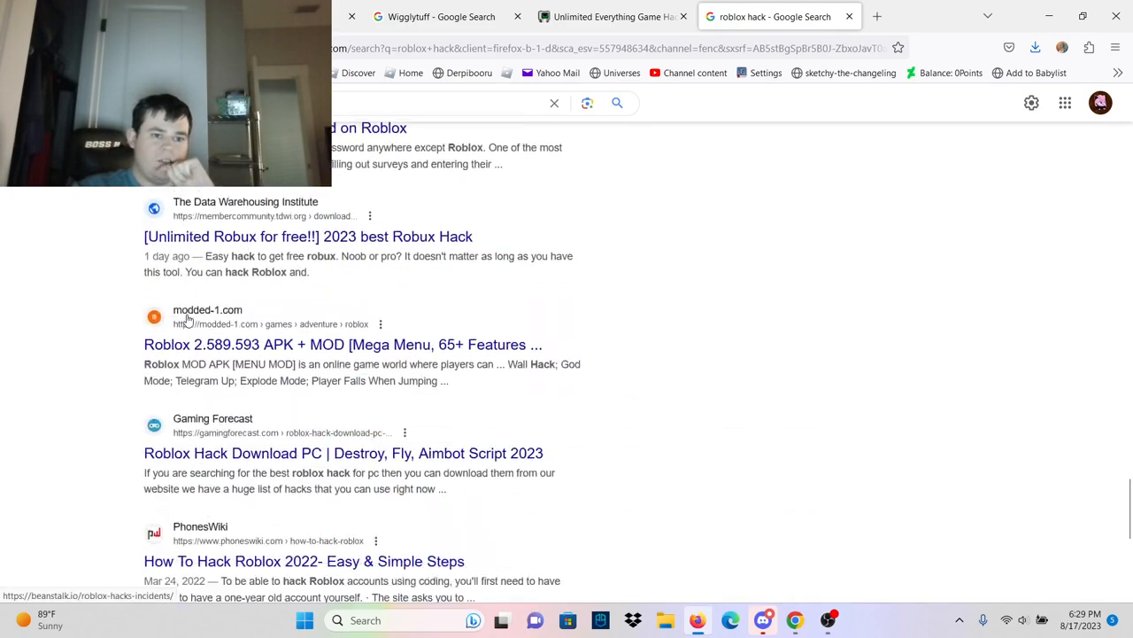
{"action": "scroll", "scroll_direction": "down", "scroll_amount": 3}
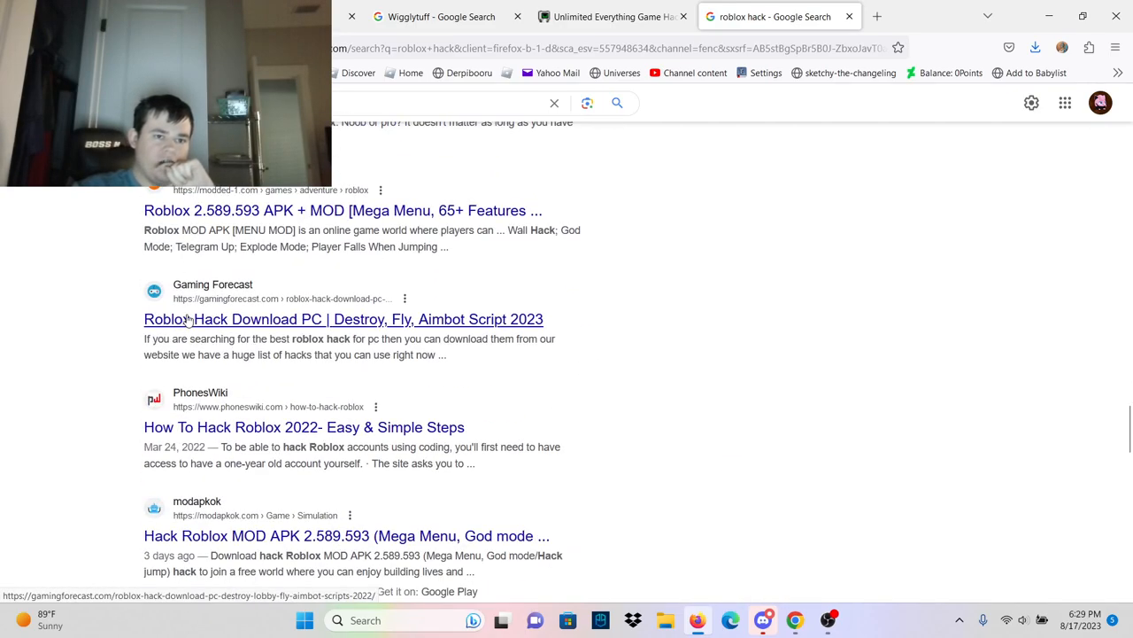
{"action": "scroll", "scroll_direction": "up", "scroll_amount": 3}
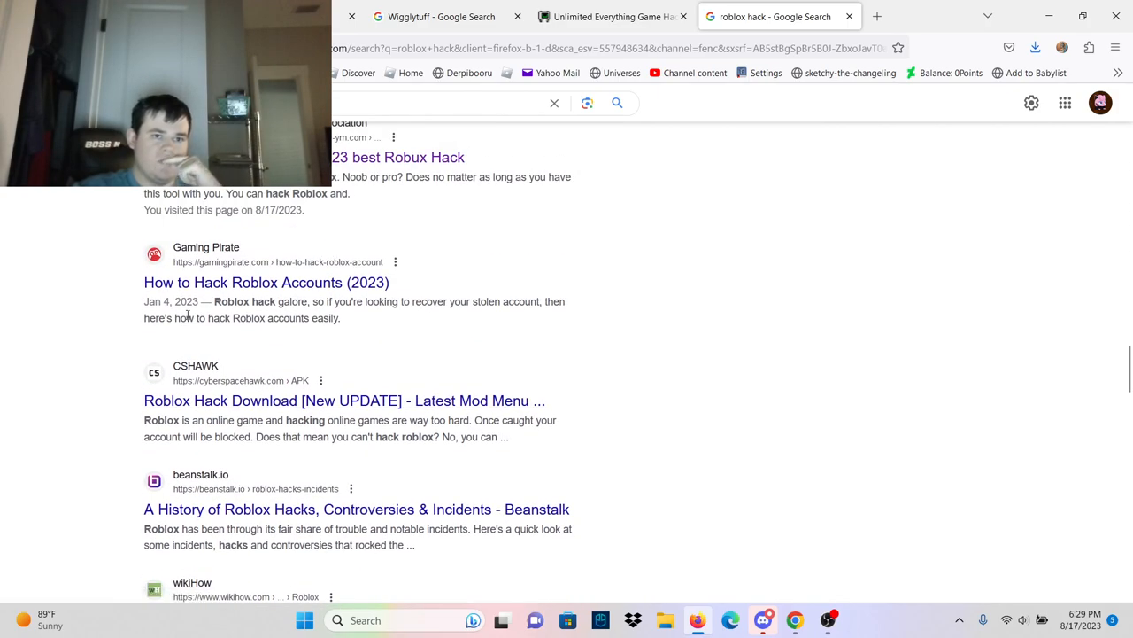
{"action": "scroll", "scroll_direction": "down", "scroll_amount": 3}
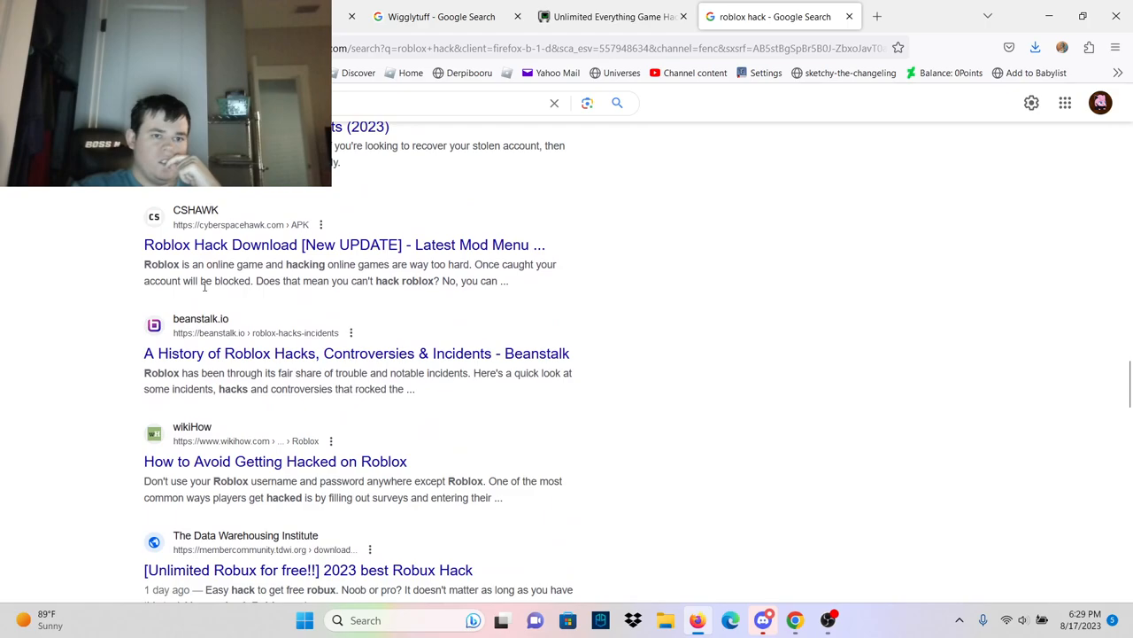
{"action": "scroll", "scroll_direction": "down", "scroll_amount": 3}
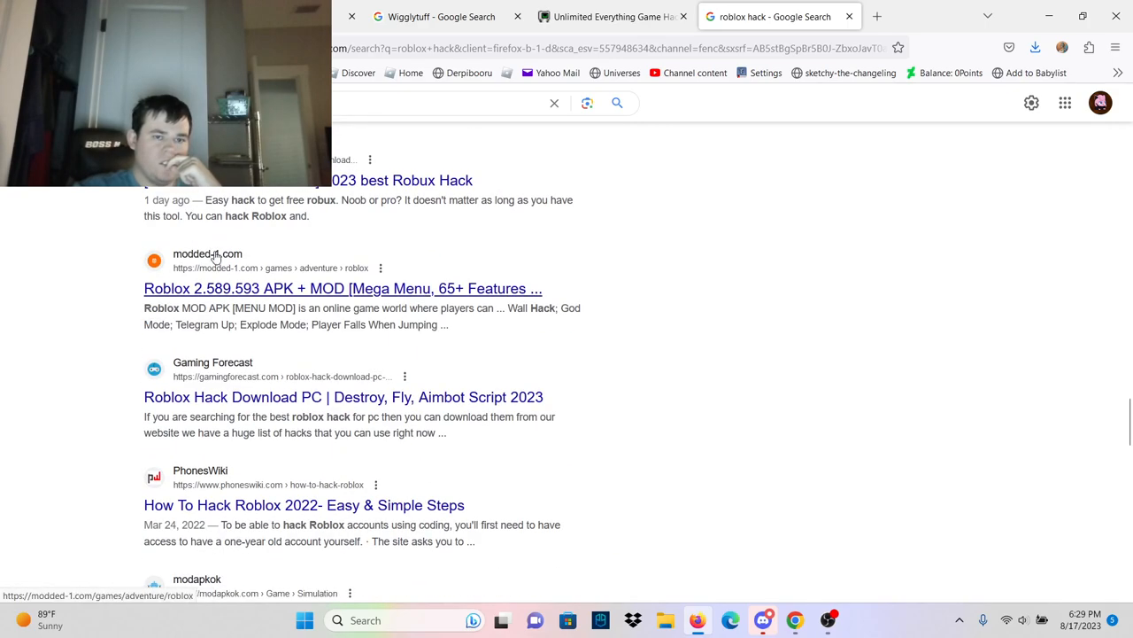
{"action": "scroll", "scroll_direction": "down", "scroll_amount": 3}
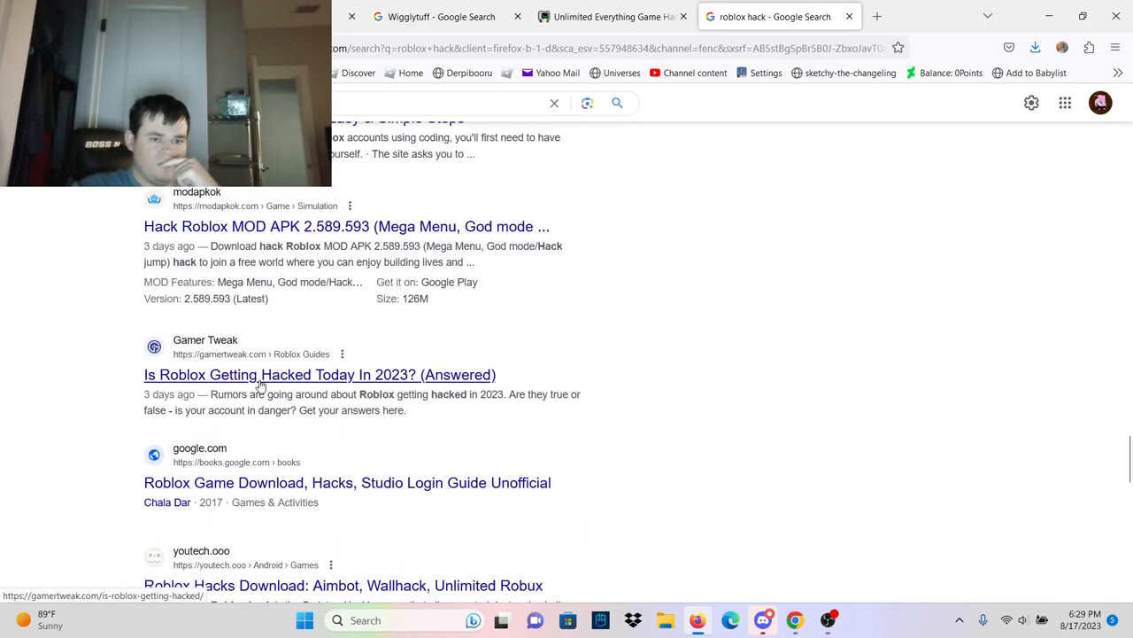
{"action": "scroll", "scroll_direction": "down", "scroll_amount": 3}
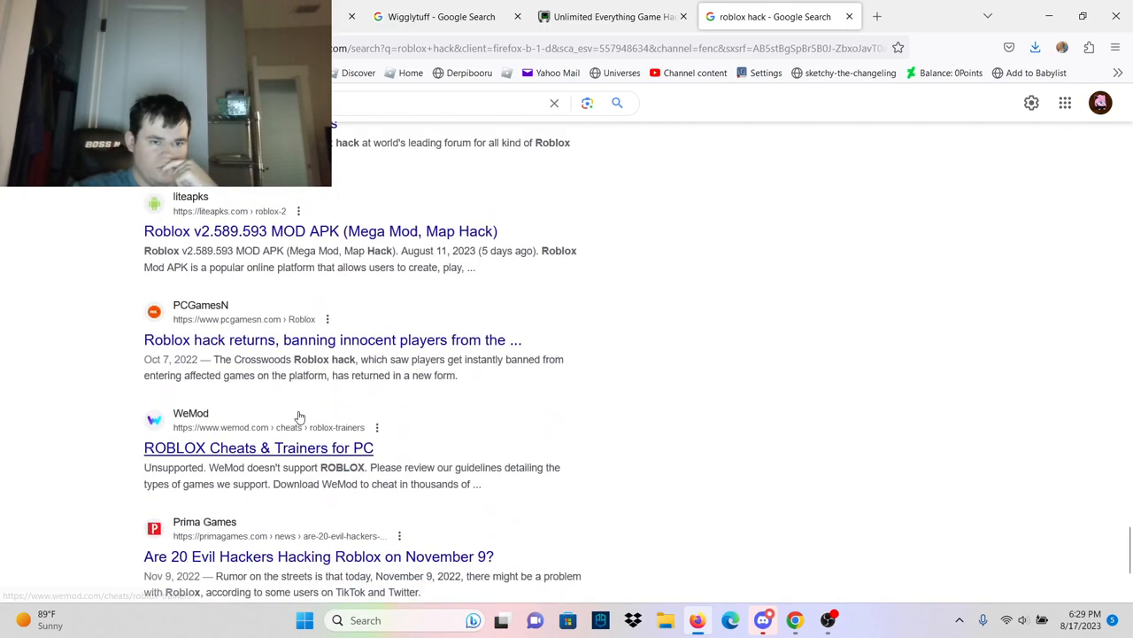
{"action": "scroll", "scroll_direction": "down", "scroll_amount": 3}
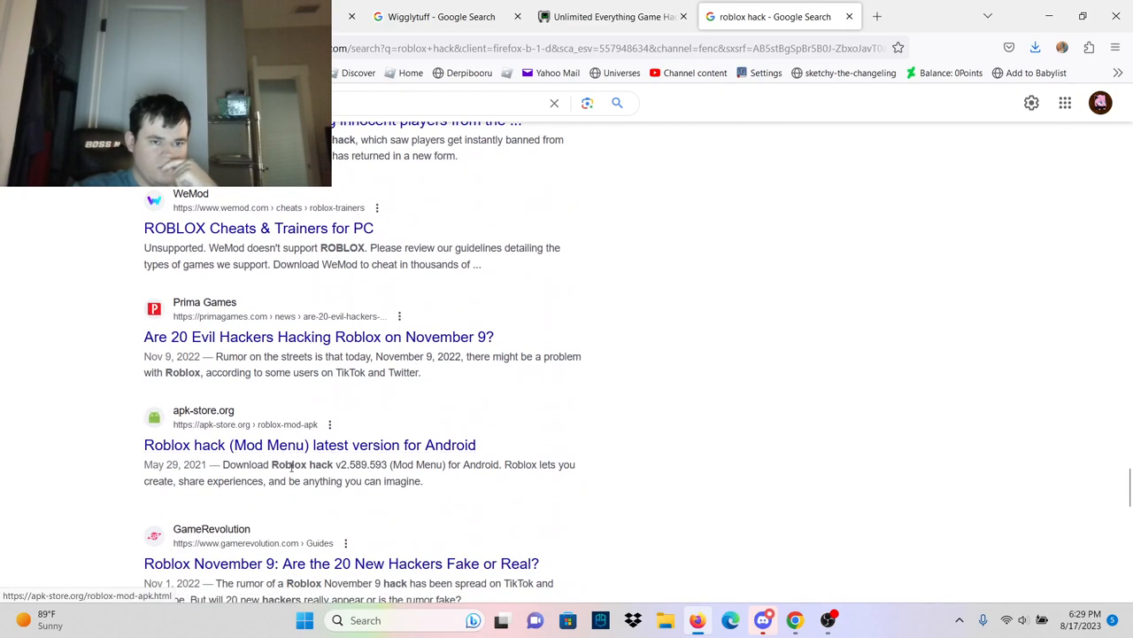
{"action": "scroll", "scroll_direction": "down", "scroll_amount": 3}
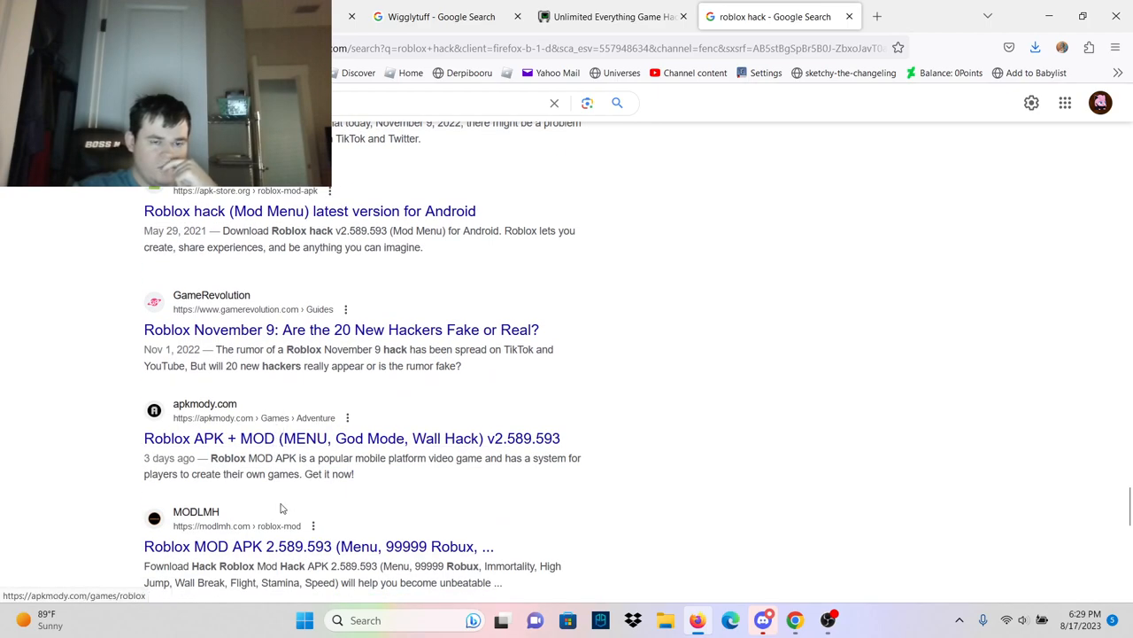
{"action": "scroll", "scroll_direction": "down", "scroll_amount": 3}
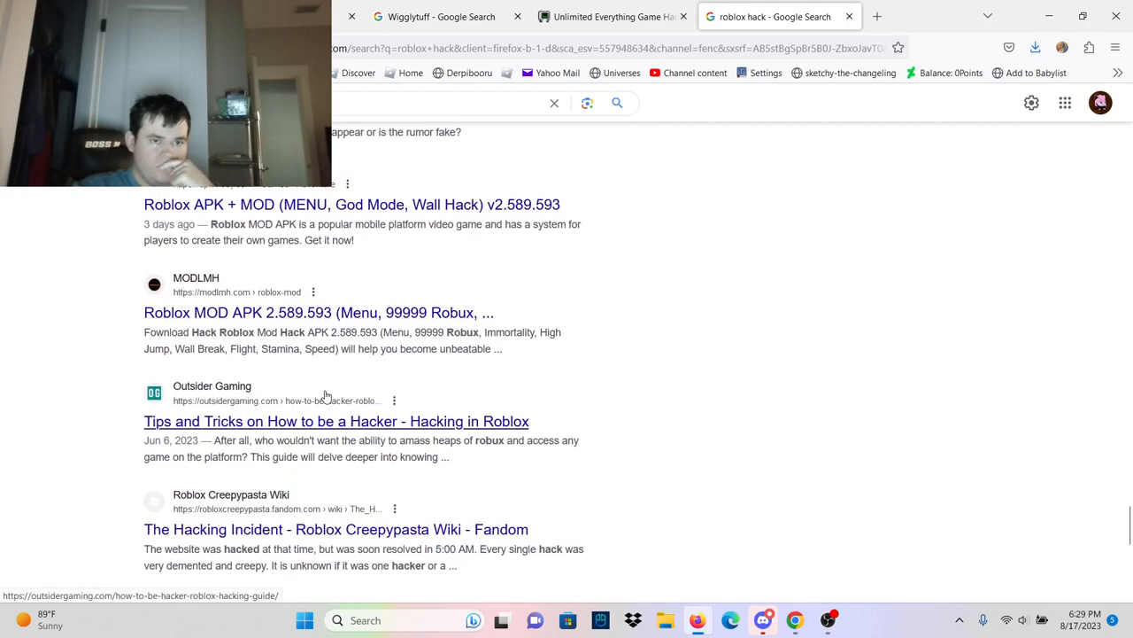
{"action": "scroll", "scroll_direction": "down", "scroll_amount": 3}
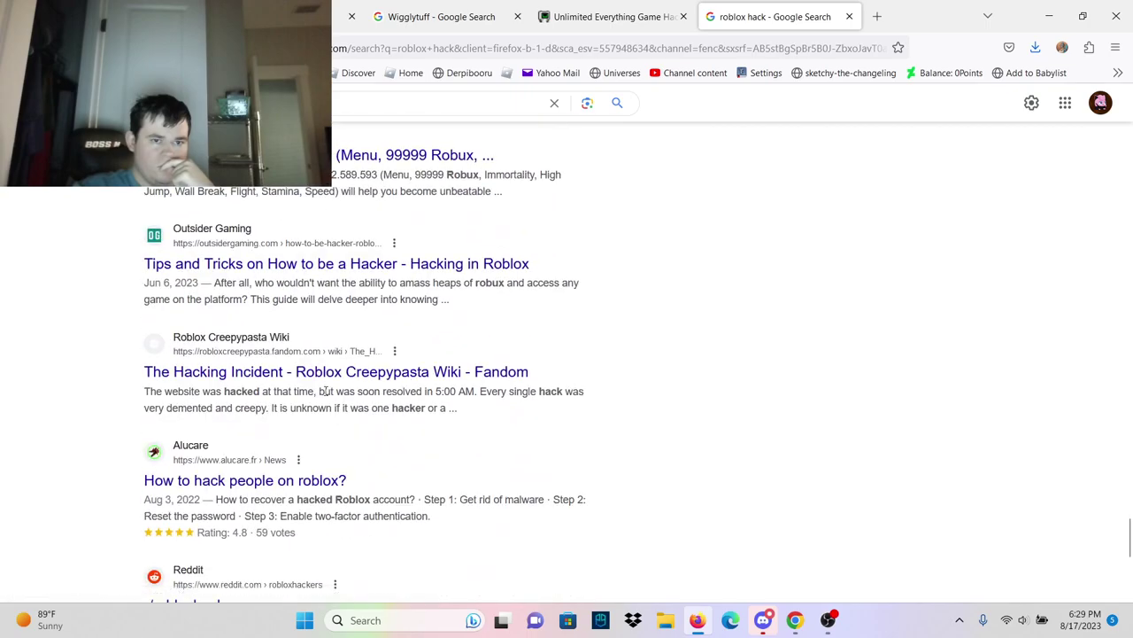
{"action": "scroll", "scroll_direction": "down", "scroll_amount": 3}
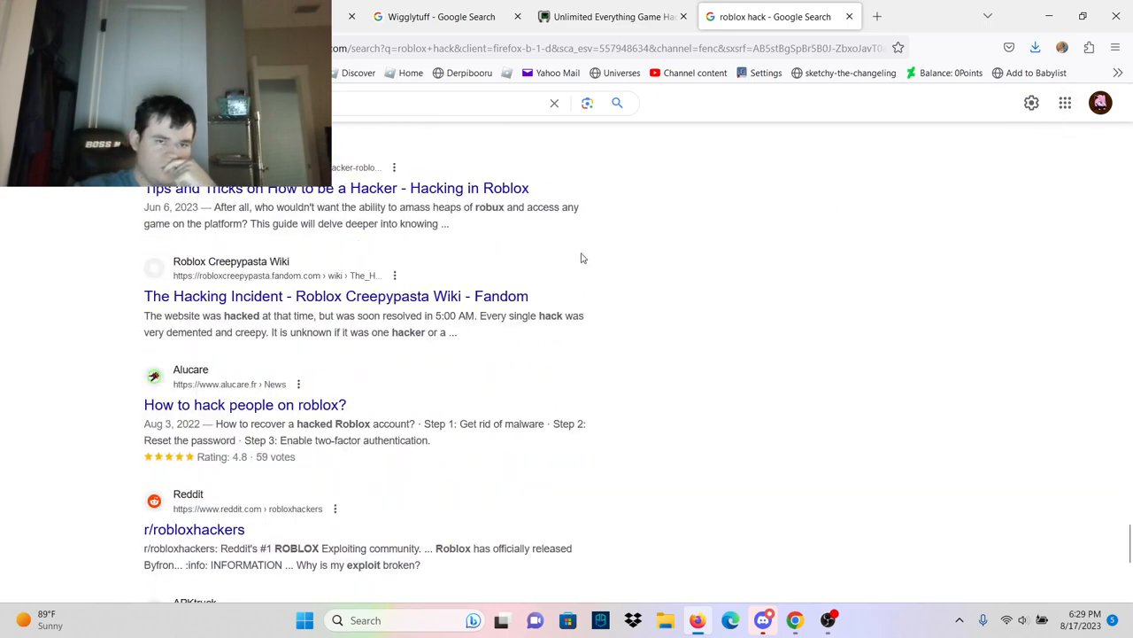
{"action": "scroll", "scroll_direction": "down", "scroll_amount": 3}
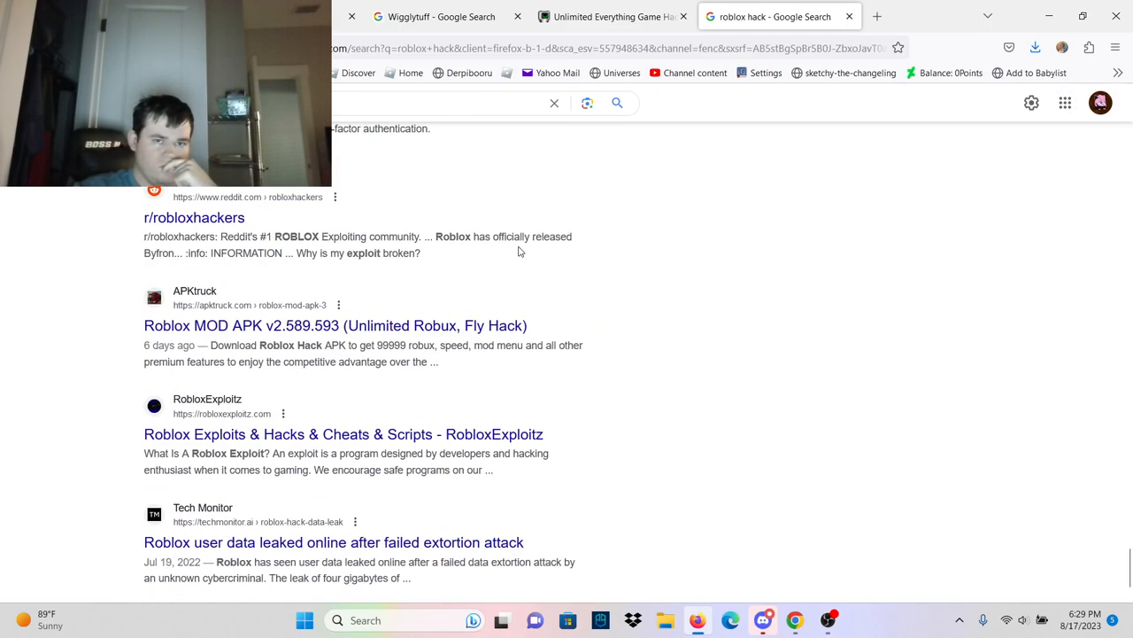
{"action": "scroll", "scroll_direction": "down", "scroll_amount": 3}
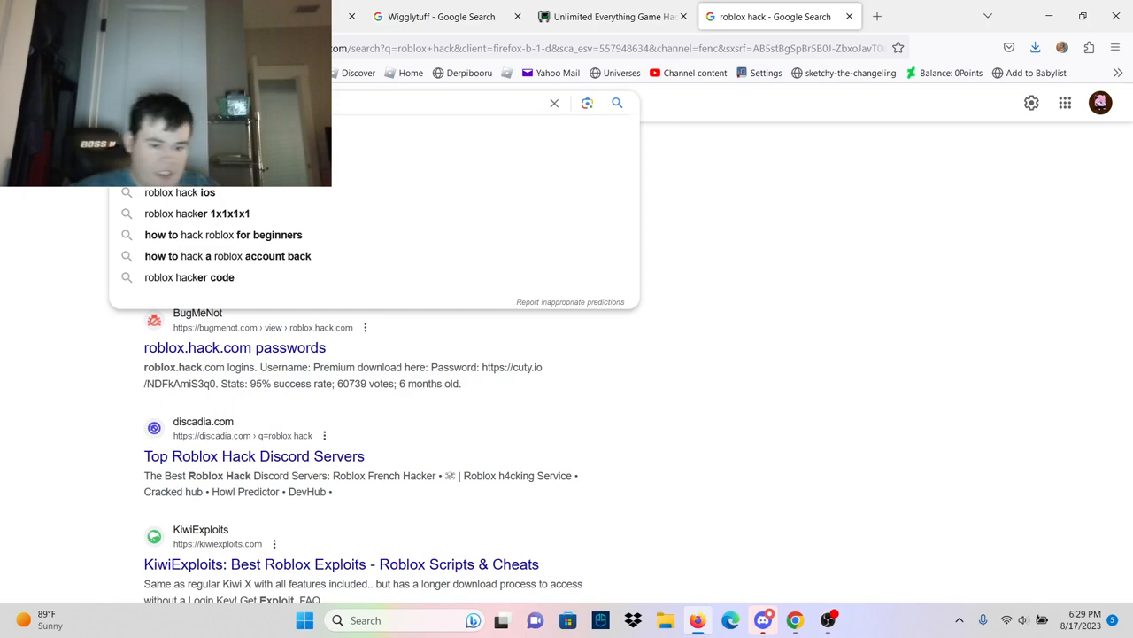
- Search 'monetization meaning' and browse its dictionary definition and People also ask
{"action": "left_click", "coordinate": [554, 103]}
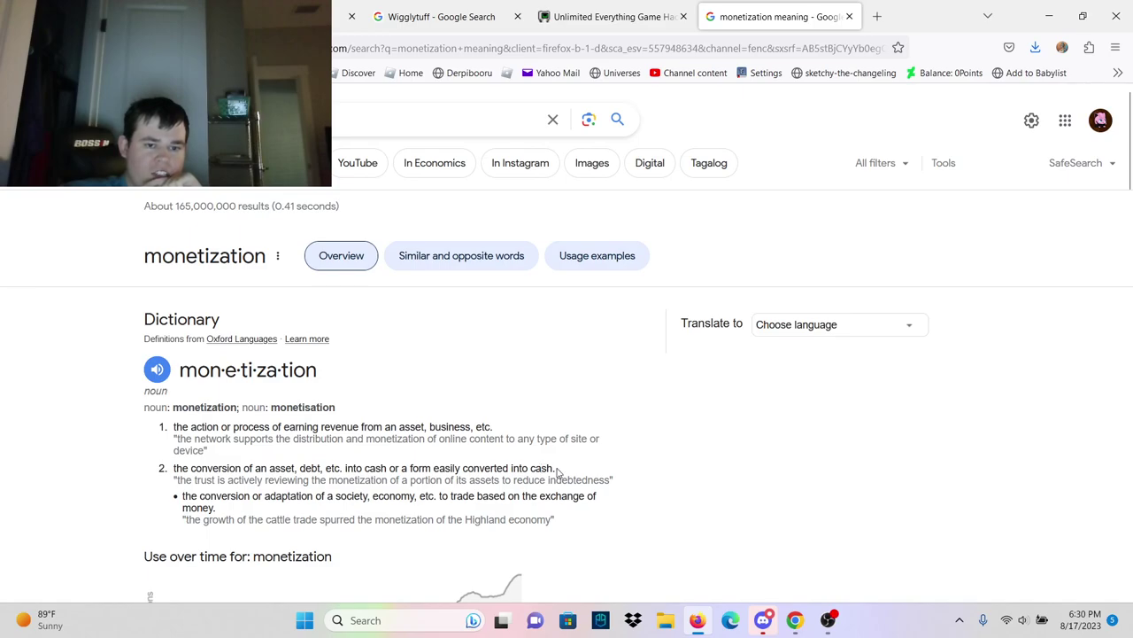
{"action": "scroll", "scroll_direction": "down", "scroll_amount": 3}
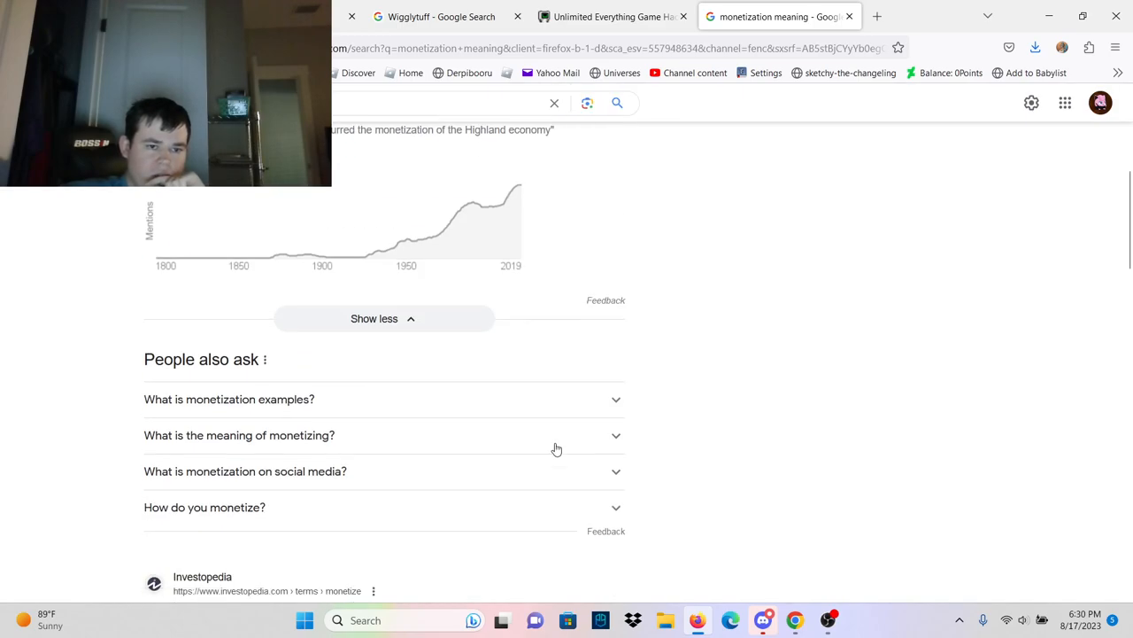
{"action": "scroll", "scroll_direction": "up", "scroll_amount": 3}
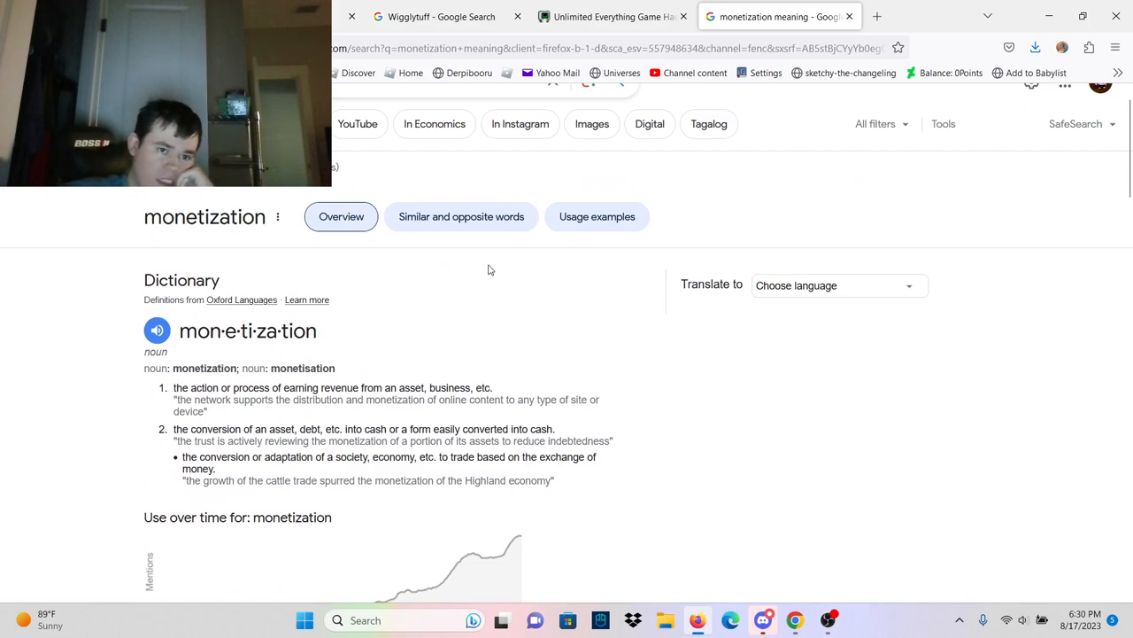
{"action": "scroll", "scroll_direction": "down", "scroll_amount": 3}
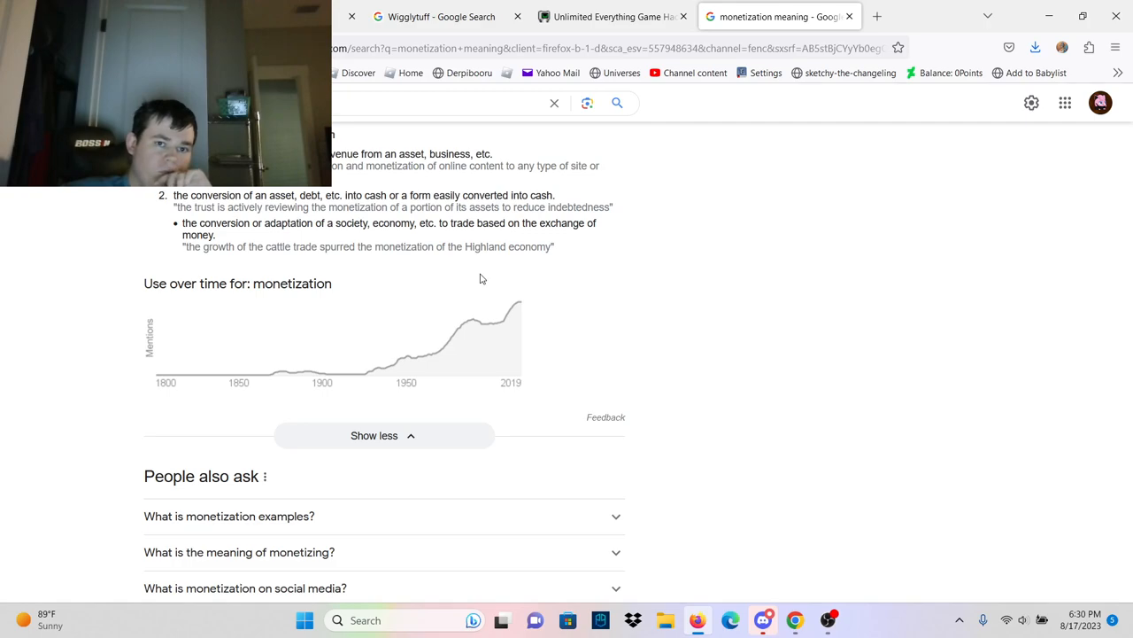
{"action": "scroll", "scroll_direction": "down", "scroll_amount": 3}
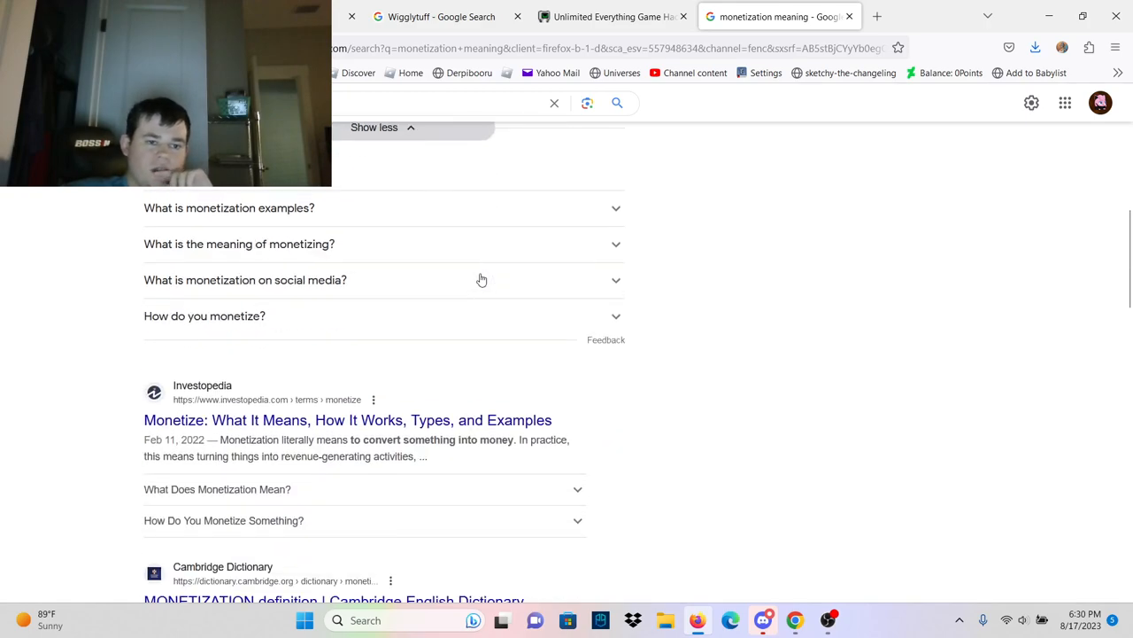
{"action": "scroll", "scroll_direction": "up", "scroll_amount": 3}
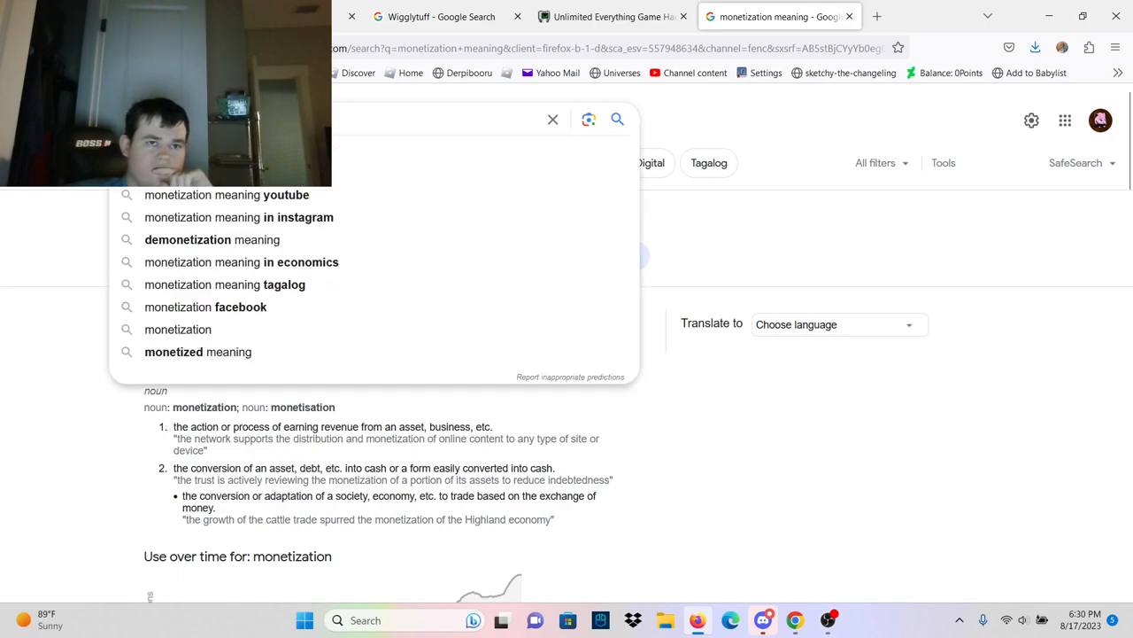
- Close the monetization search and read the Unlimited Everything article to its scam conclusion
{"action": "left_click", "coordinate": [611, 16]}
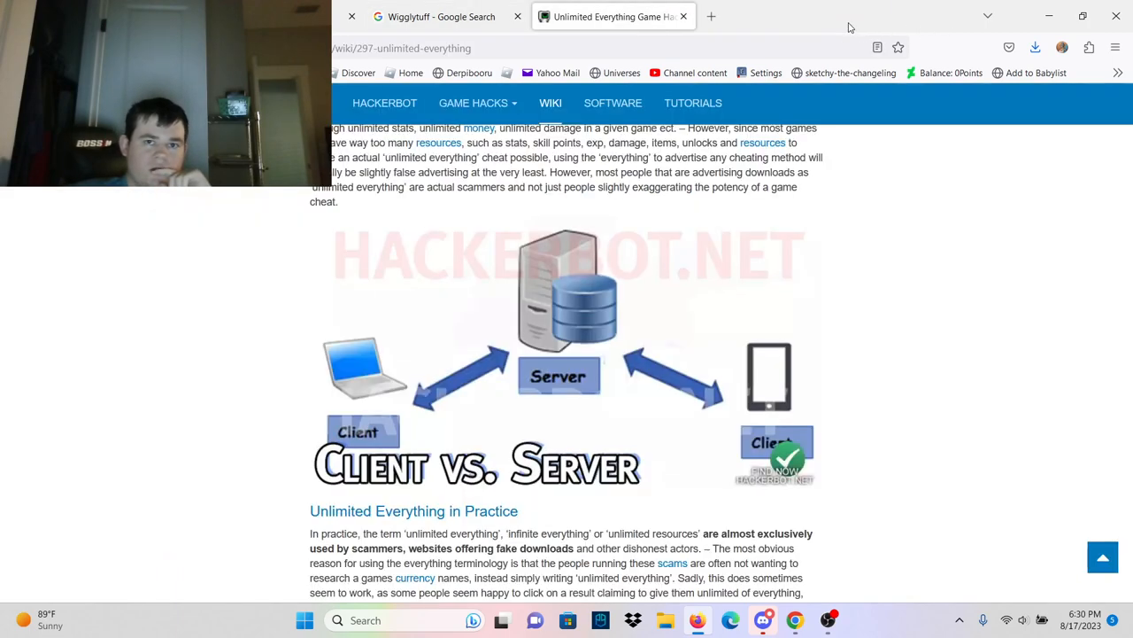
{"action": "mouse_move", "coordinate": [584, 302]}
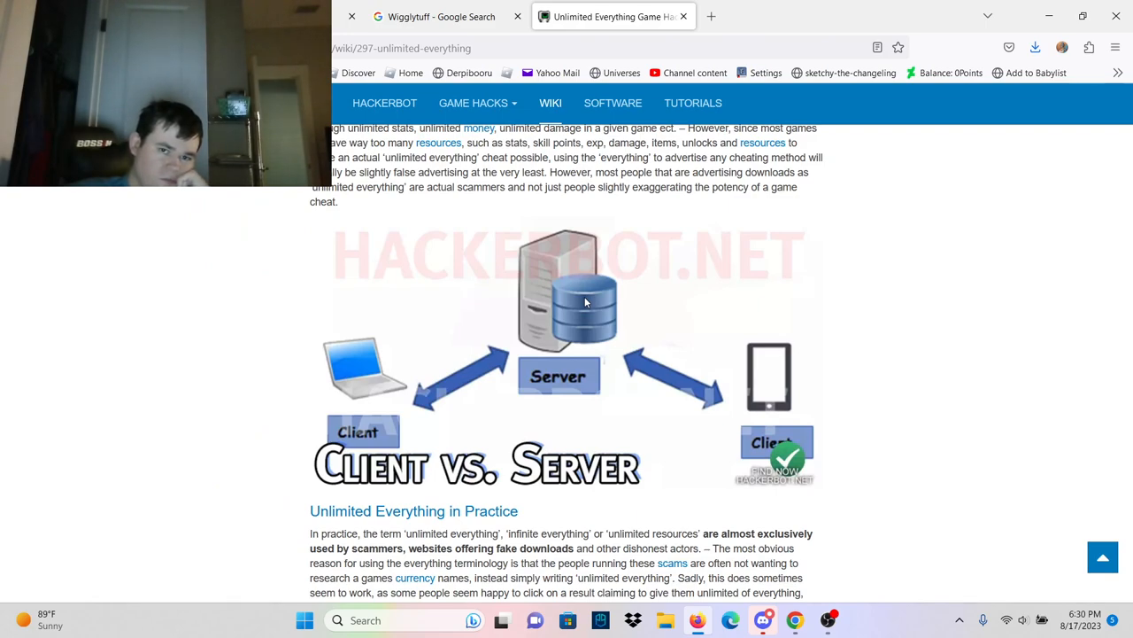
{"action": "mouse_move", "coordinate": [682, 254]}
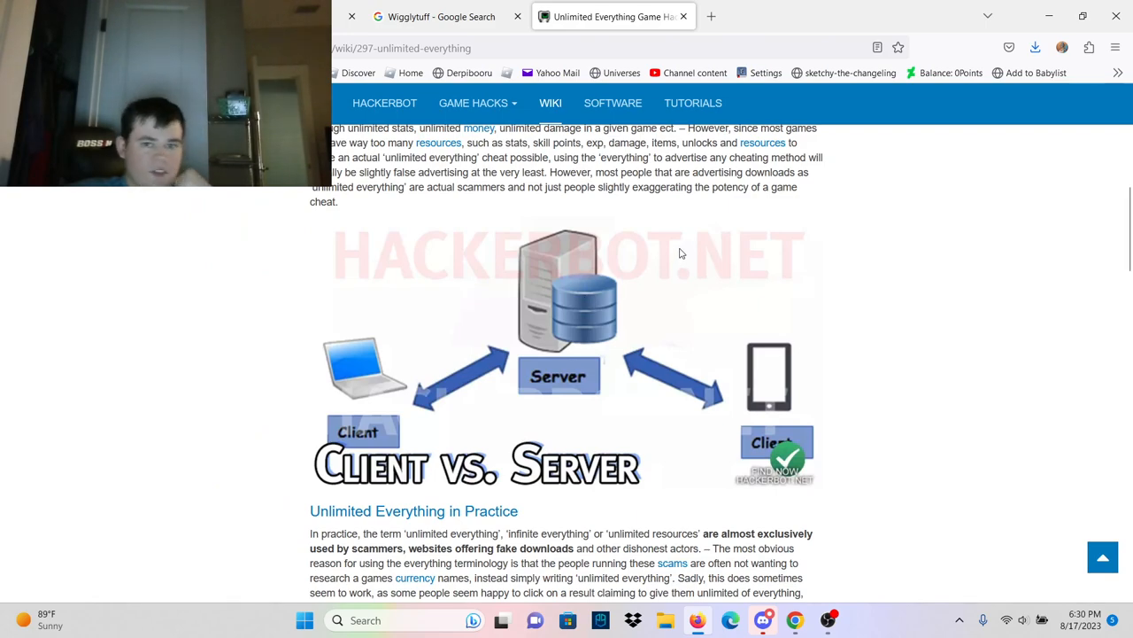
{"action": "mouse_move", "coordinate": [582, 360]}
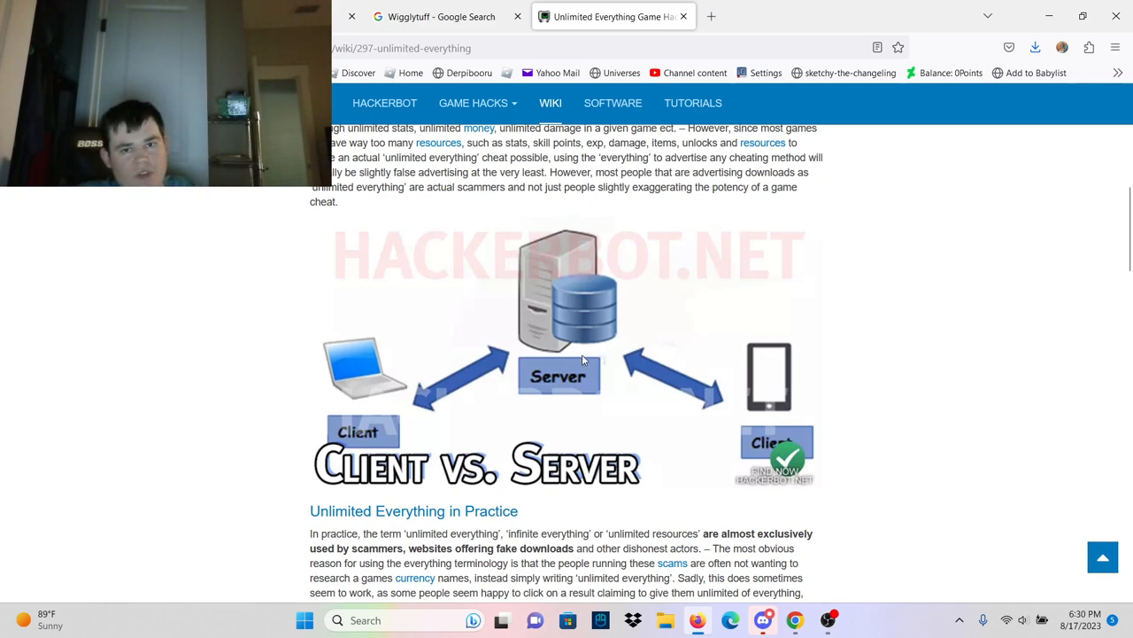
{"action": "mouse_move", "coordinate": [757, 255]}
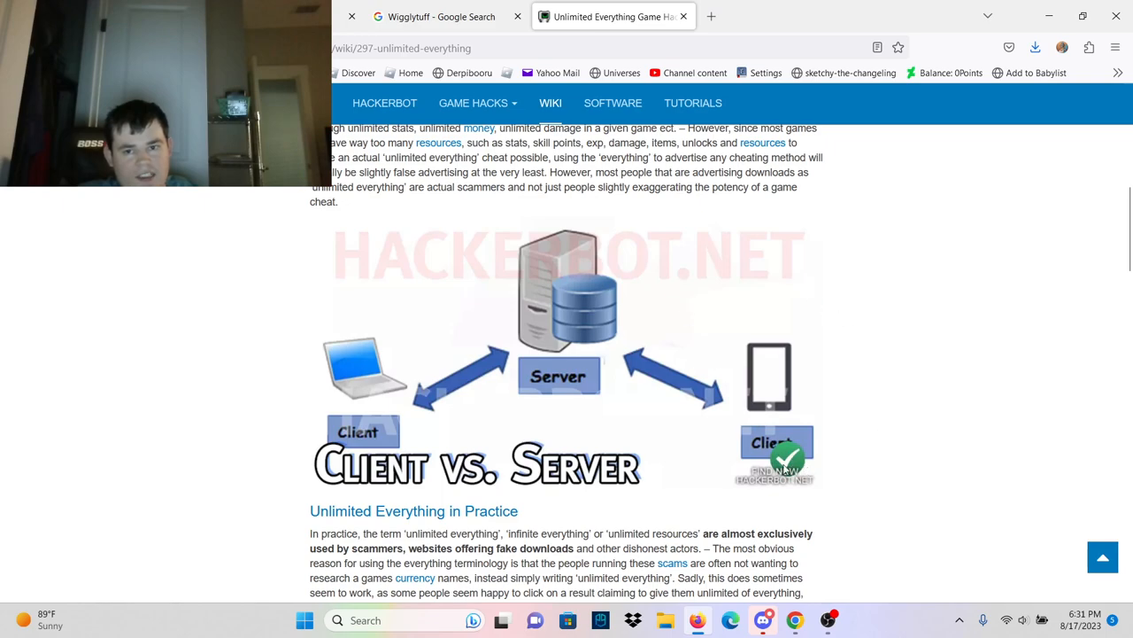
{"action": "mouse_move", "coordinate": [766, 321]}
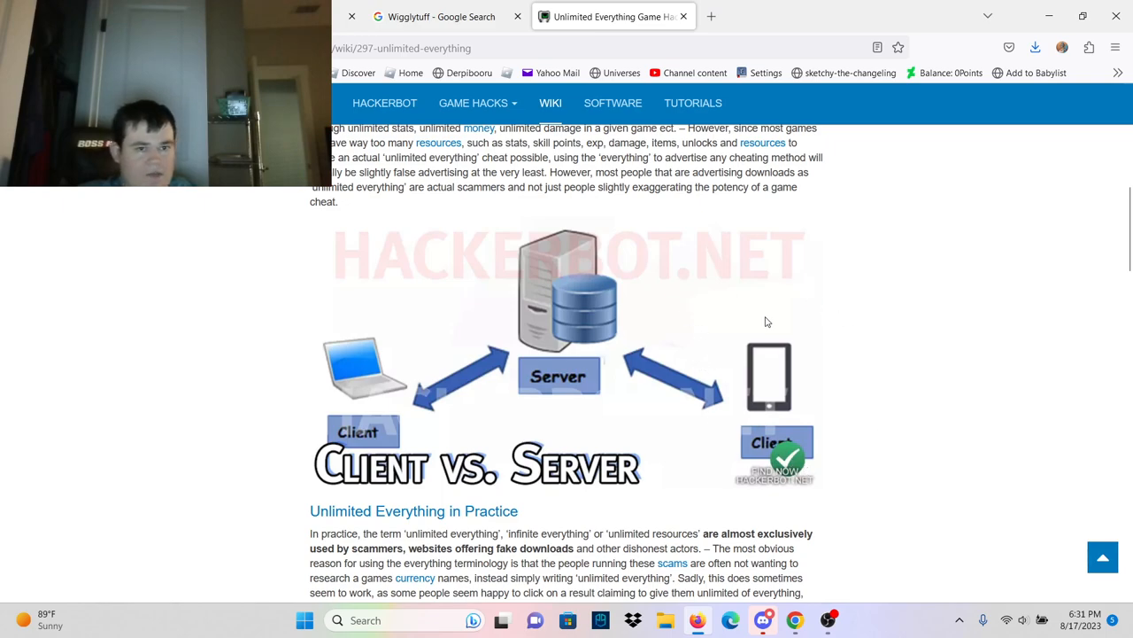
{"action": "mouse_move", "coordinate": [751, 450]}
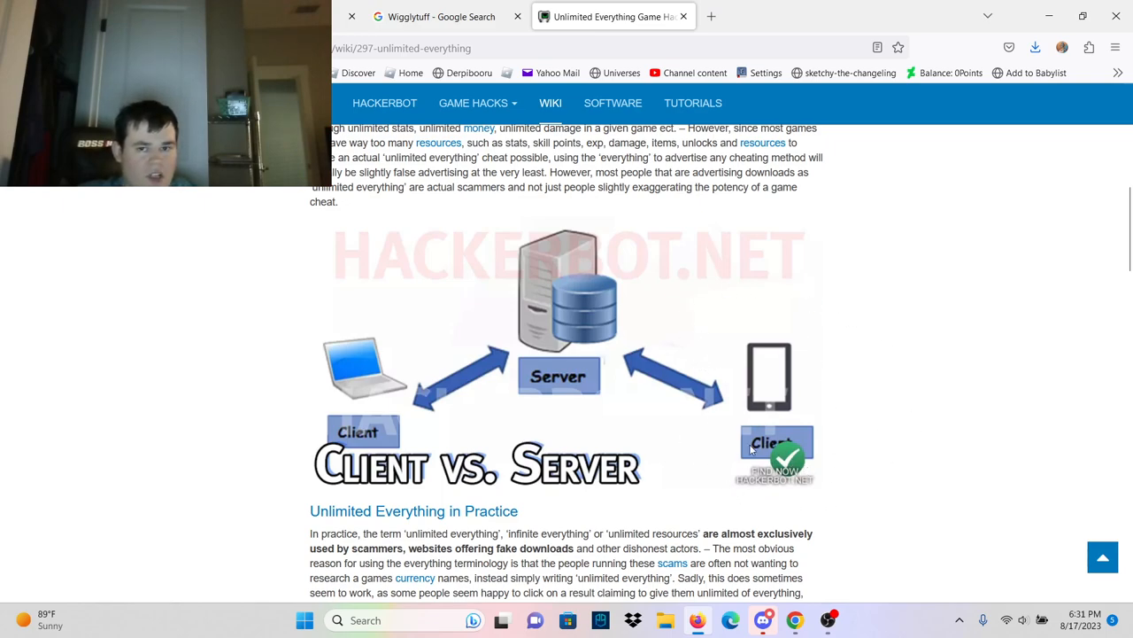
{"action": "mouse_move", "coordinate": [791, 307]}
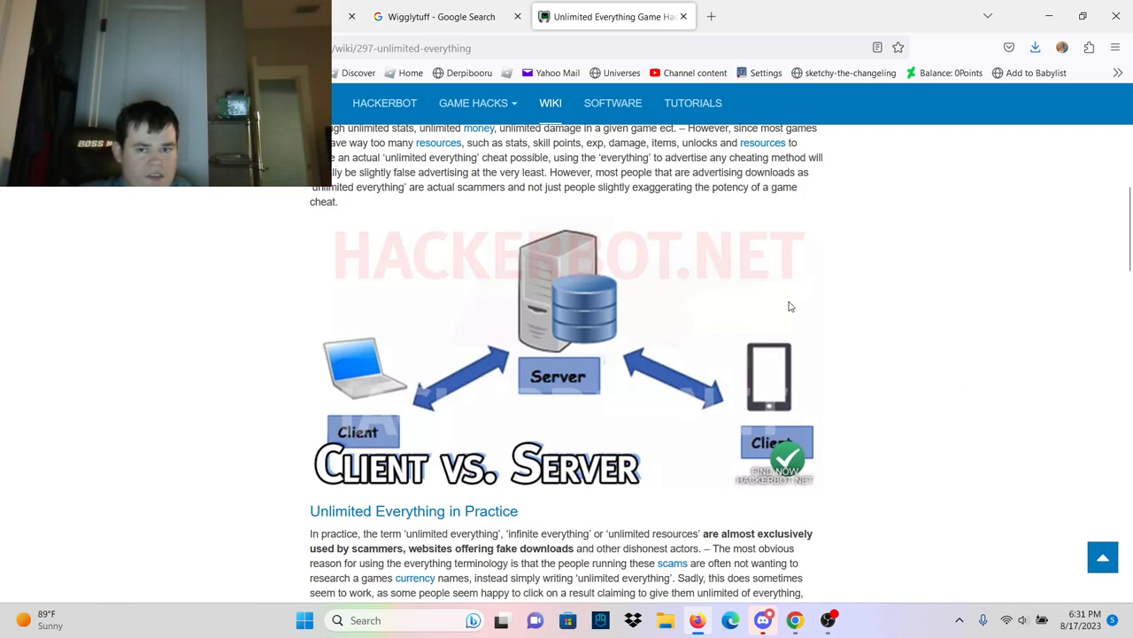
{"action": "mouse_move", "coordinate": [909, 375]}
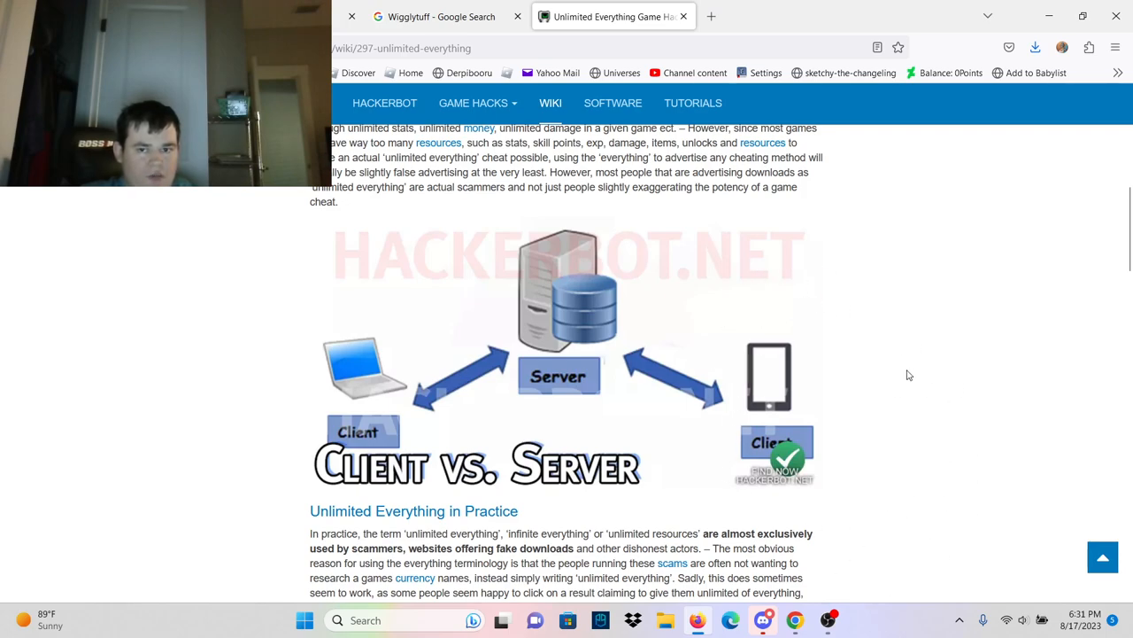
{"action": "mouse_move", "coordinate": [808, 262]}
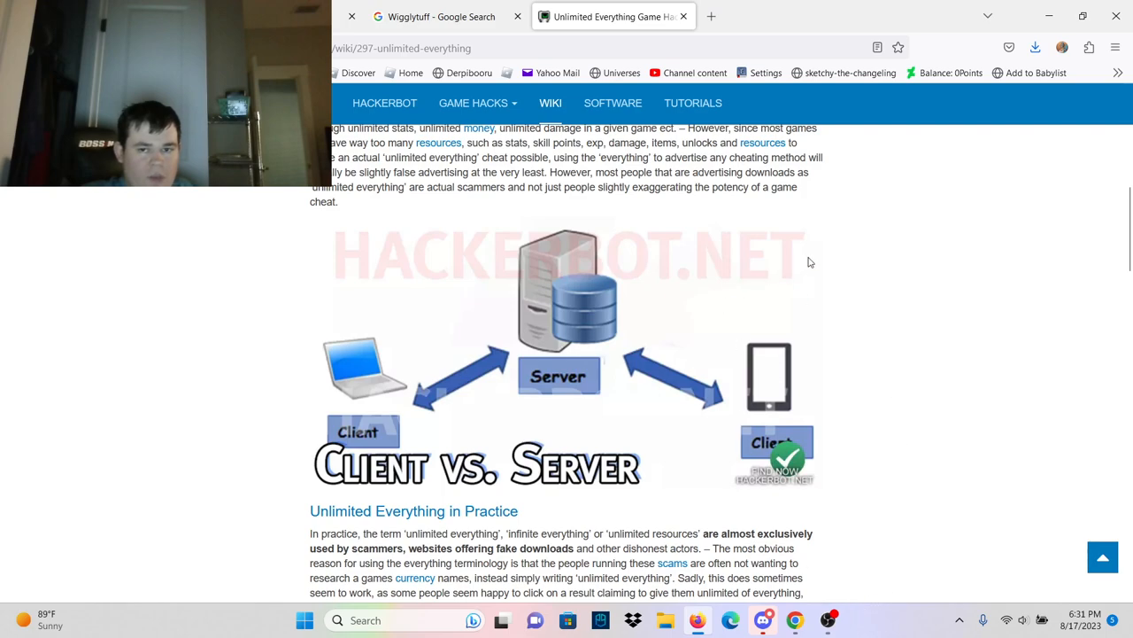
{"action": "mouse_move", "coordinate": [804, 445]}
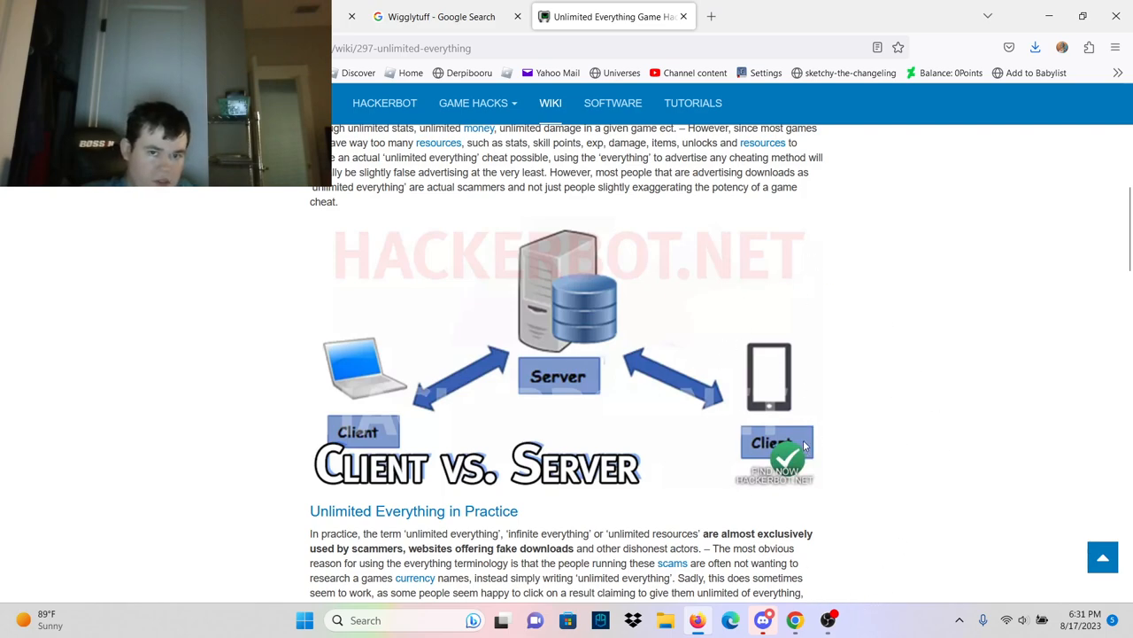
{"action": "mouse_move", "coordinate": [797, 352]}
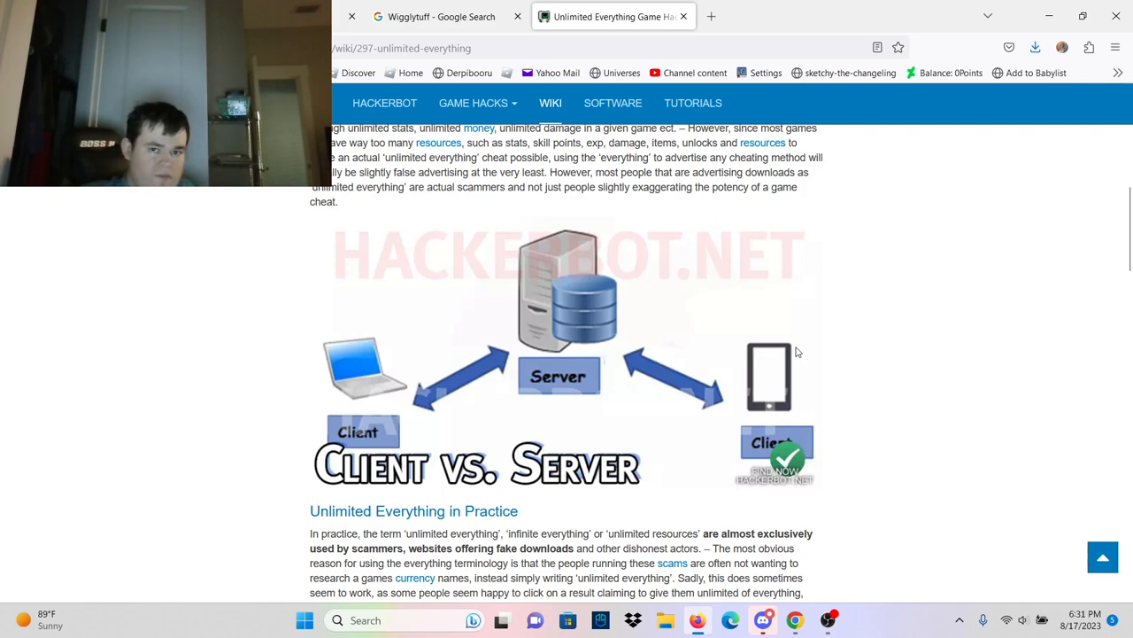
{"action": "mouse_move", "coordinate": [520, 371]}
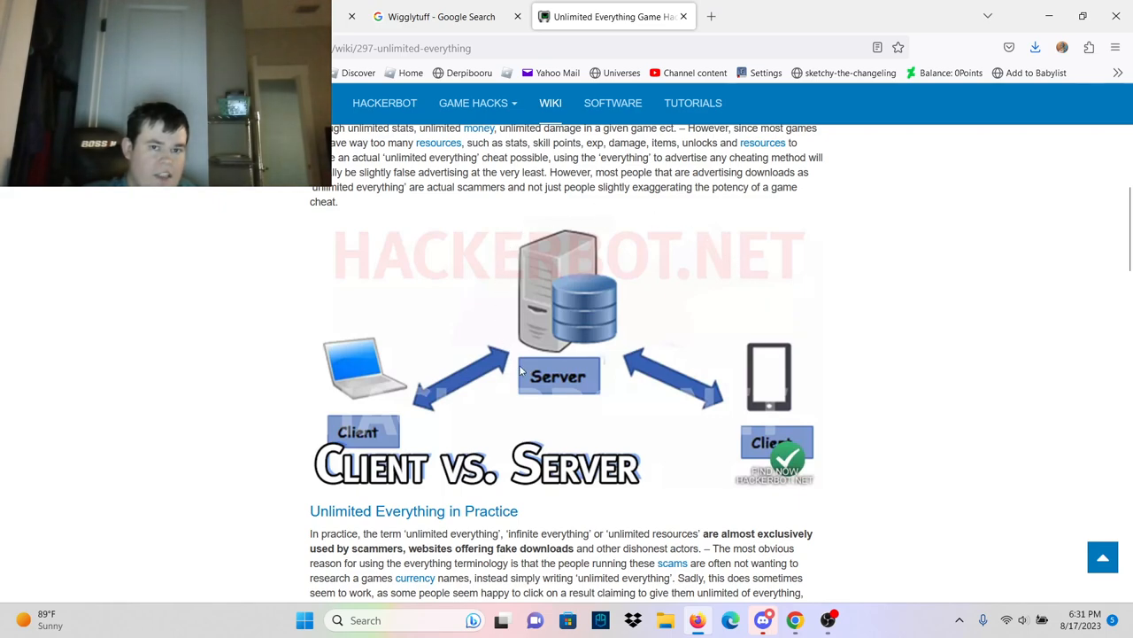
{"action": "mouse_move", "coordinate": [650, 224]}
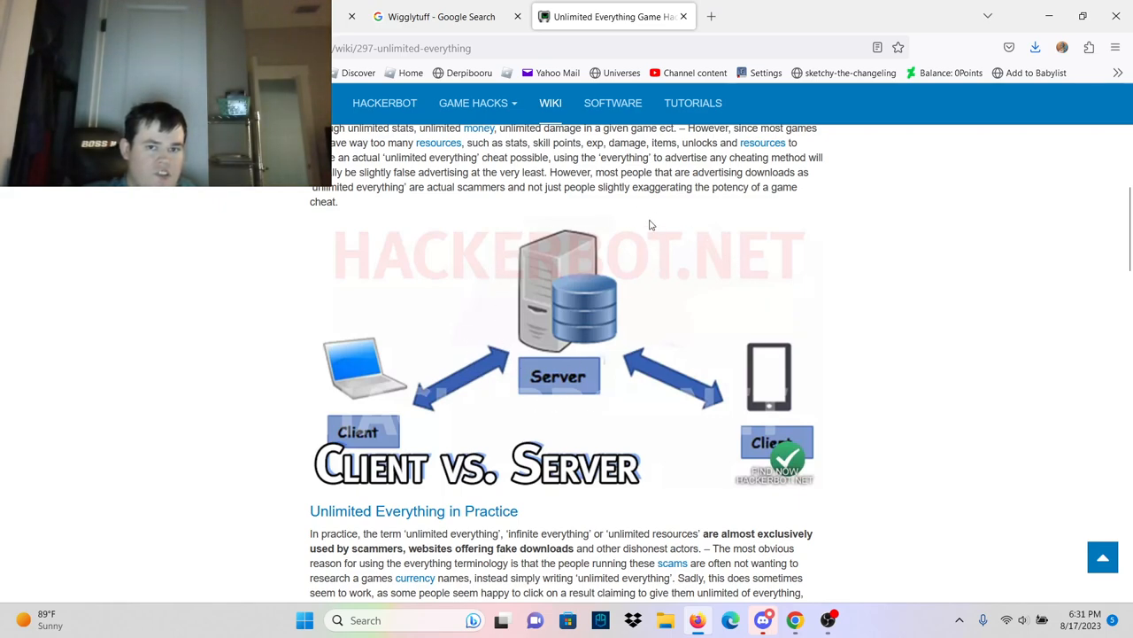
{"action": "mouse_move", "coordinate": [618, 234]}
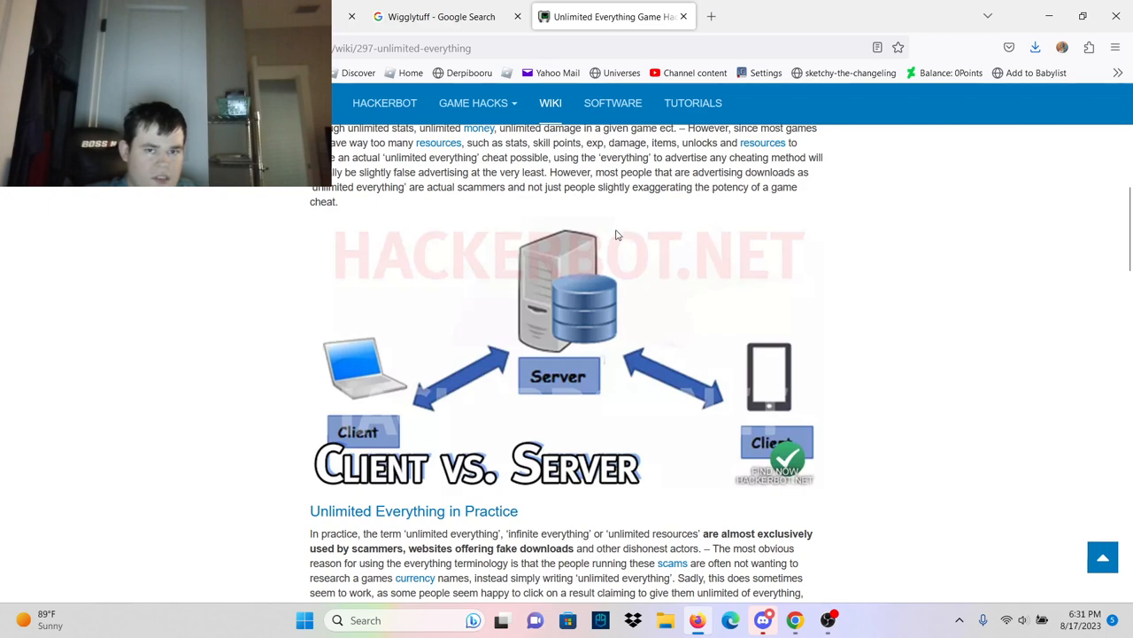
{"action": "mouse_move", "coordinate": [570, 219]}
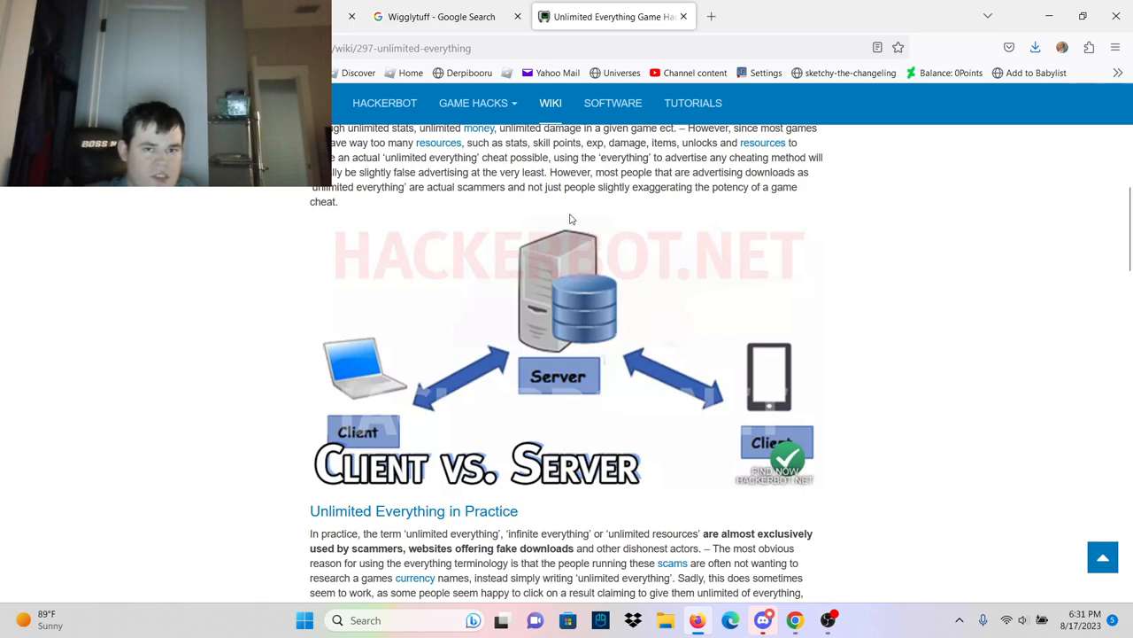
{"action": "mouse_move", "coordinate": [484, 377]}
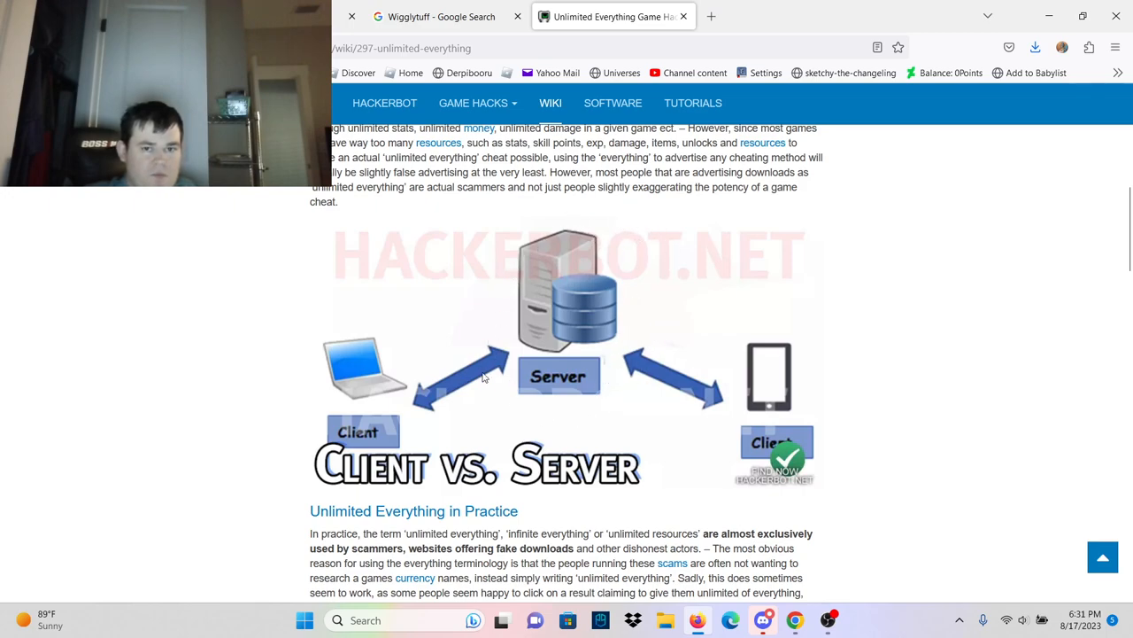
{"action": "scroll", "scroll_direction": "down", "scroll_amount": 3}
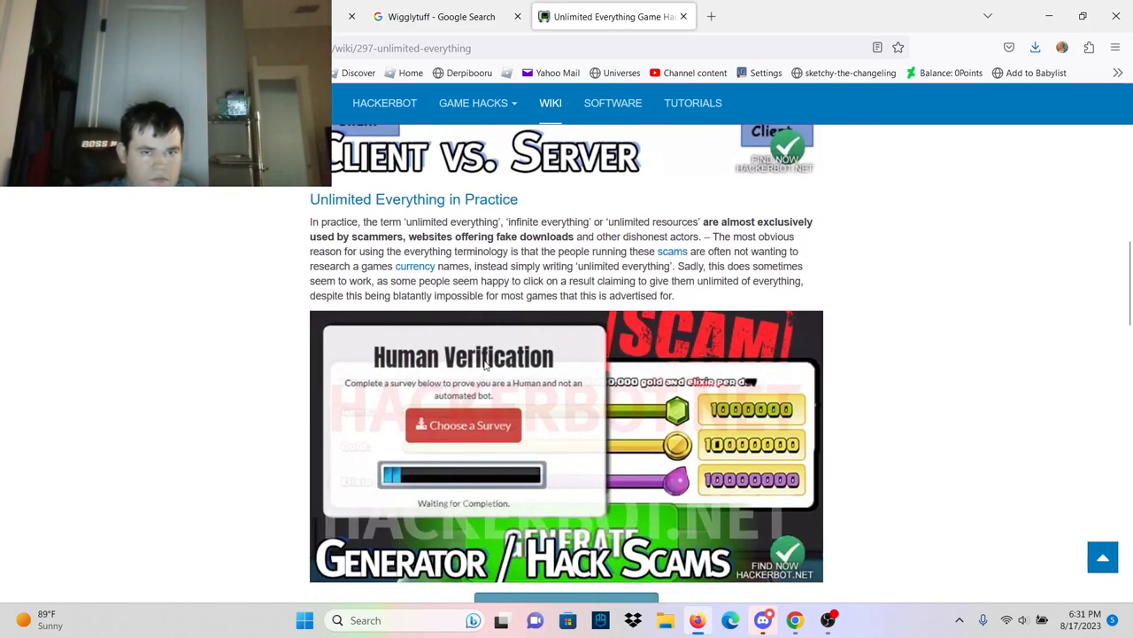
{"action": "scroll", "scroll_direction": "down", "scroll_amount": 3}
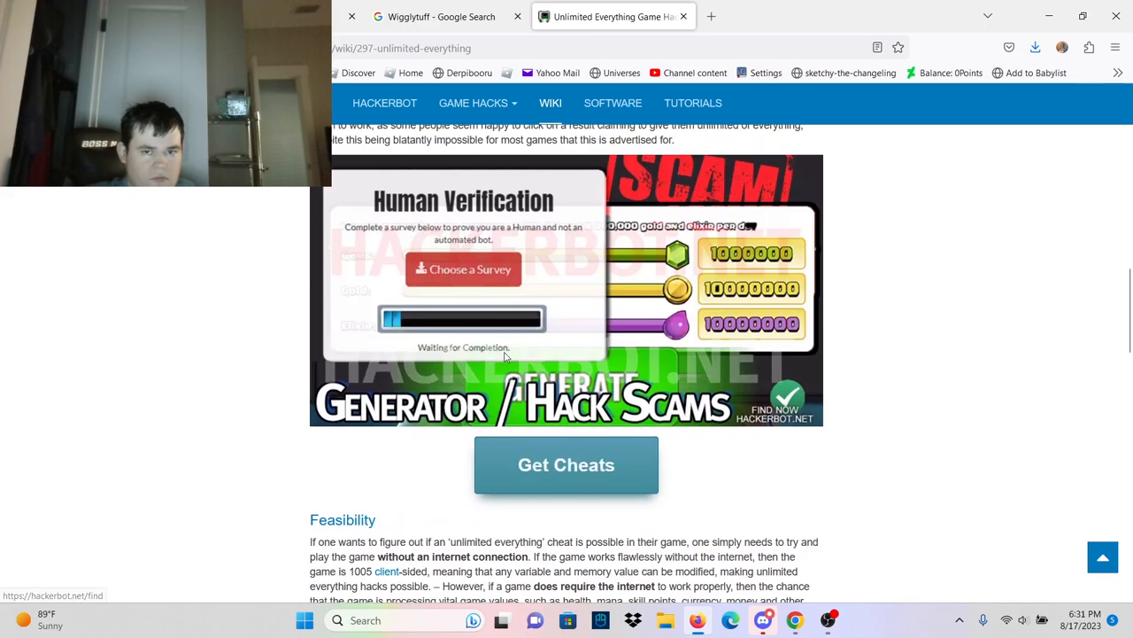
{"action": "scroll", "scroll_direction": "down", "scroll_amount": 3}
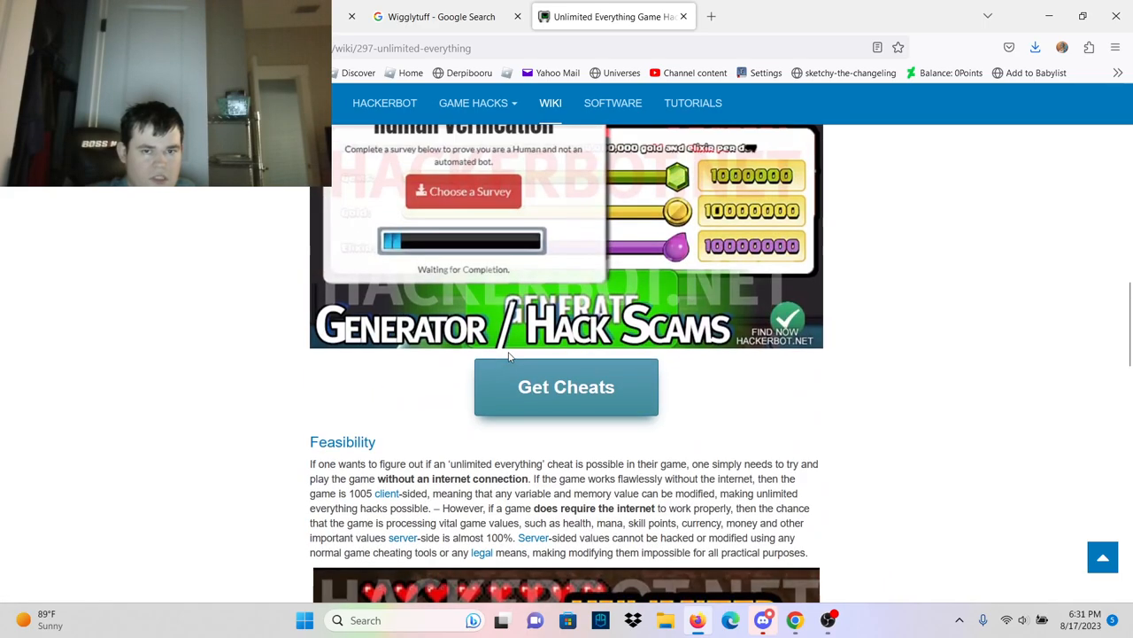
{"action": "scroll", "scroll_direction": "down", "scroll_amount": 3}
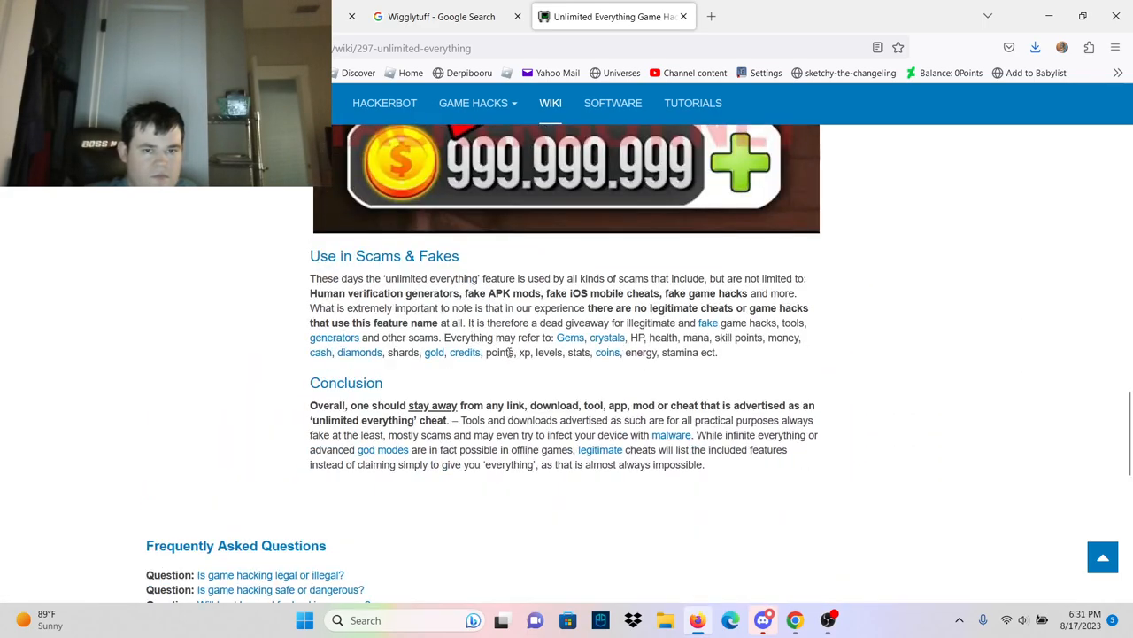
{"action": "scroll", "scroll_direction": "up", "scroll_amount": 3}
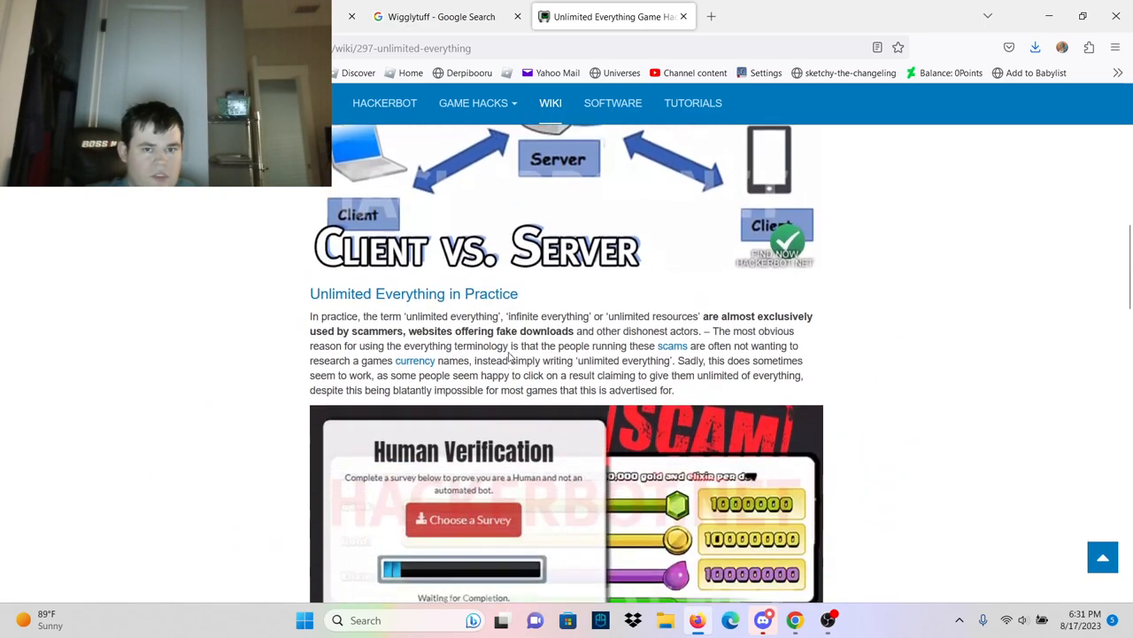
{"action": "scroll", "scroll_direction": "up", "scroll_amount": 3}
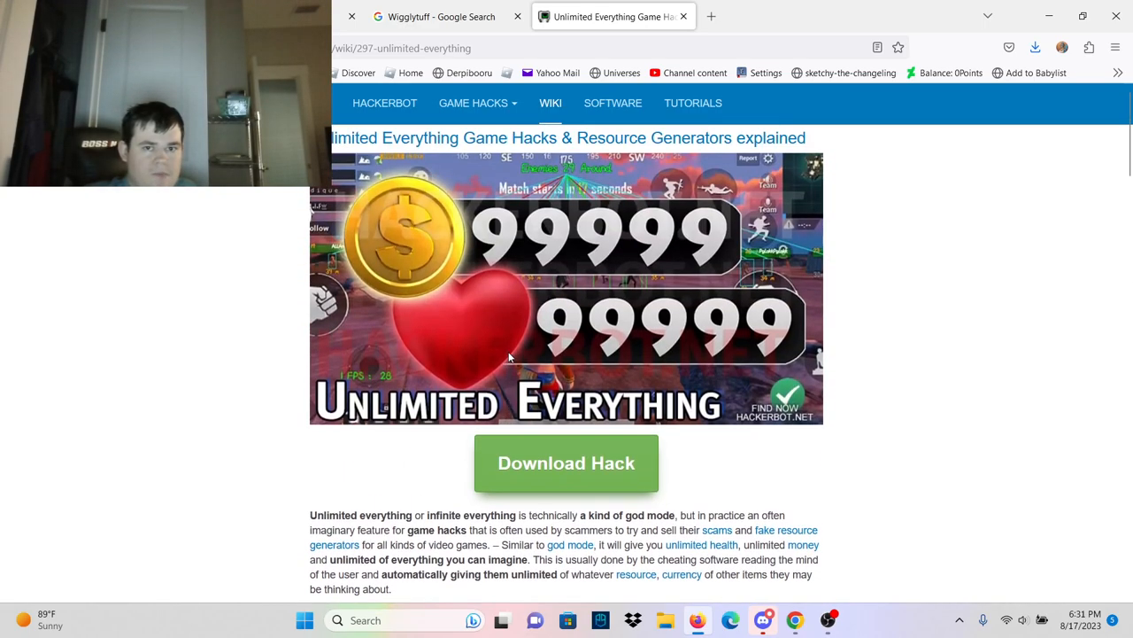
{"action": "scroll", "scroll_direction": "down", "scroll_amount": 3}
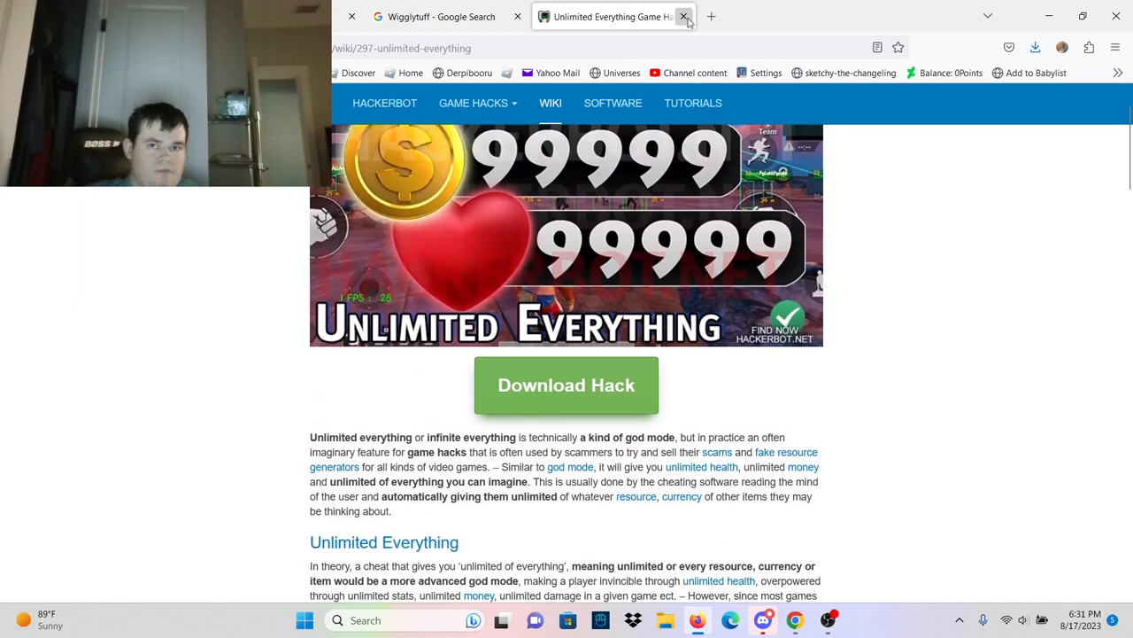
- Close the Unlimited Everything article and open a new tab for a Google hackerbot search
{"action": "left_click", "coordinate": [684, 16]}
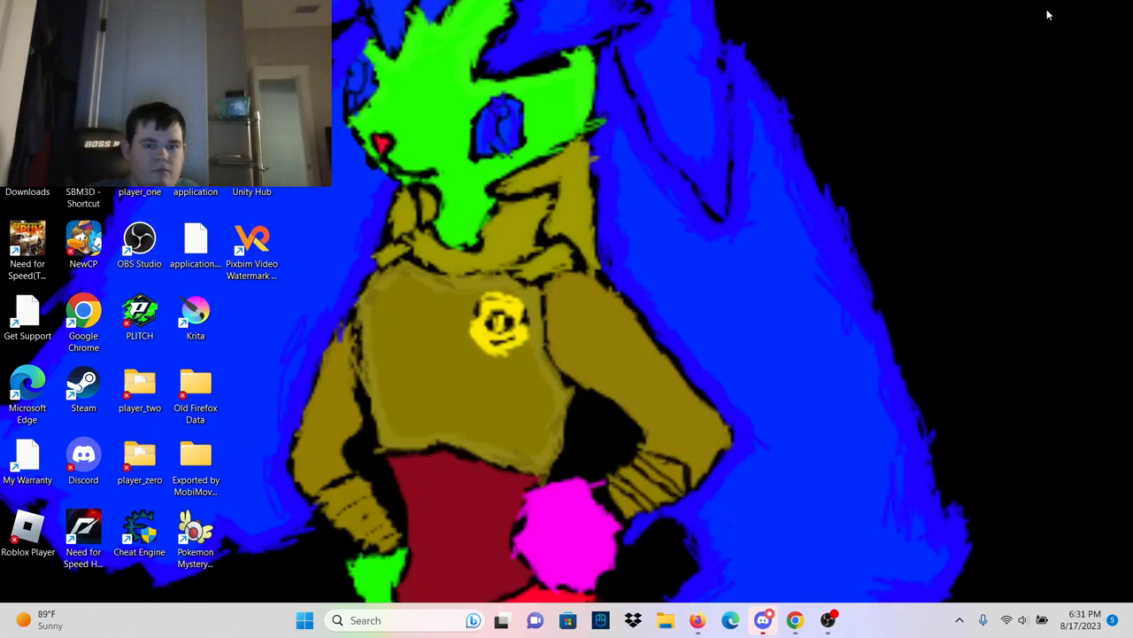
{"action": "mouse_move", "coordinate": [857, 232]}
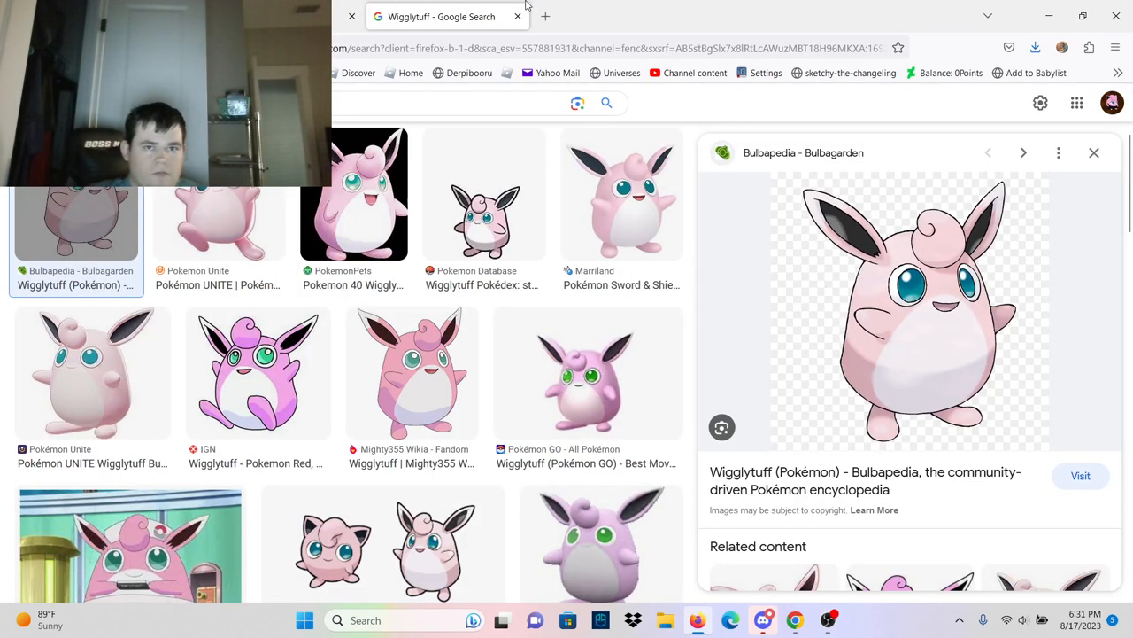
{"action": "left_click", "coordinate": [545, 16]}
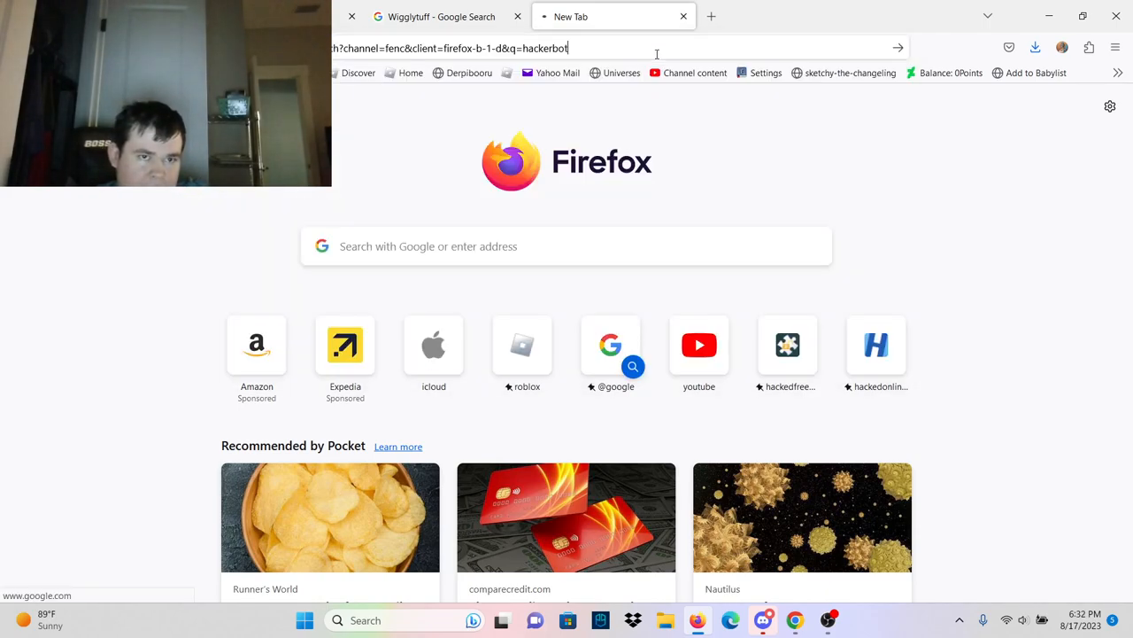
- Run the hackerbot search, open HackerBot.net and go to its Game Cheats & Hacks page
{"action": "key", "text": "Return"}
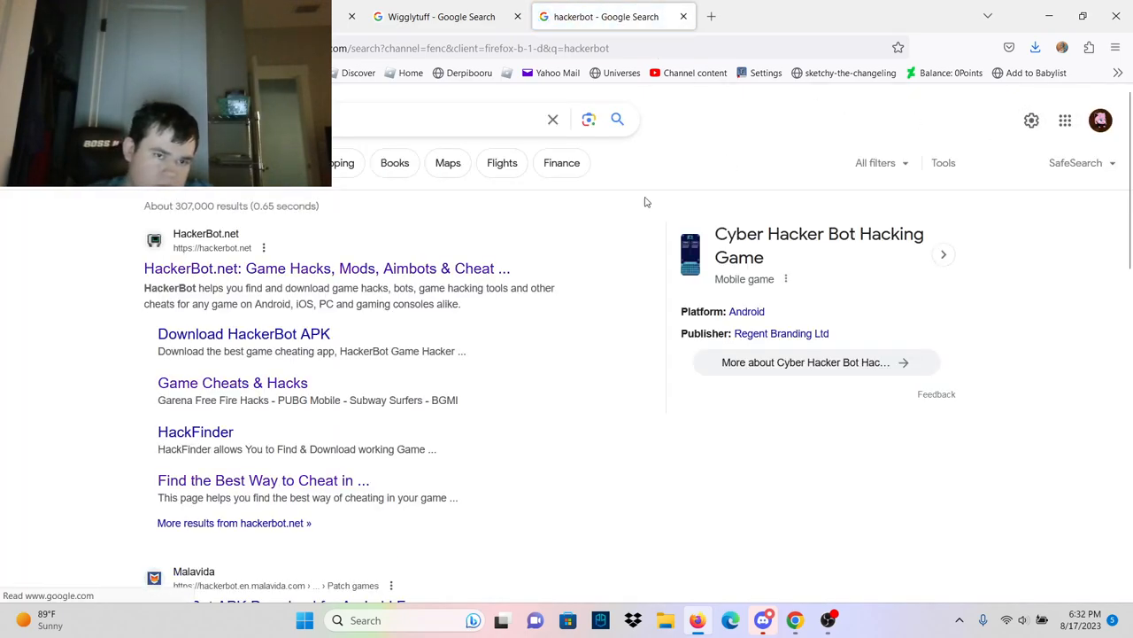
{"action": "left_click", "coordinate": [327, 267]}
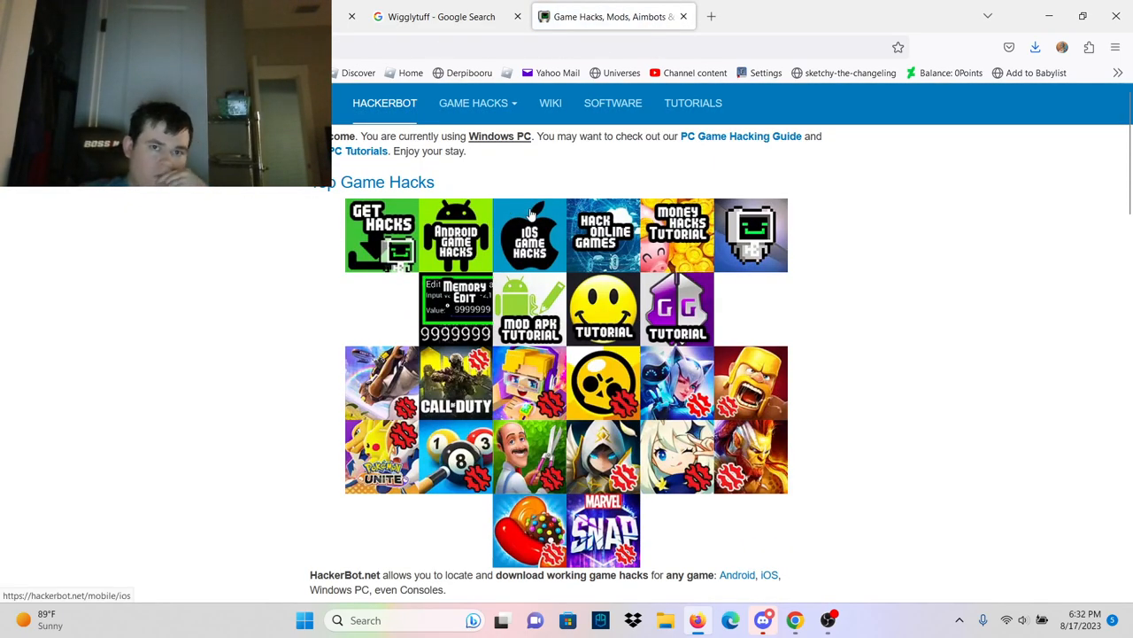
{"action": "scroll", "scroll_direction": "down", "scroll_amount": 3}
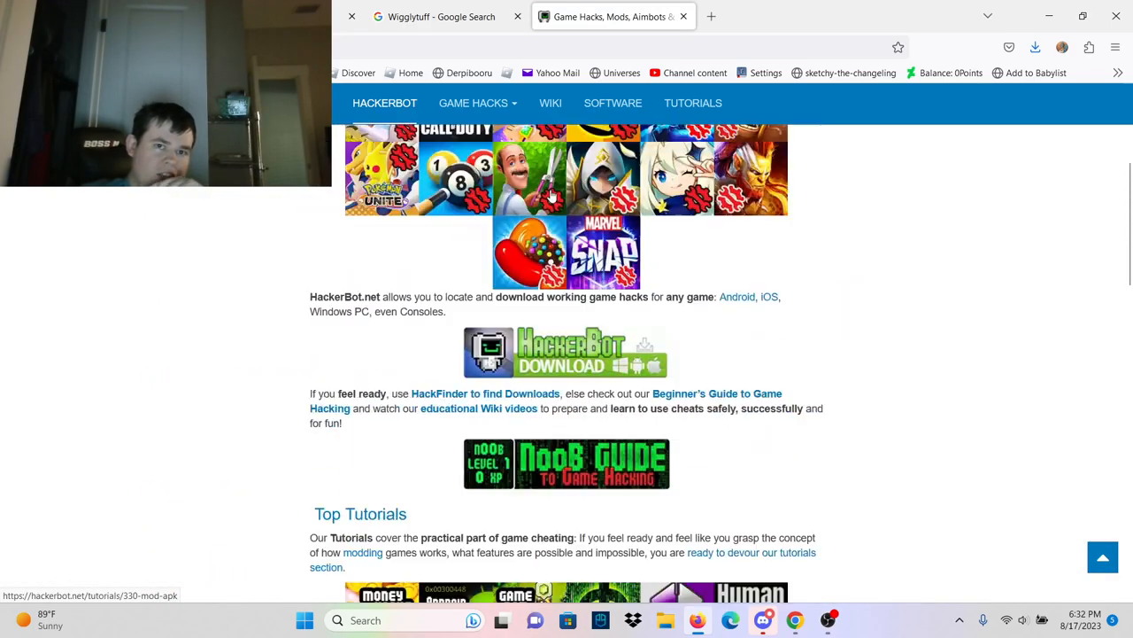
{"action": "left_click", "coordinate": [474, 102]}
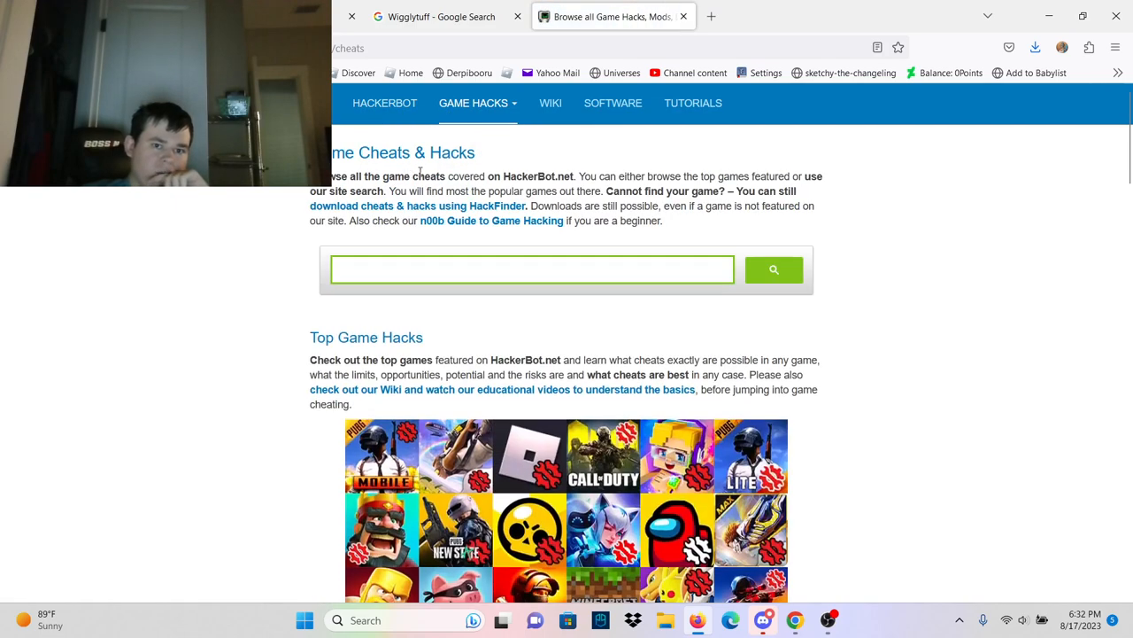
- Search HackerBot.net's site search for 'roblox hack pc' and bring up the Roblox Hacks, Mods & Cheats page
{"action": "scroll", "scroll_direction": "down", "scroll_amount": 3}
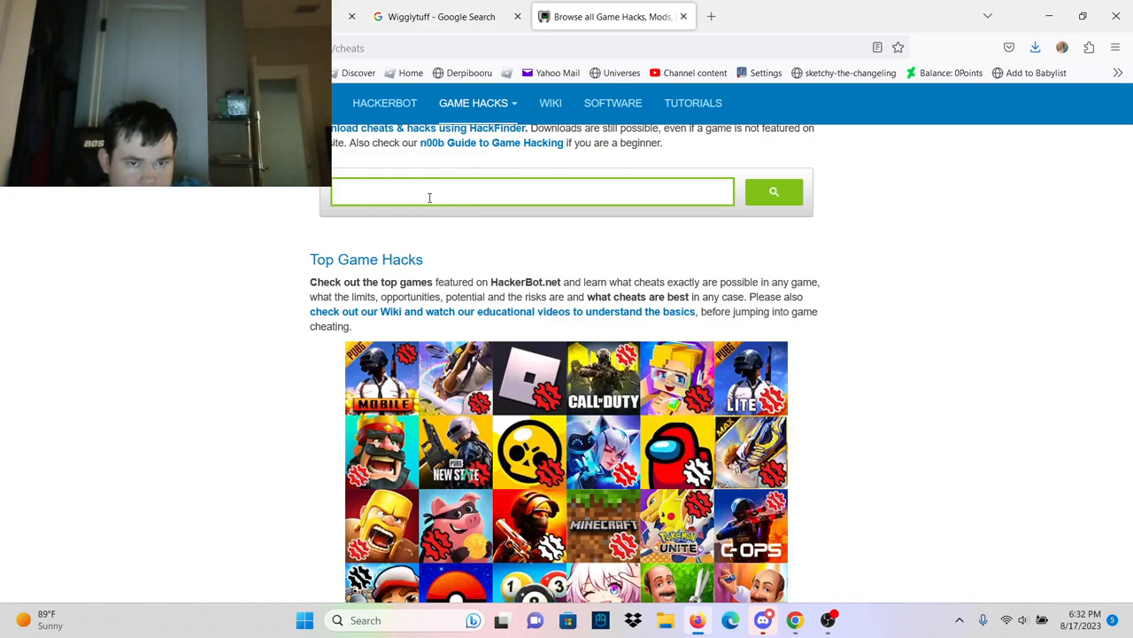
{"action": "type", "text": "a"}
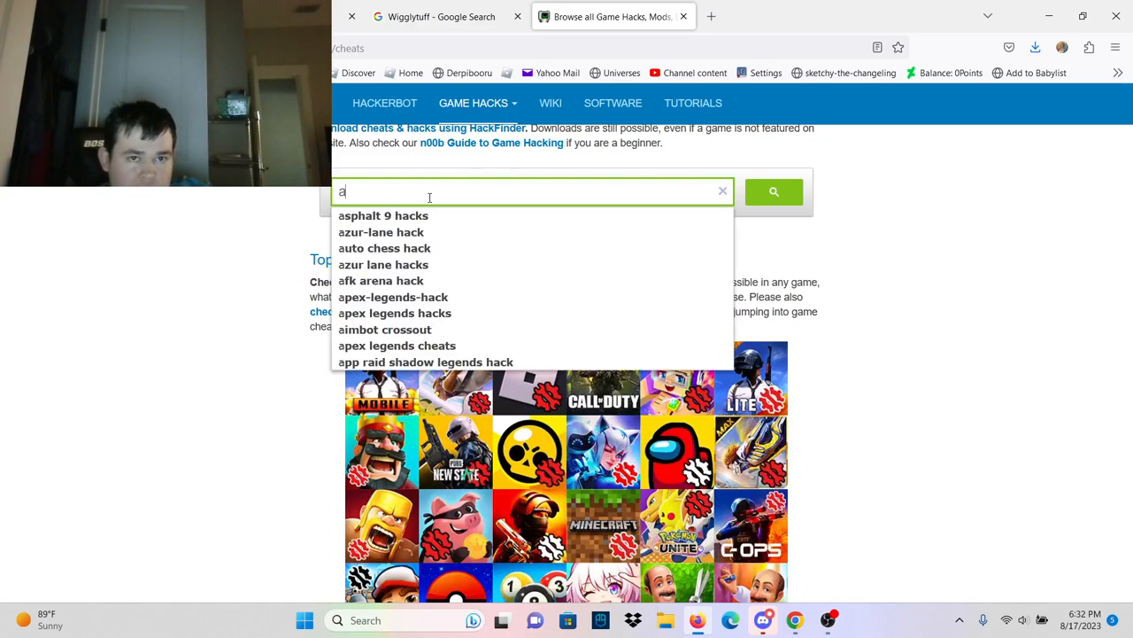
{"action": "left_click", "coordinate": [722, 191]}
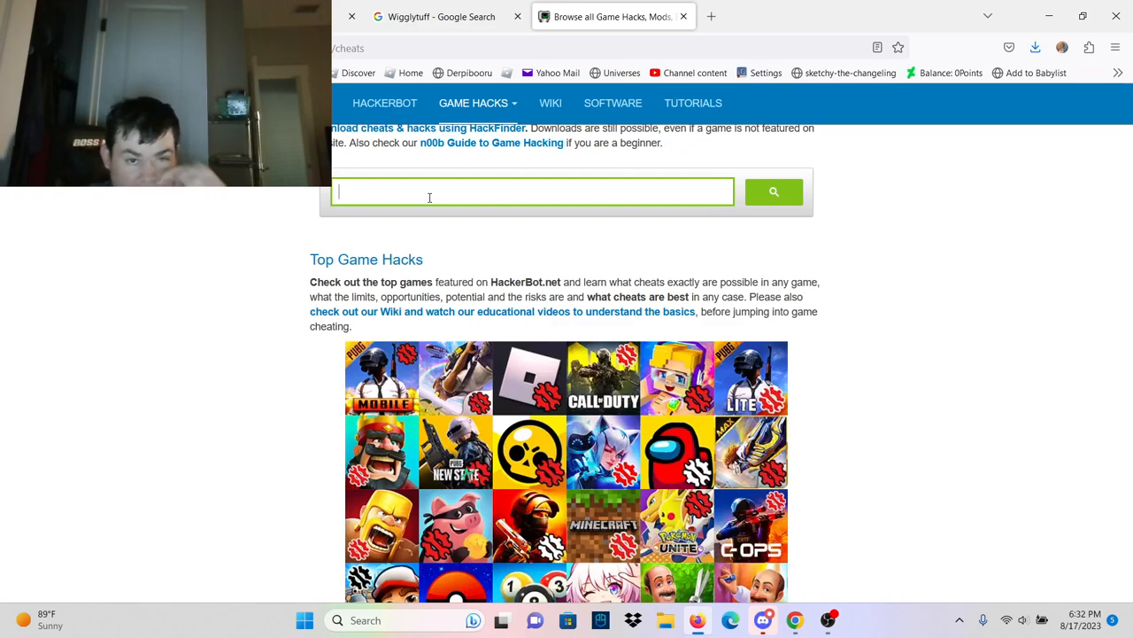
{"action": "type", "text": "roblox ha"}
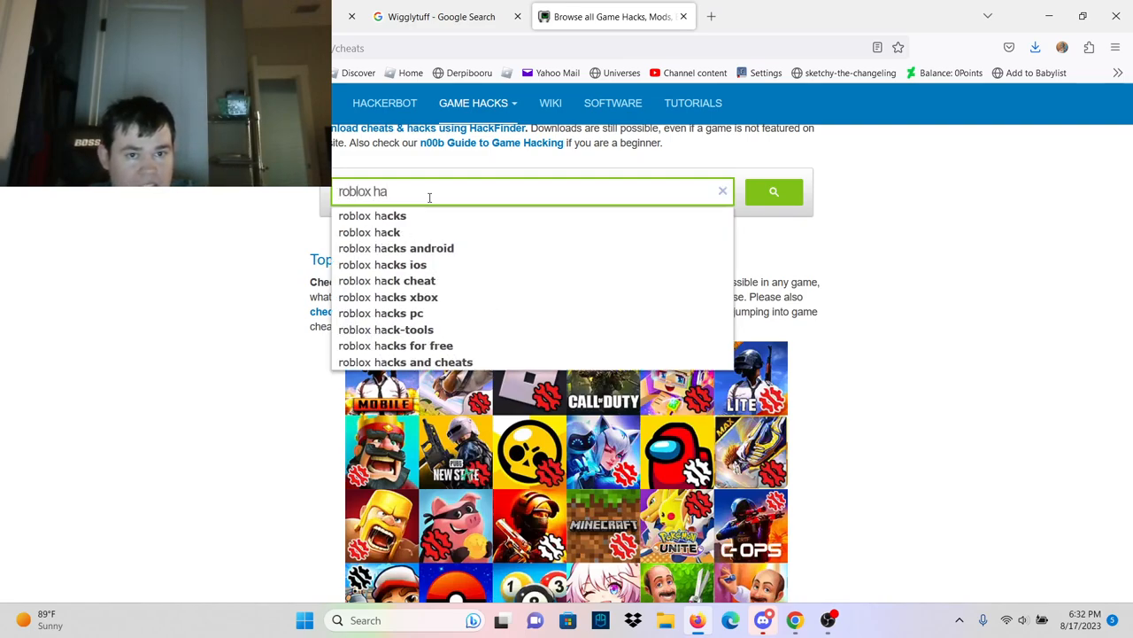
{"action": "key", "text": "backspace"}
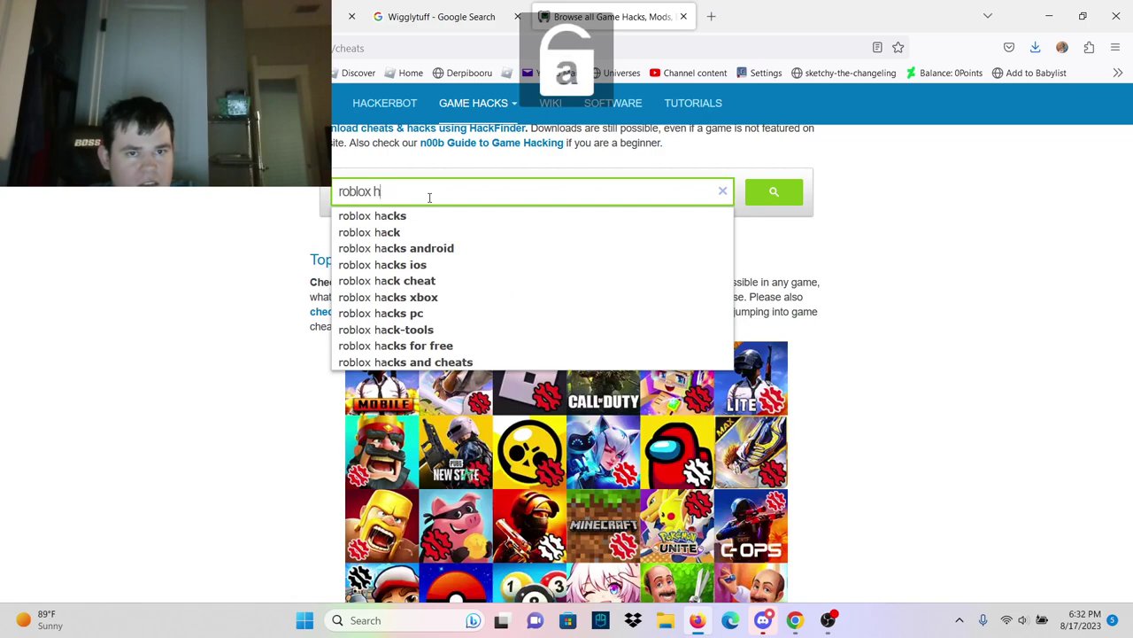
{"action": "left_click", "coordinate": [381, 313]}
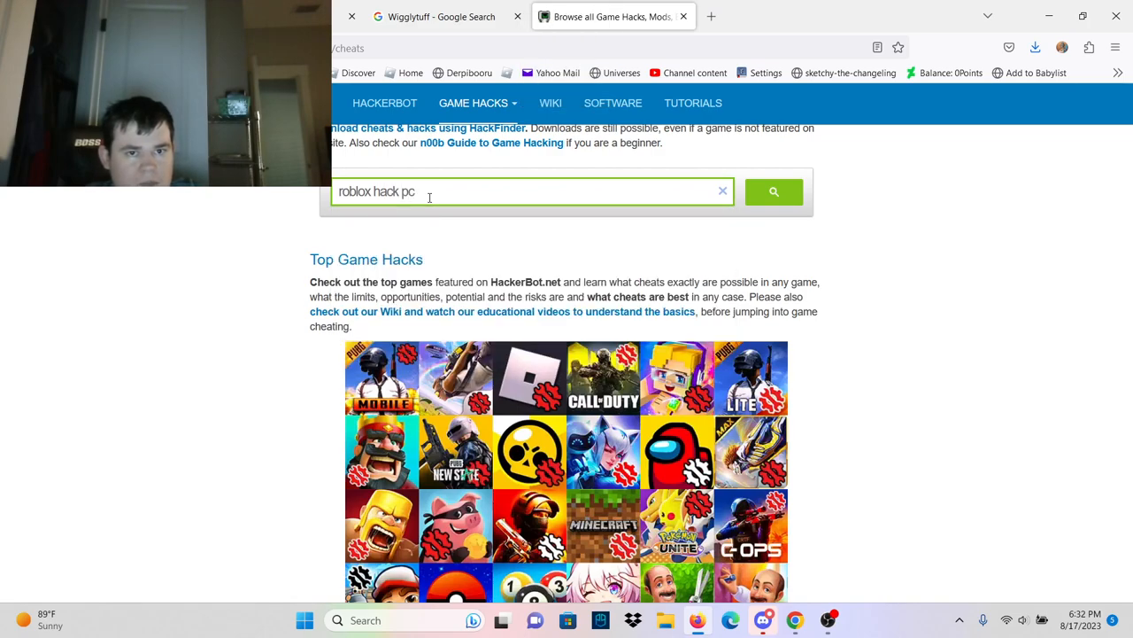
{"action": "left_click", "coordinate": [773, 191]}
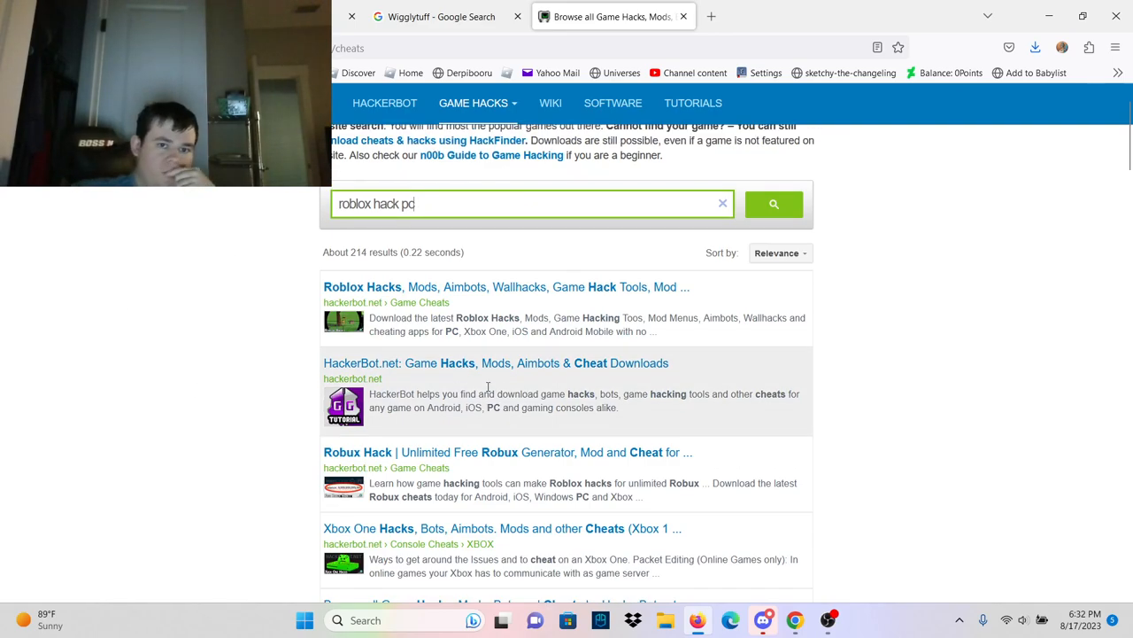
{"action": "scroll", "scroll_direction": "down", "scroll_amount": 3}
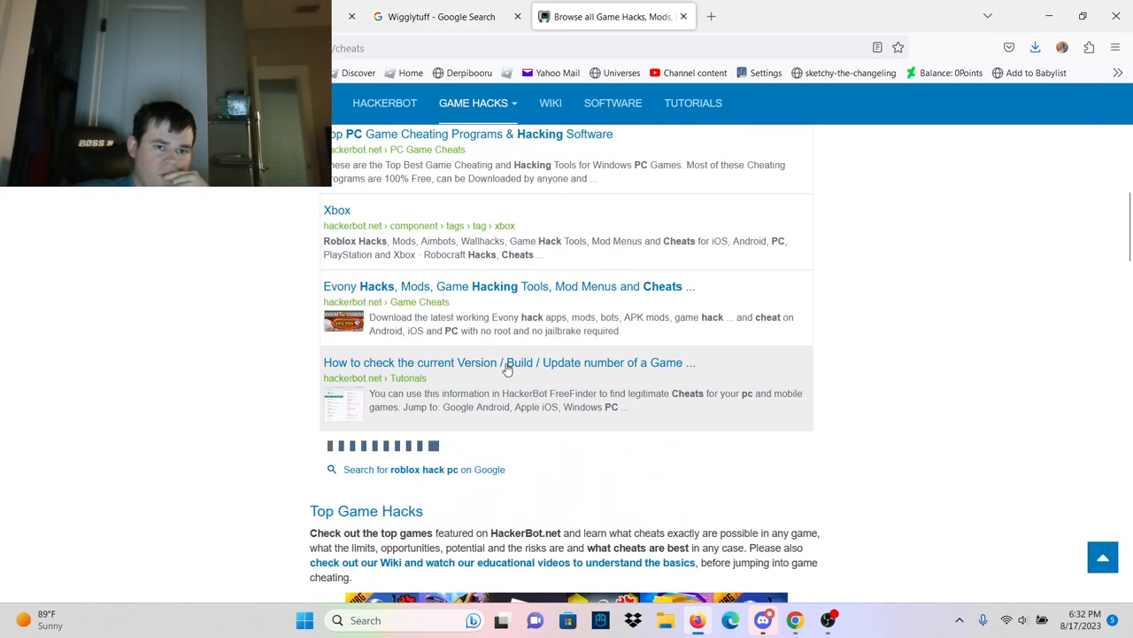
{"action": "scroll", "scroll_direction": "up", "scroll_amount": 3}
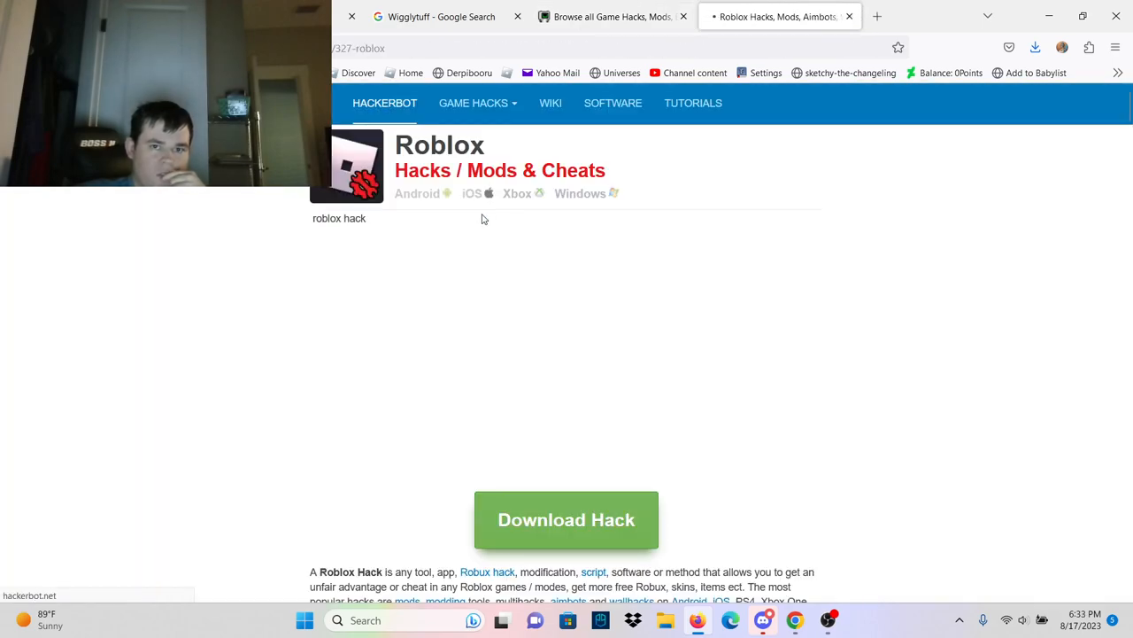
- Scroll the Roblox exploits, trade bots and mod menus, then return to the 'roblox hack pc' results
{"action": "scroll", "scroll_direction": "down", "scroll_amount": 3}
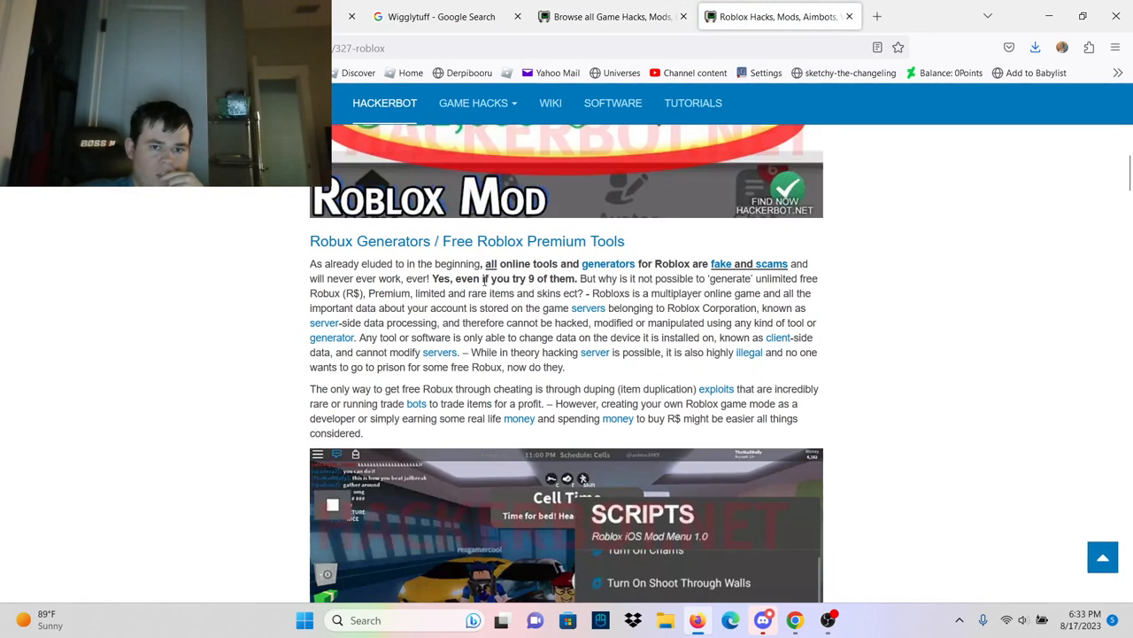
{"action": "scroll", "scroll_direction": "down", "scroll_amount": 3}
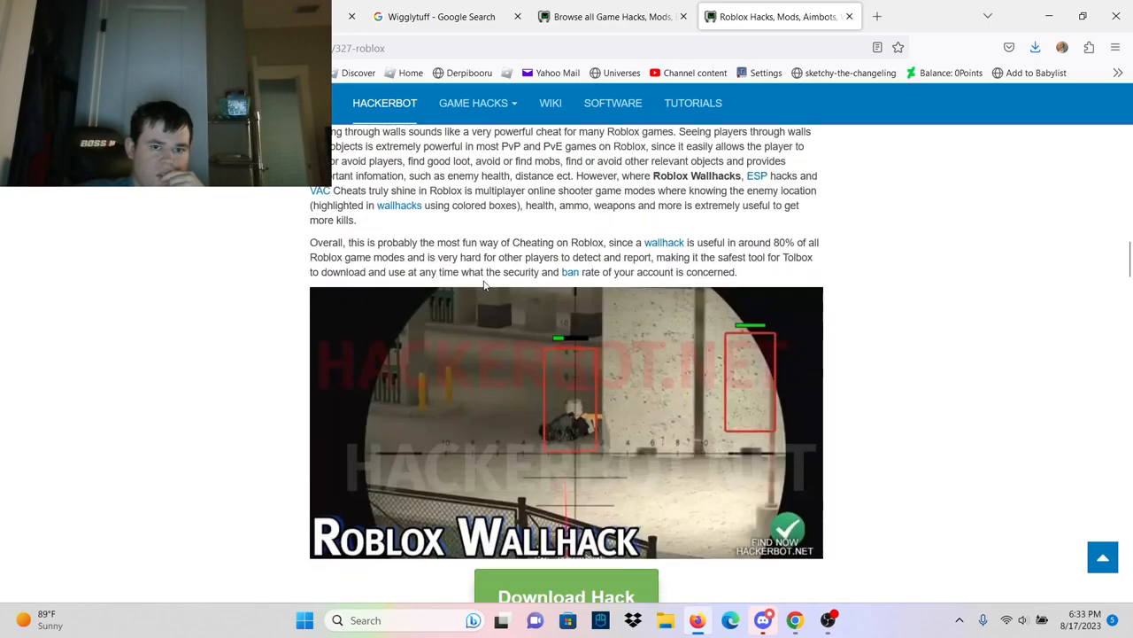
{"action": "scroll", "scroll_direction": "down", "scroll_amount": 3}
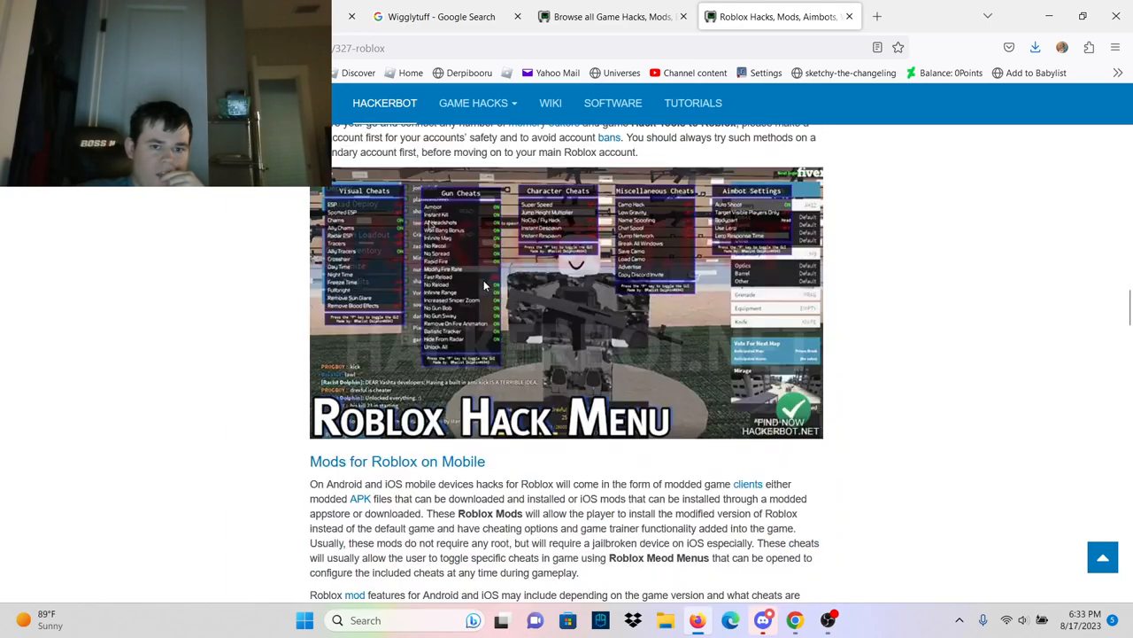
{"action": "scroll", "scroll_direction": "down", "scroll_amount": 3}
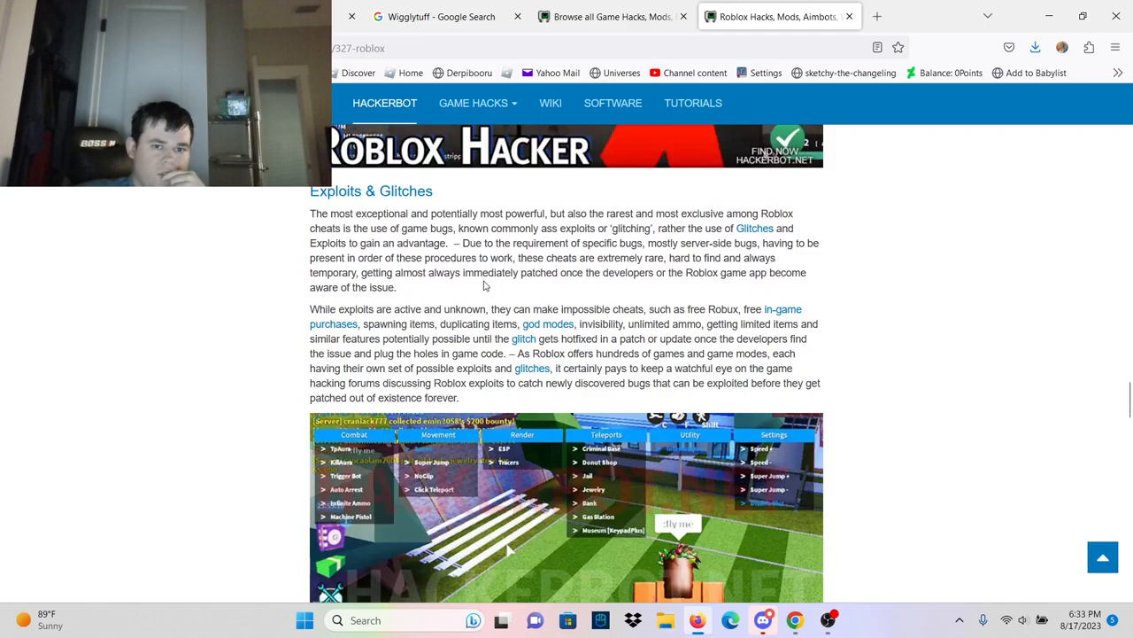
{"action": "scroll", "scroll_direction": "down", "scroll_amount": 3}
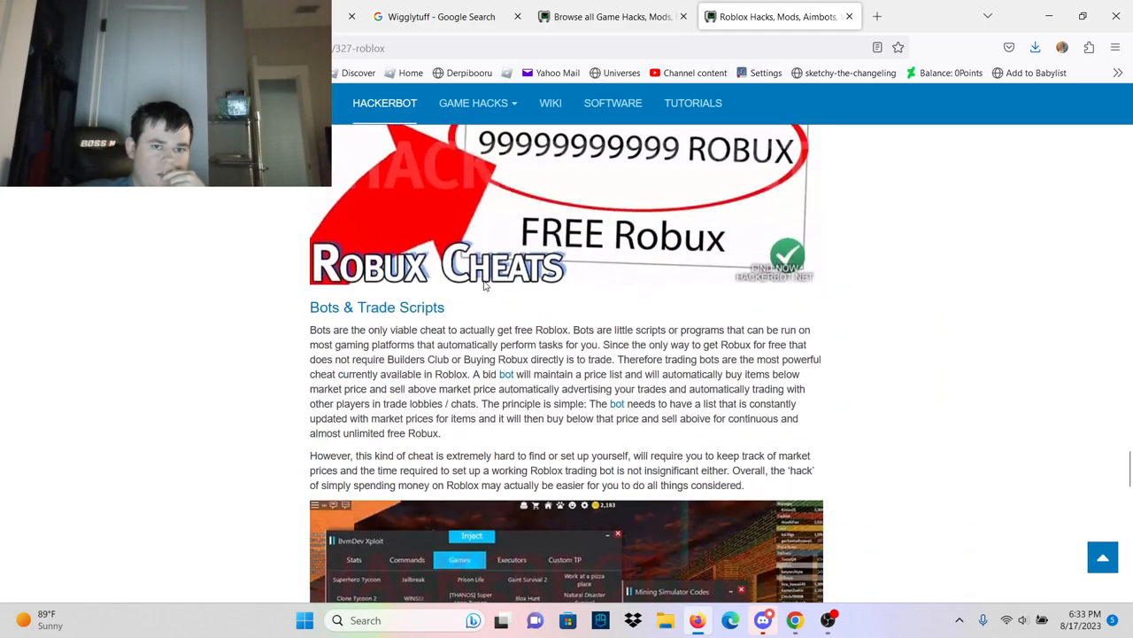
{"action": "scroll", "scroll_direction": "down", "scroll_amount": 3}
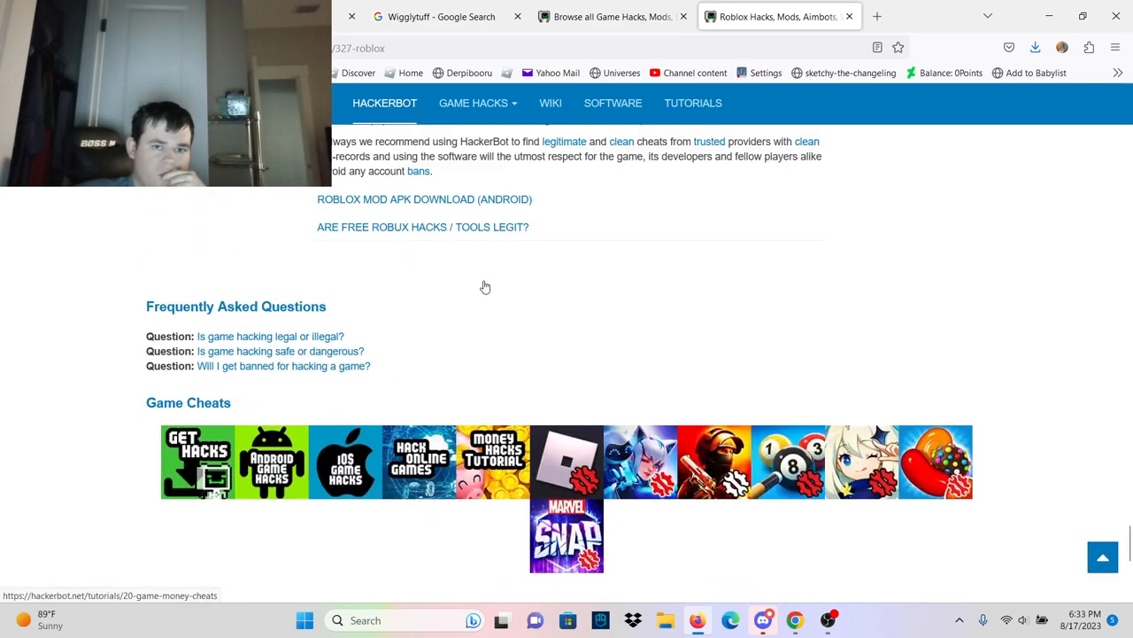
{"action": "scroll", "scroll_direction": "up", "scroll_amount": 3}
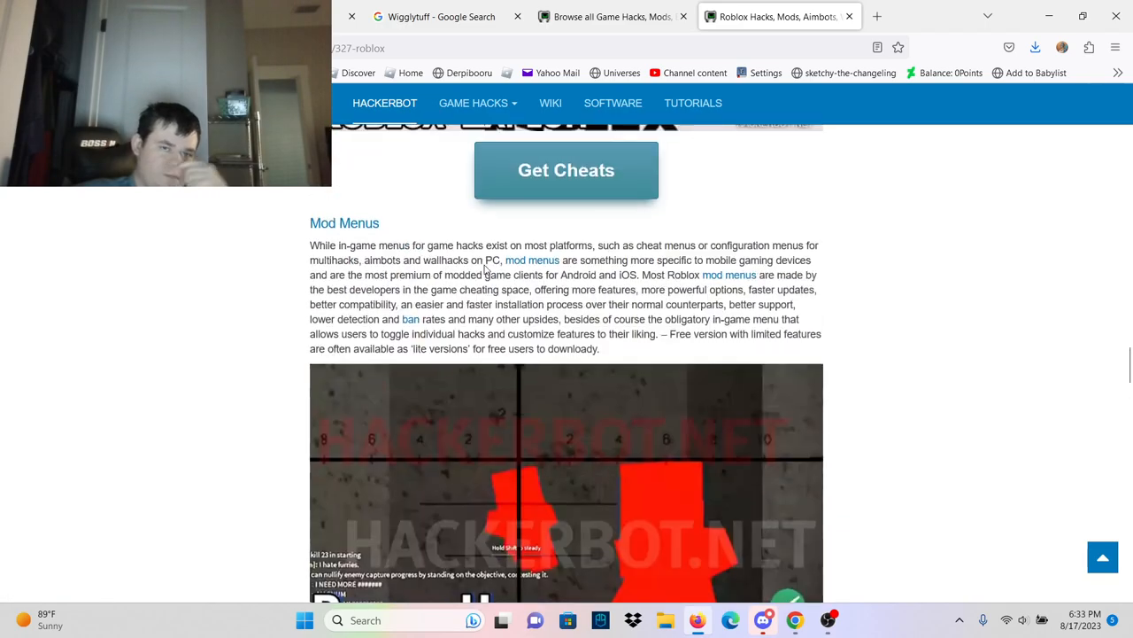
{"action": "scroll", "scroll_direction": "down", "scroll_amount": 3}
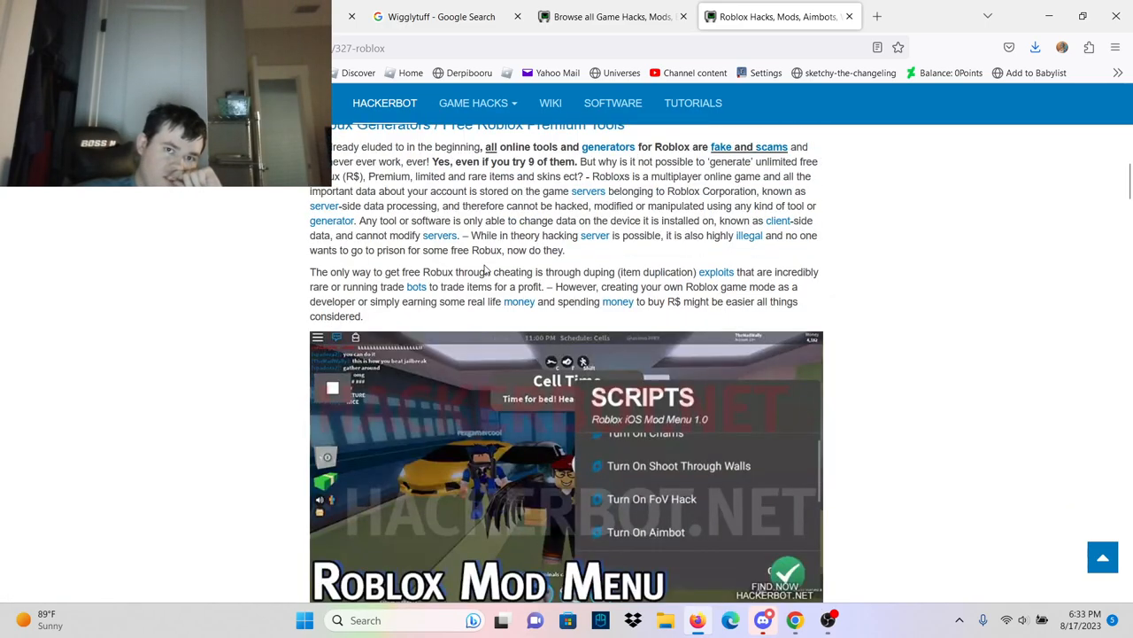
{"action": "scroll", "scroll_direction": "up", "scroll_amount": 3}
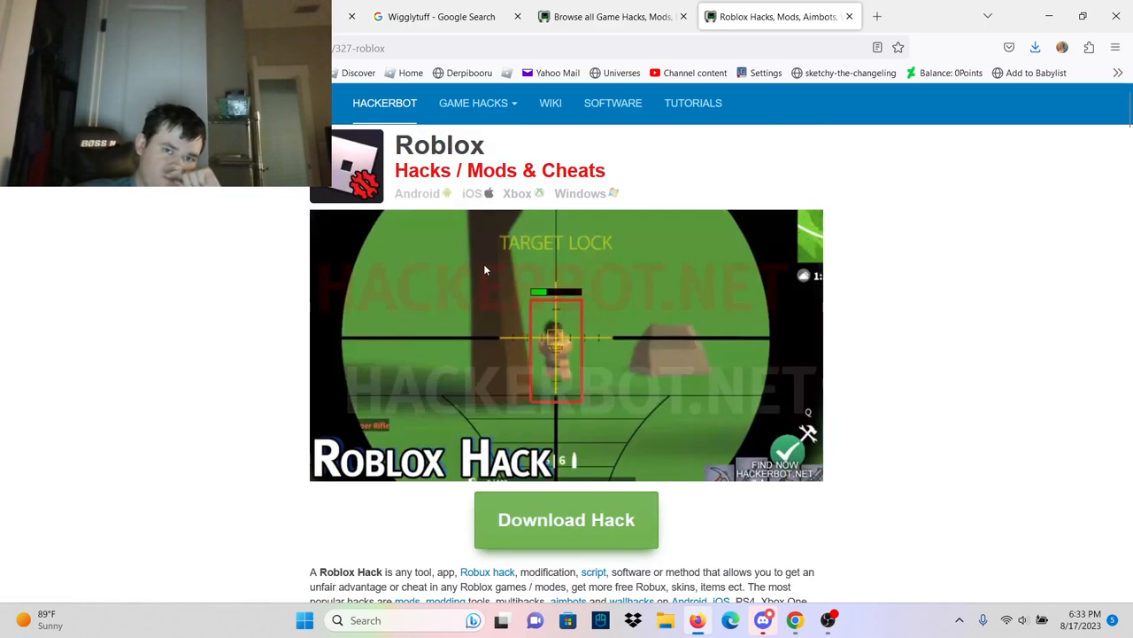
{"action": "left_click", "coordinate": [611, 16]}
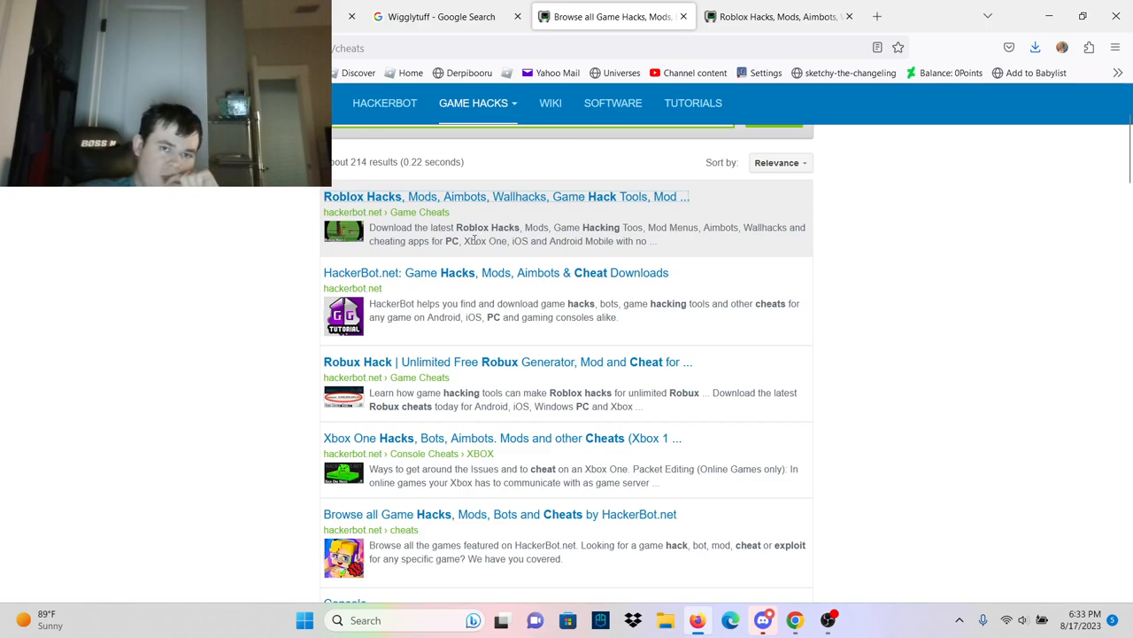
{"action": "scroll", "scroll_direction": "down", "scroll_amount": 3}
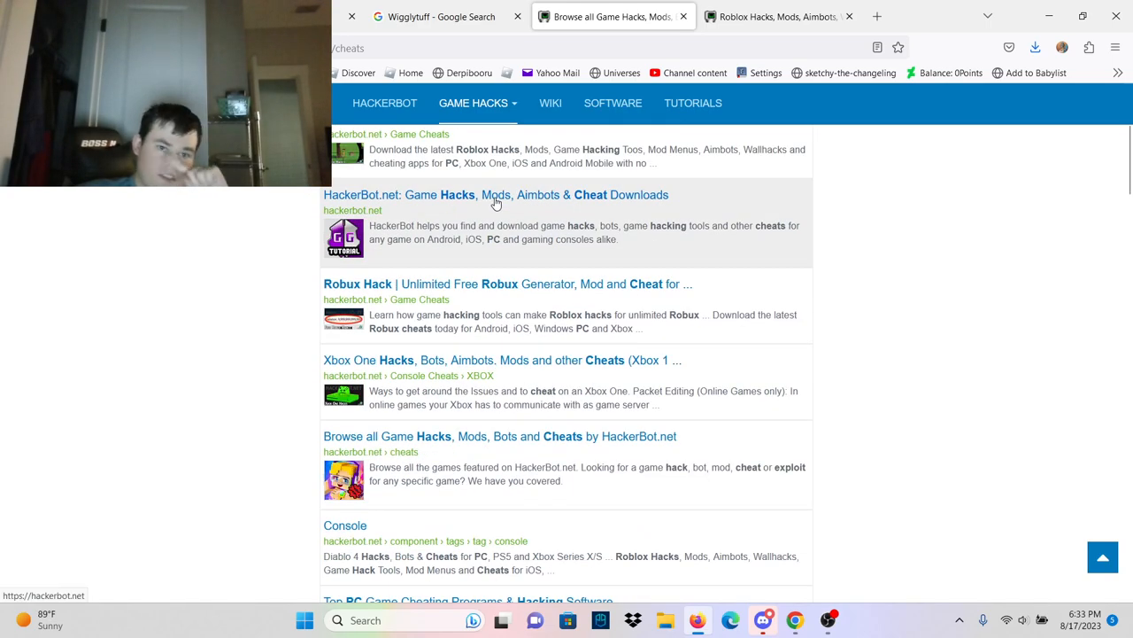